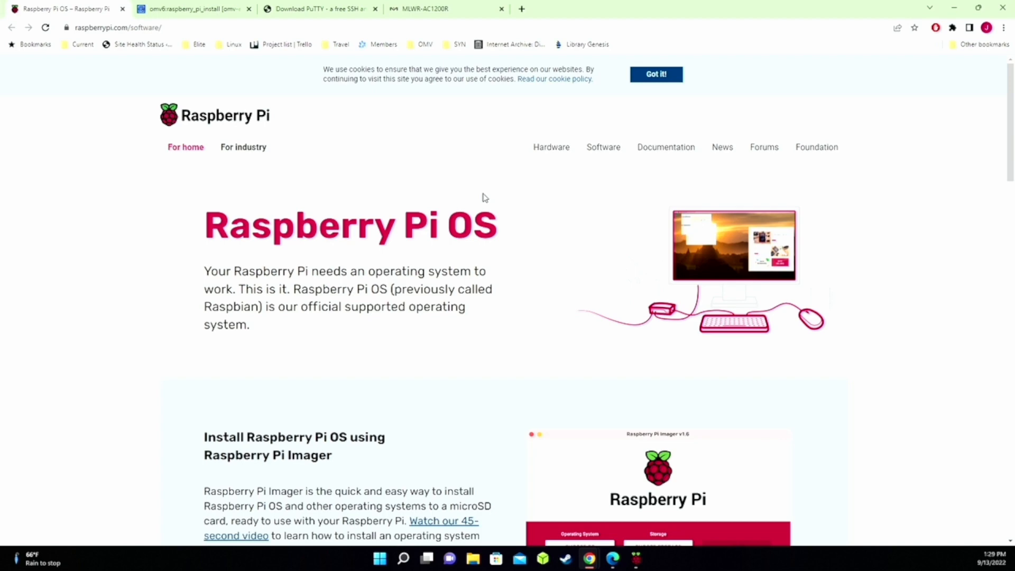
Download the Raspberry Pi Imager installer for Windows from the Imager section.
scroll("down", 3)
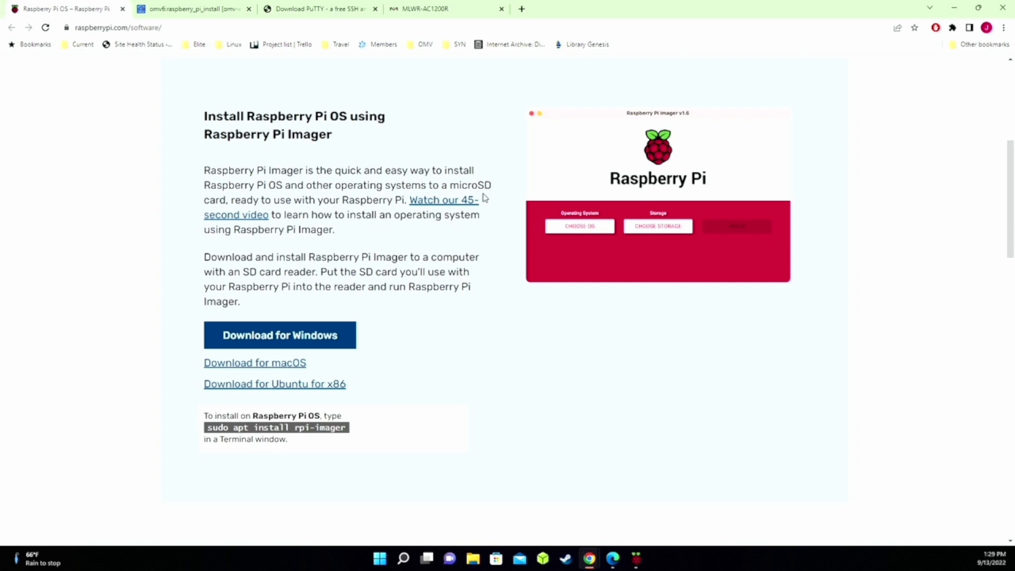
left_click(188, 8)
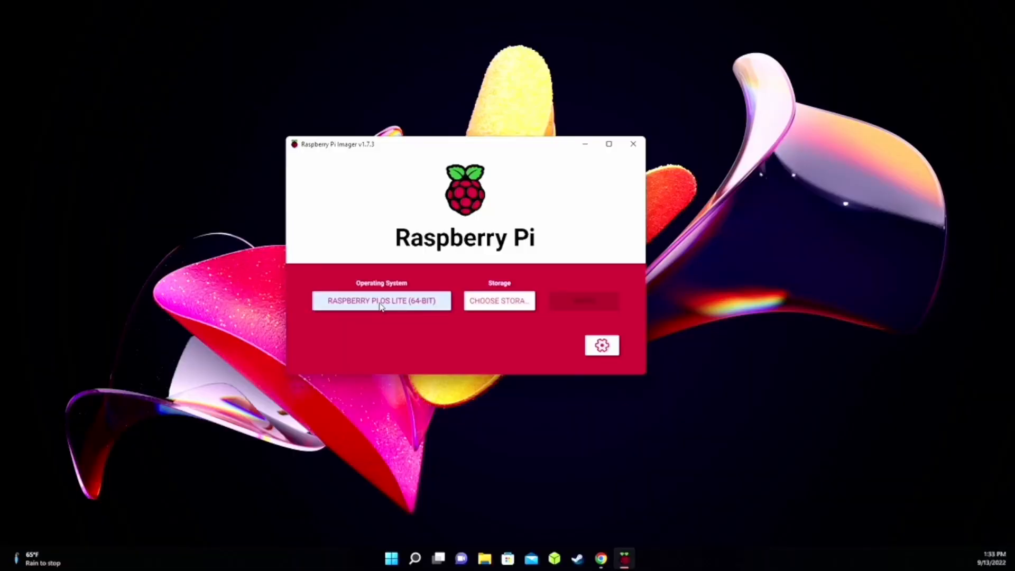
Select Raspberry Pi OS Lite (64-bit) with the SD card reader as target storage.
left_click(381, 300)
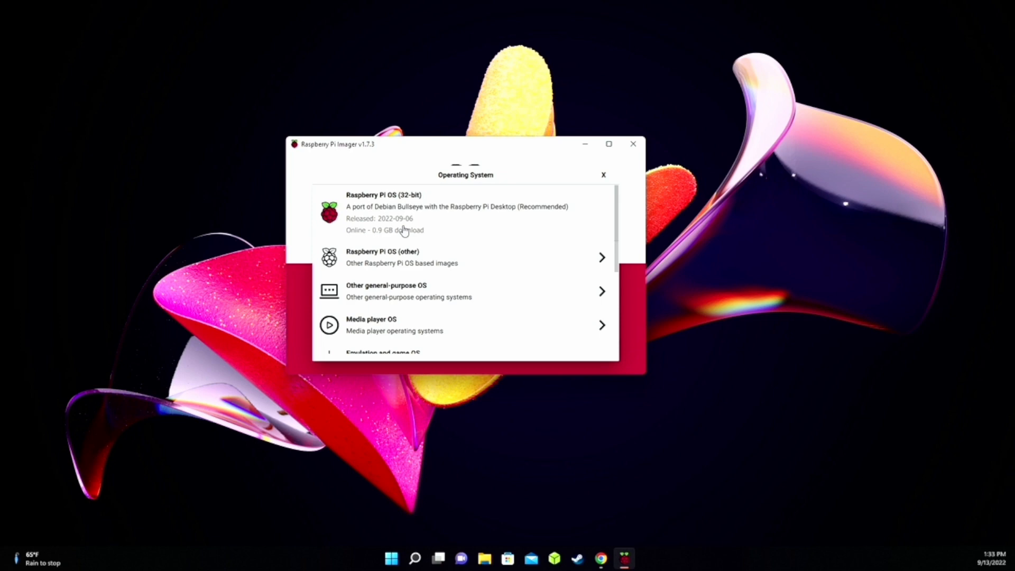
mouse_move(398, 266)
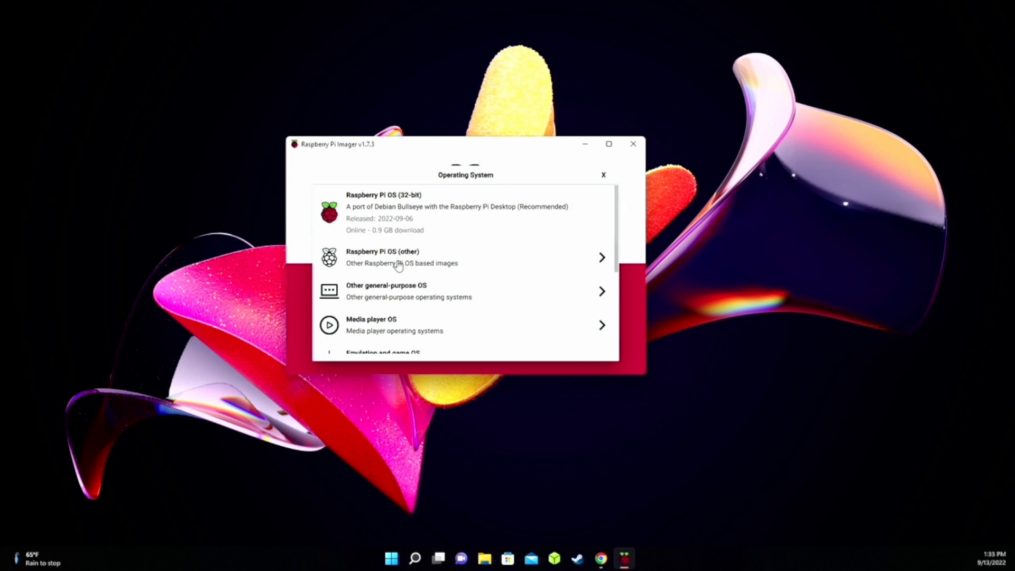
left_click(382, 256)
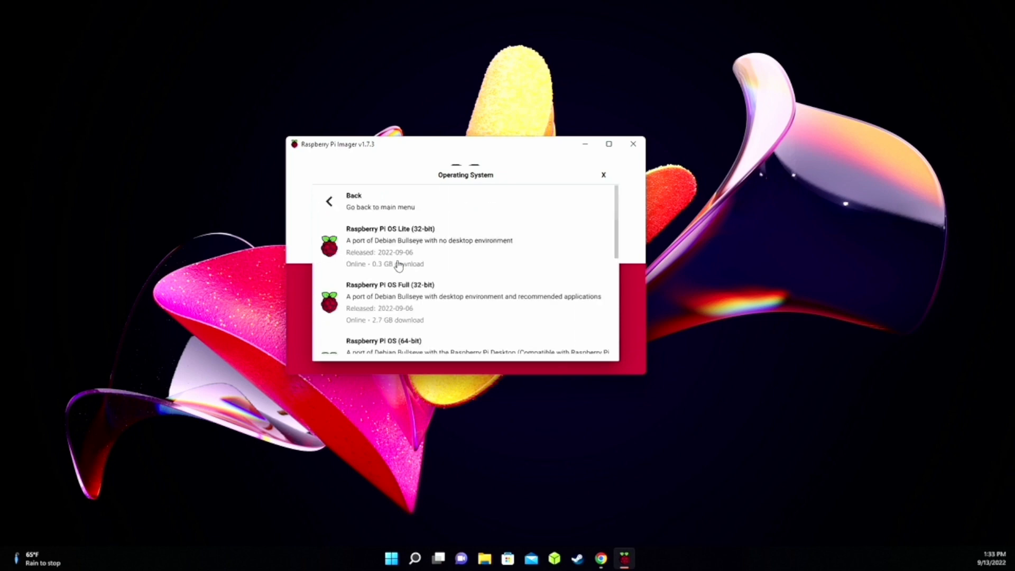
scroll("down", 3)
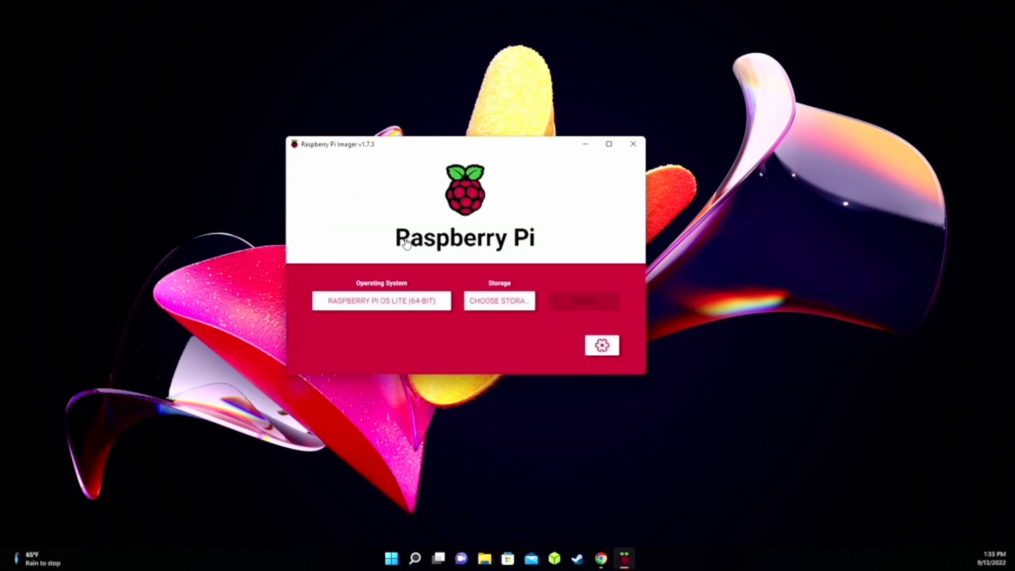
left_click(498, 300)
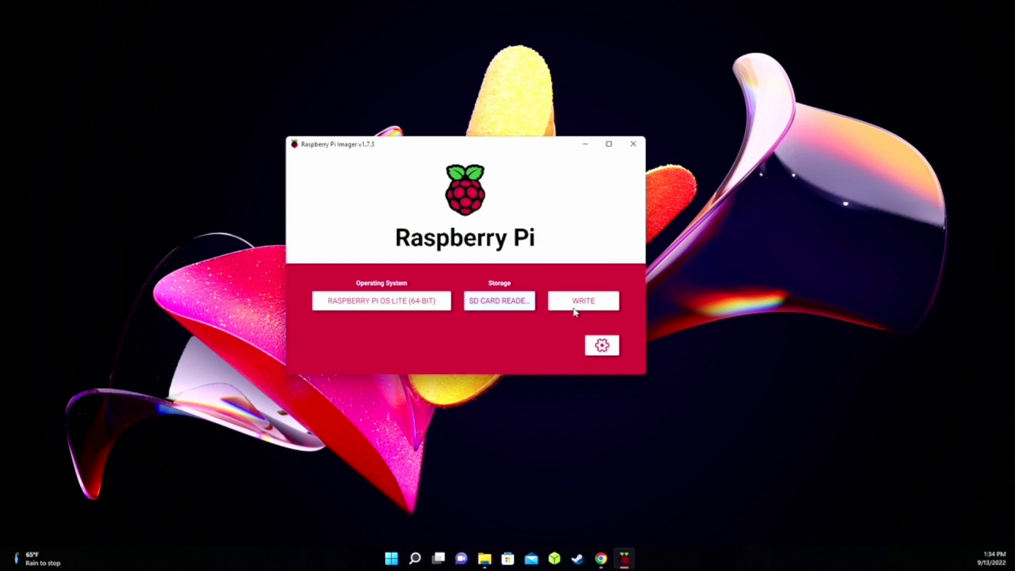
mouse_move(601, 349)
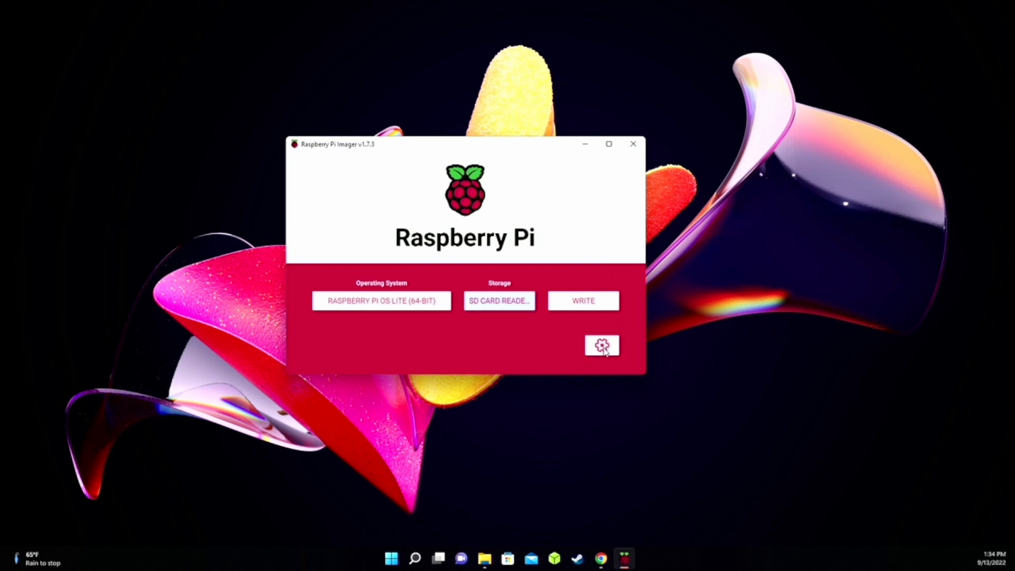
Fill the advanced options: hostname, SSH, login and New York time zone.
left_click(602, 345)
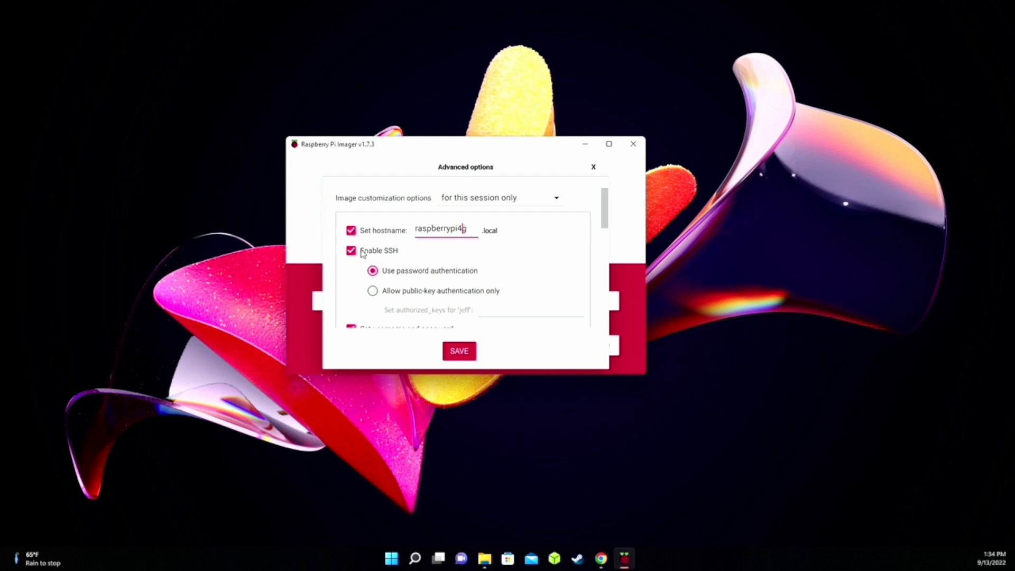
scroll("down", 3)
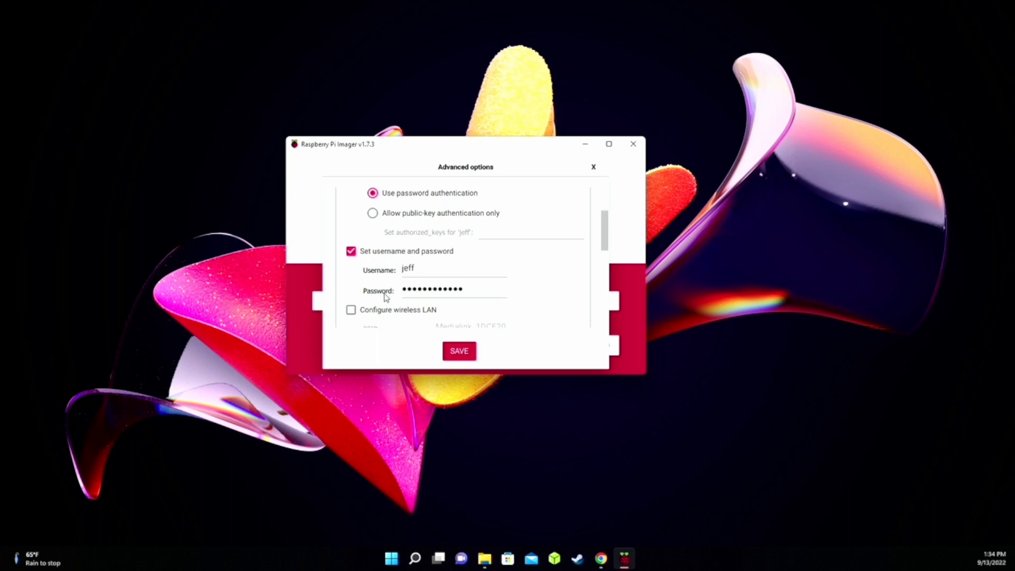
scroll("down", 3)
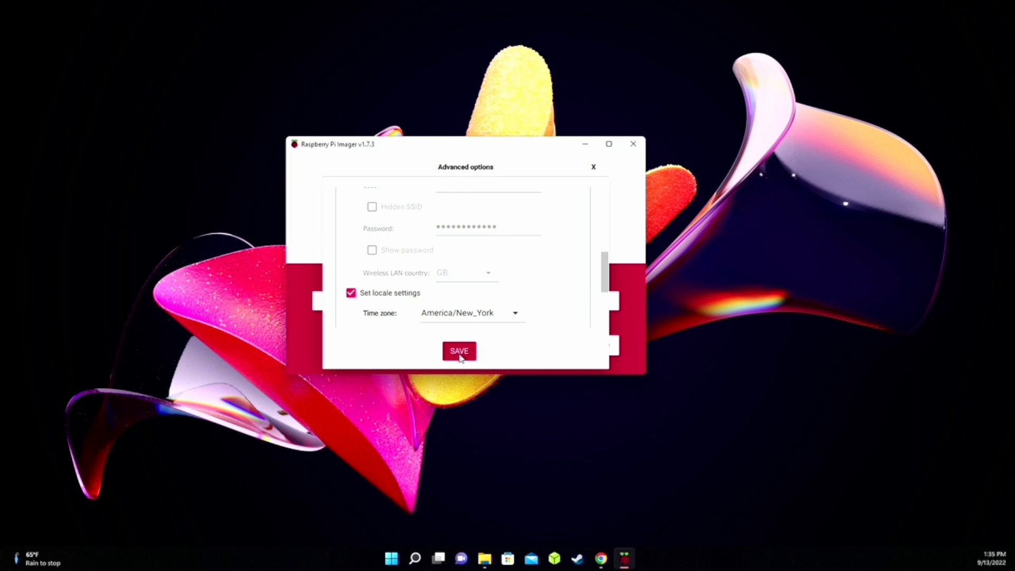
Save the hostname, SSH and login customization settings.
left_click(459, 350)
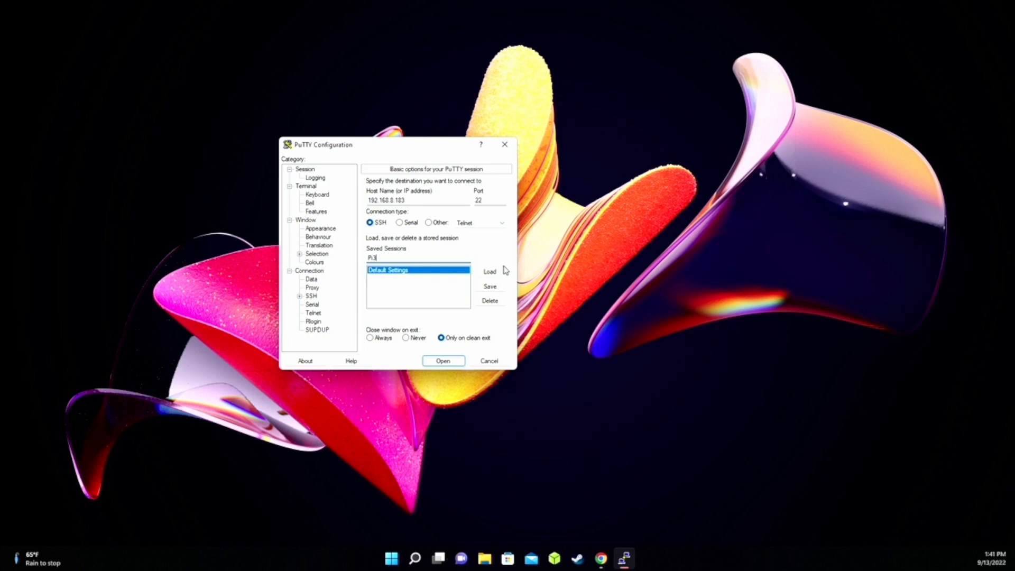
Save the Pi3 session, connect to 192.168.8.183, accept the host key and log in as jeff.
left_click(490, 286)
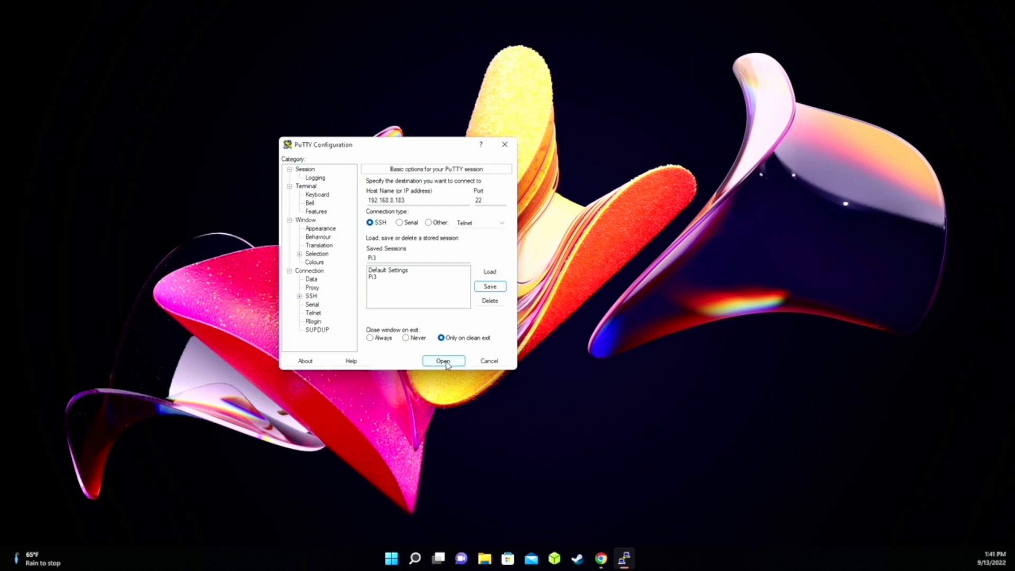
left_click(443, 361)
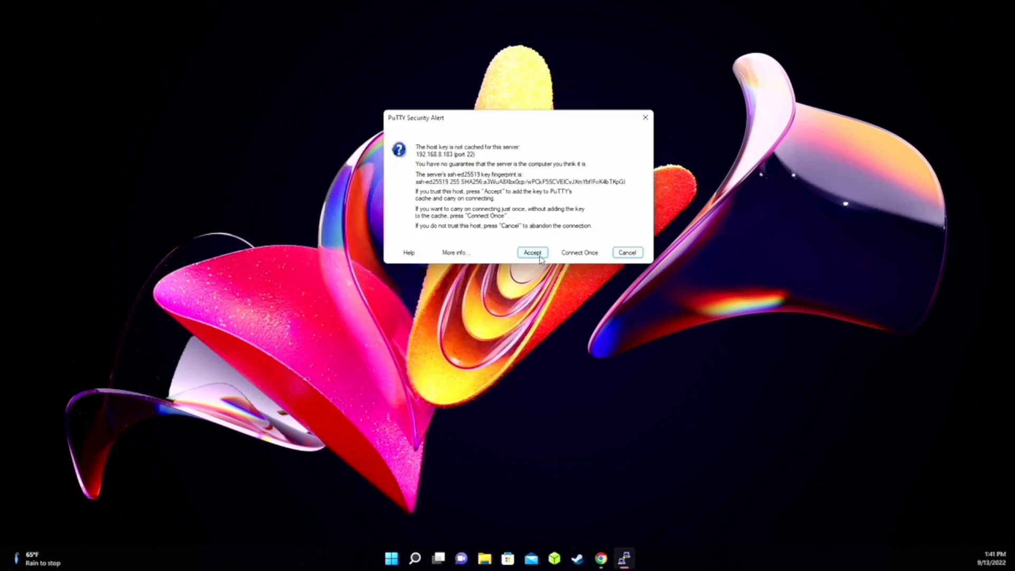
left_click(531, 252)
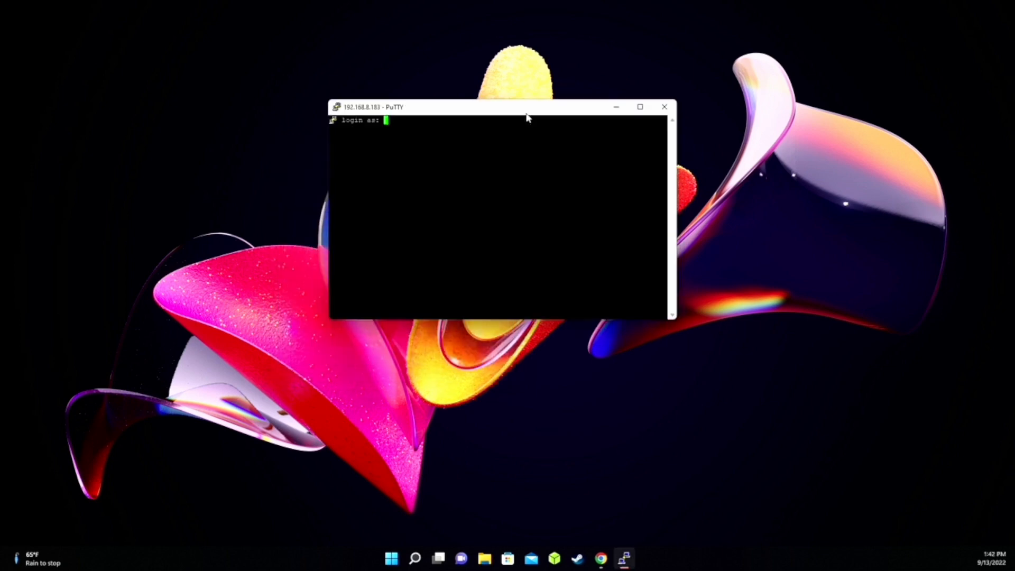
type("jeff")
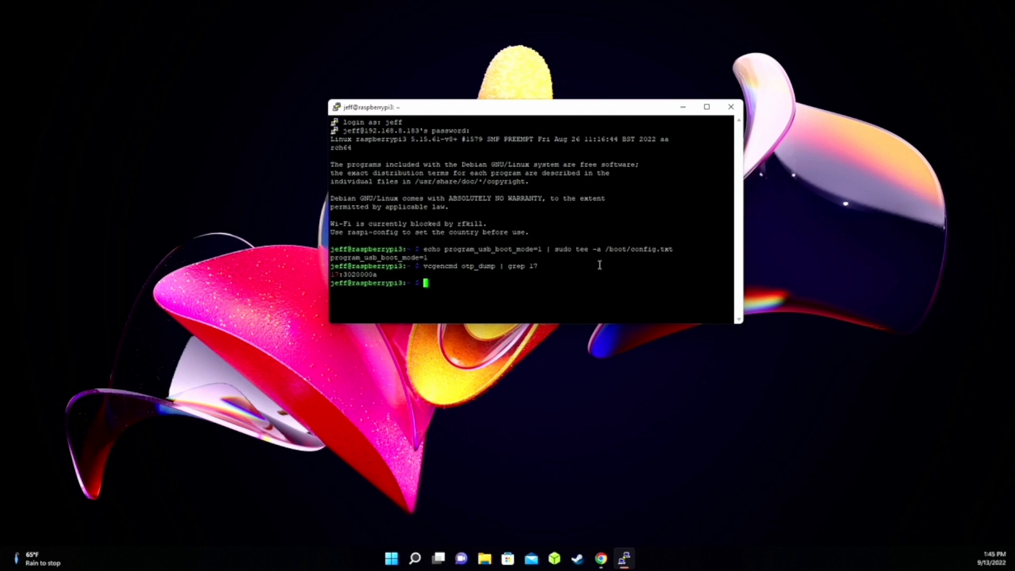
Reboot the Pi with sudo reboot after enabling USB boot mode.
type("sudo reboot")
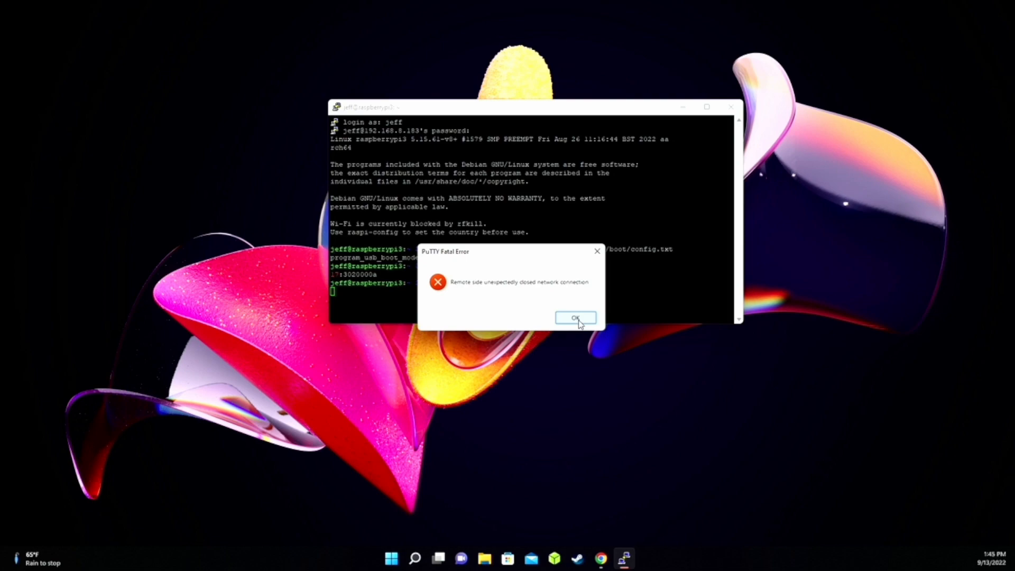
Dismiss the lost-connection error and reconnect using the saved Pi3 session.
left_click(573, 318)
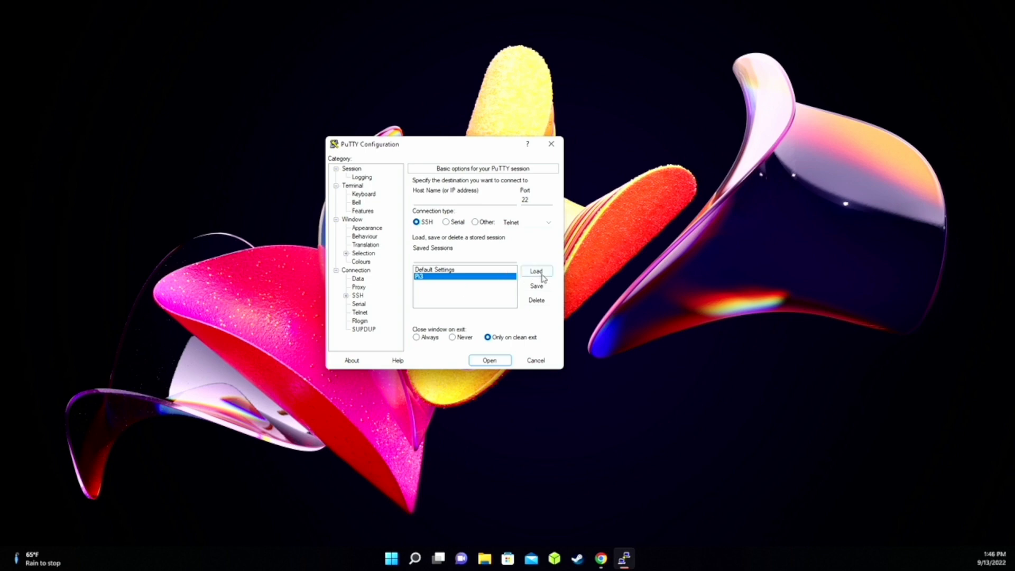
left_click(536, 271)
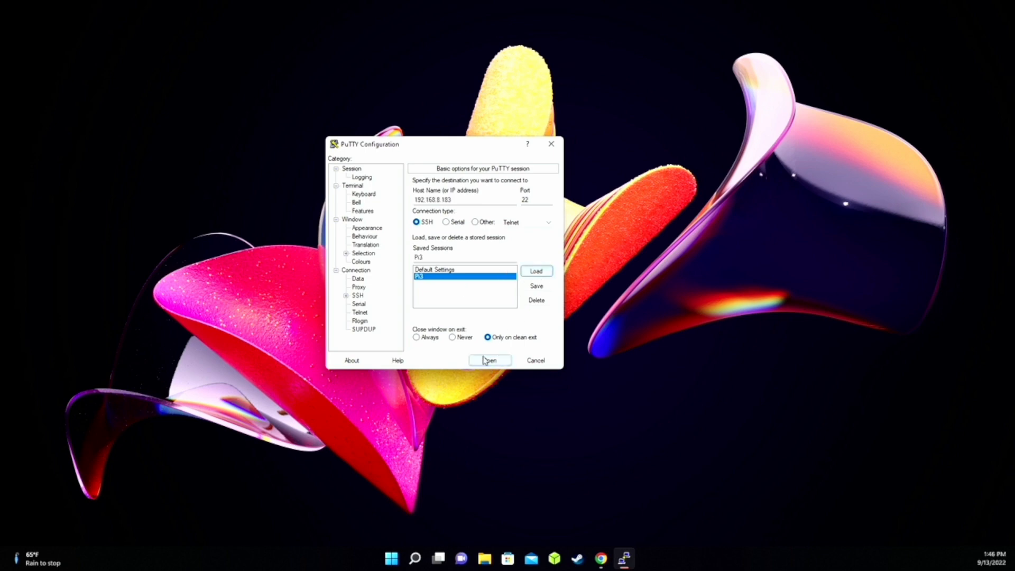
left_click(489, 359)
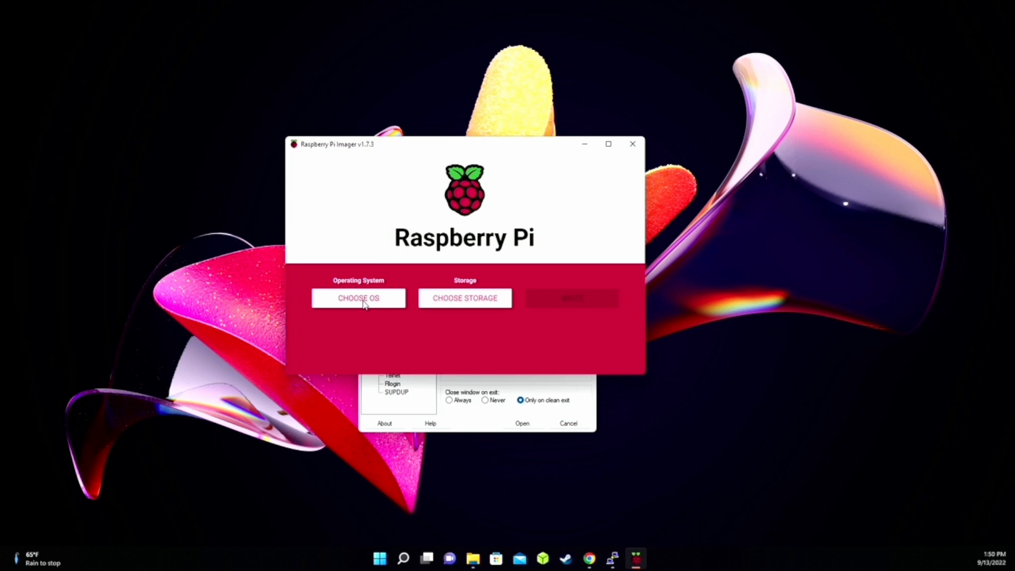
Select the USB Boot bootloader utility image with the SD card reader as target.
left_click(358, 298)
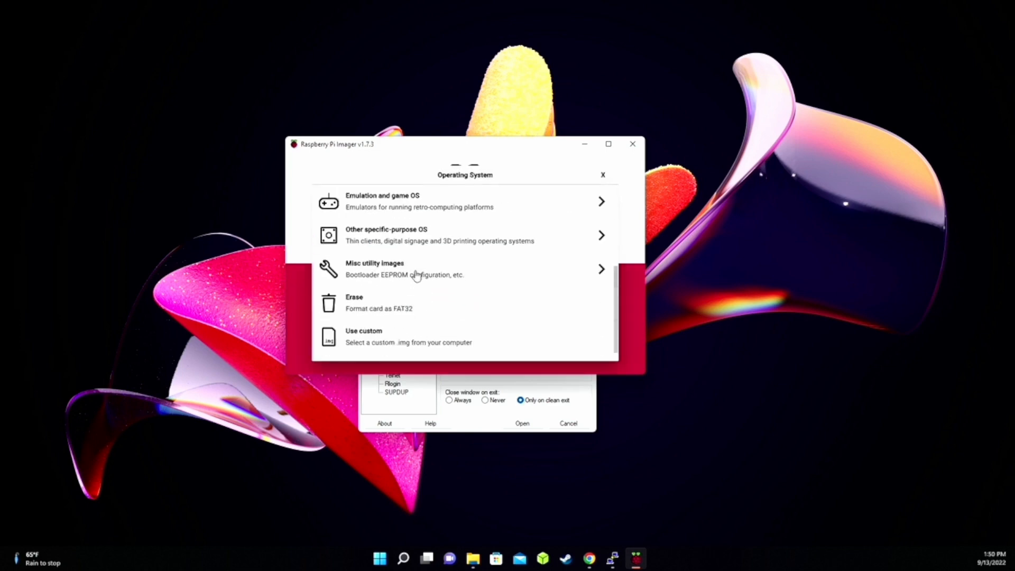
left_click(407, 269)
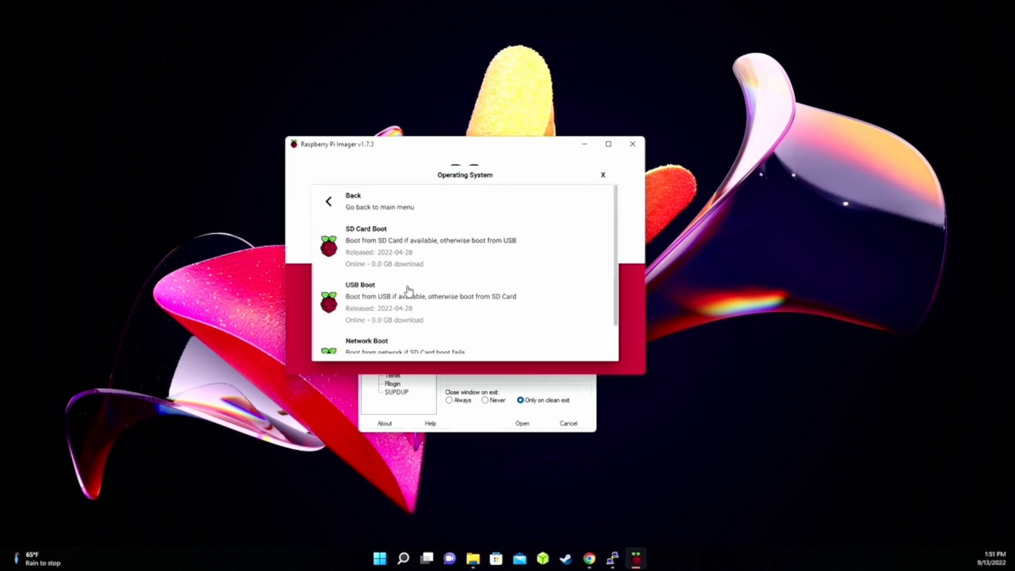
left_click(360, 296)
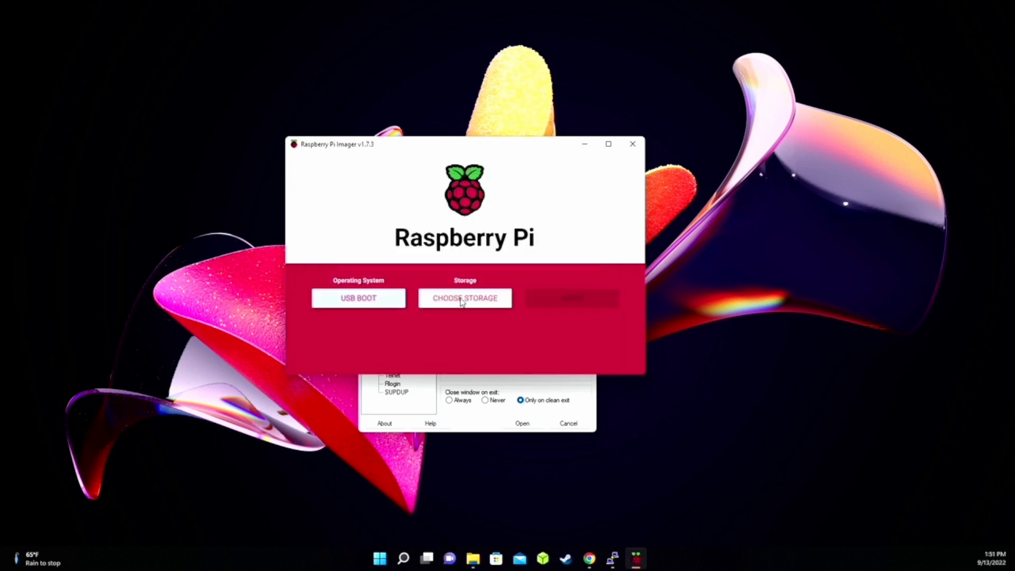
left_click(464, 298)
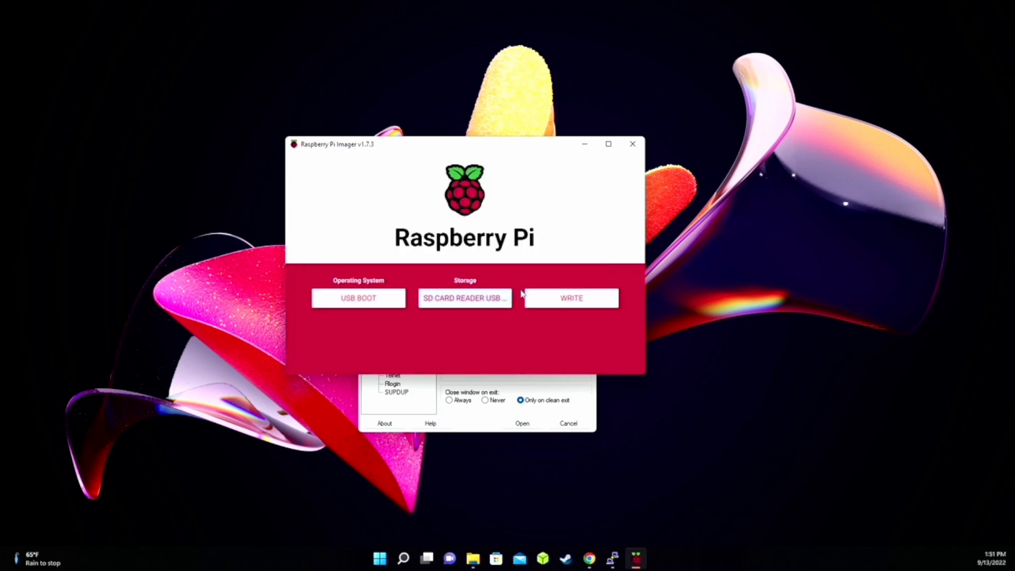
left_click(570, 298)
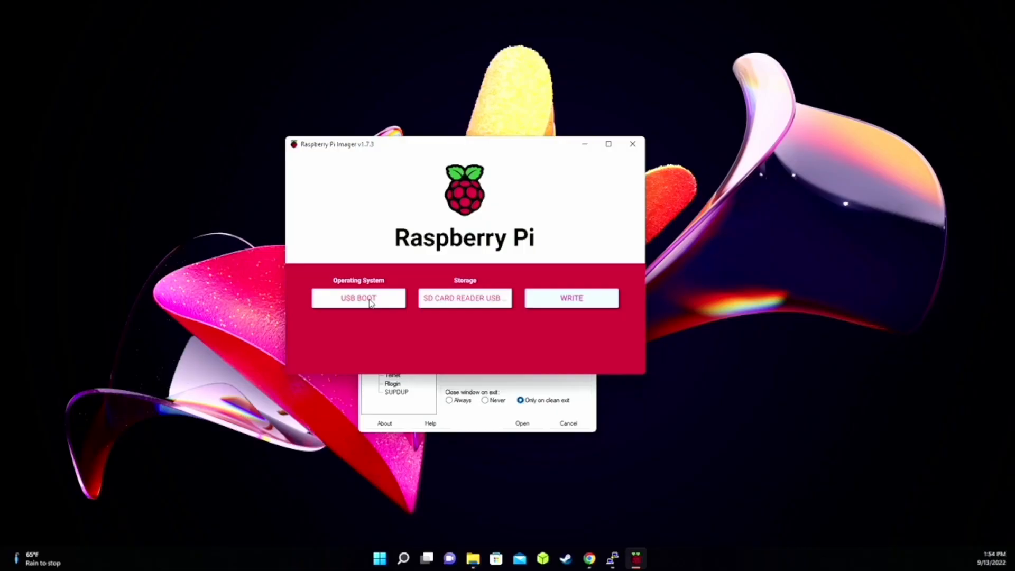
Select Raspberry Pi OS Lite (64-bit) with the 1000.2 GB ASMT drive as target.
left_click(358, 298)
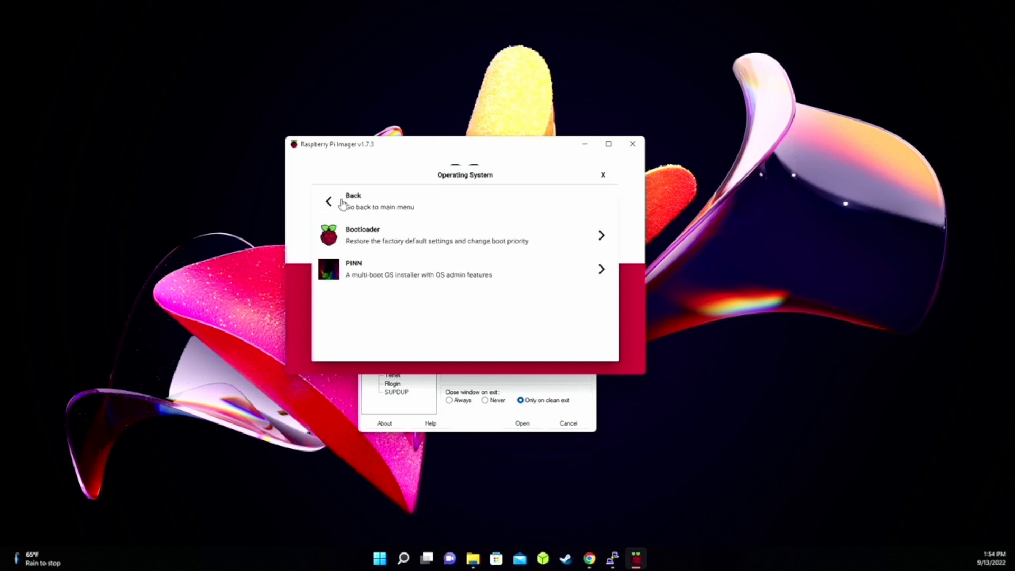
left_click(353, 201)
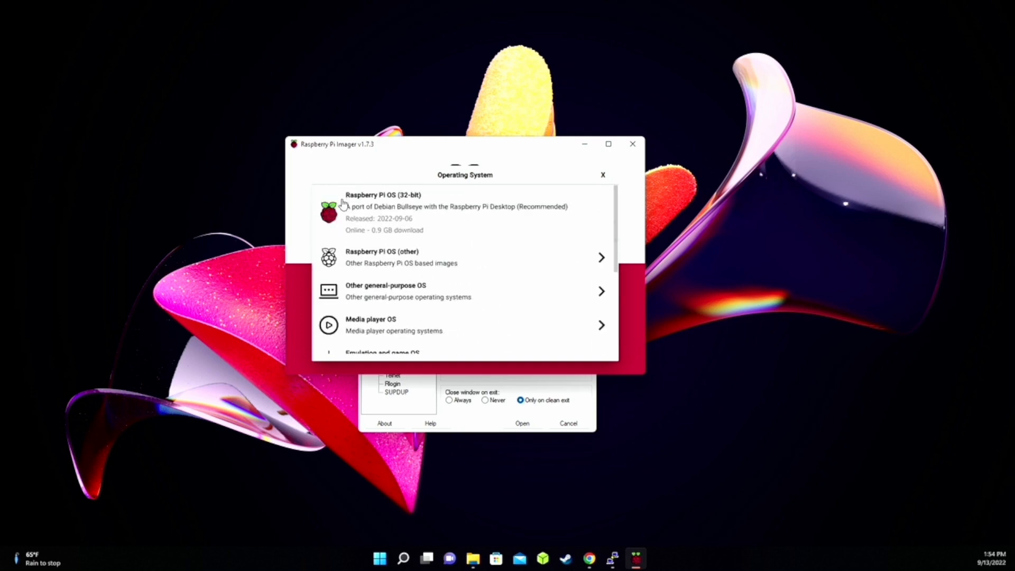
left_click(402, 257)
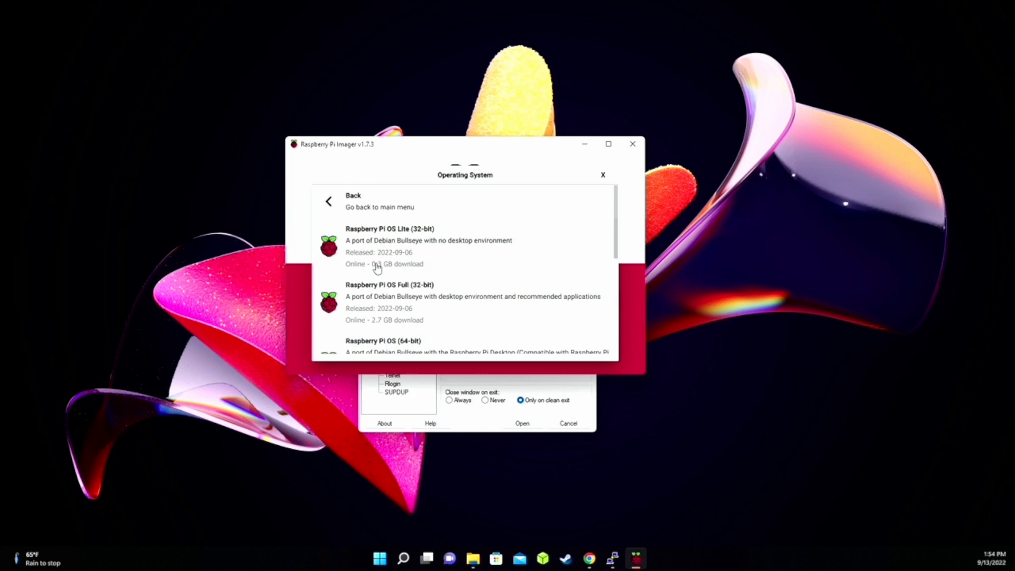
scroll("down", 3)
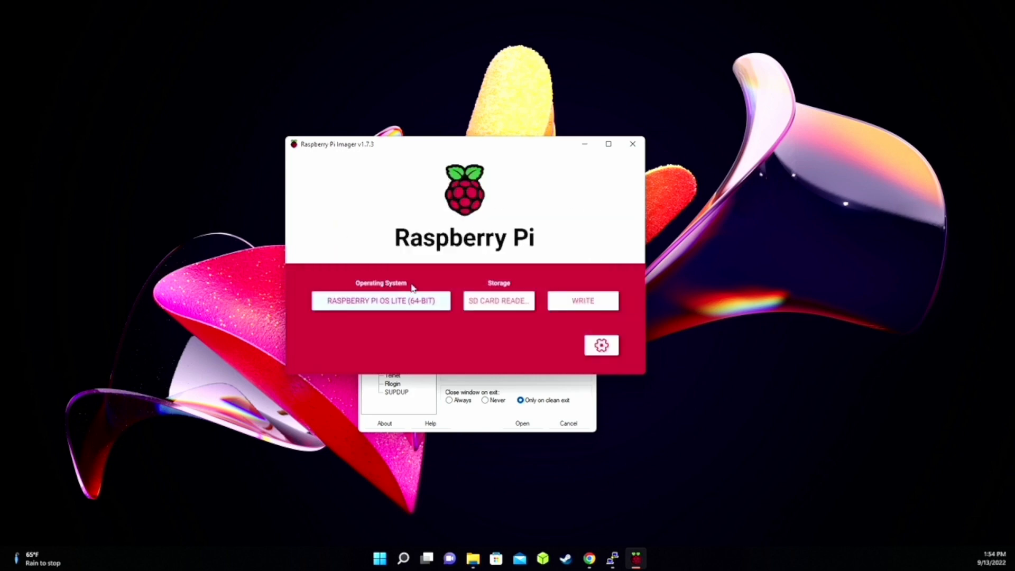
left_click(499, 300)
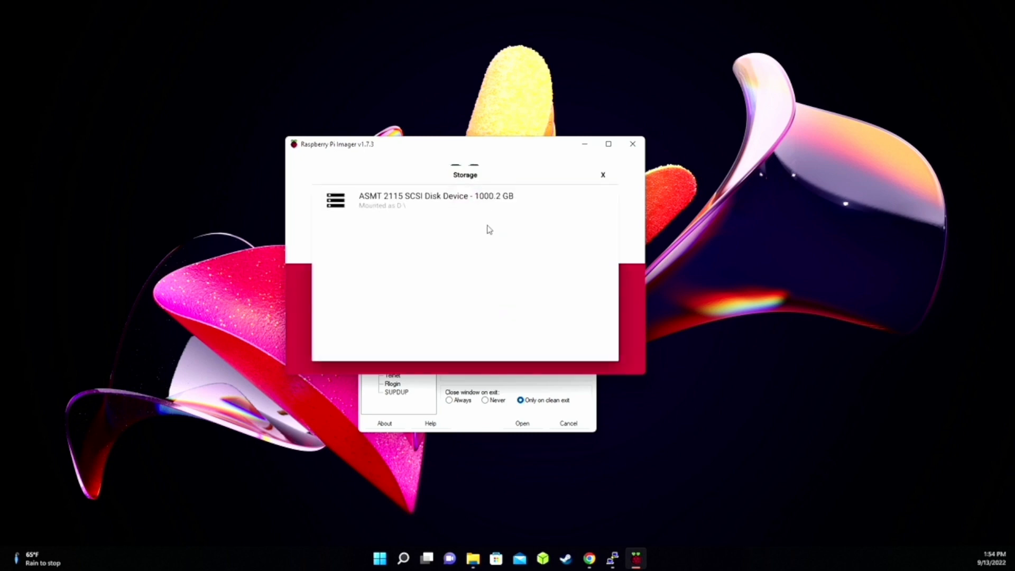
left_click(435, 201)
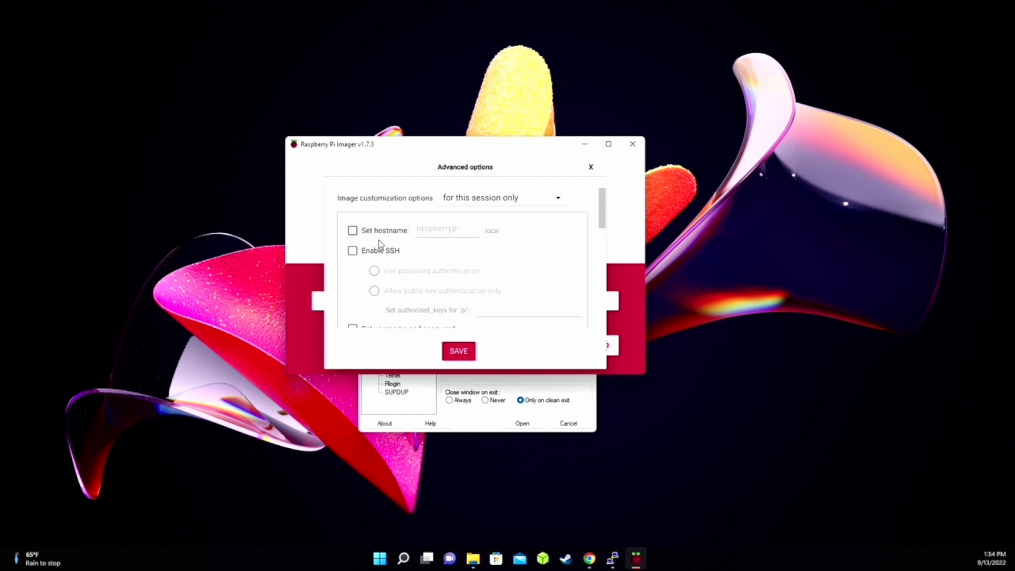
Enable custom hostname and SSH, set user jeff and locale, and save the options.
left_click(353, 230)
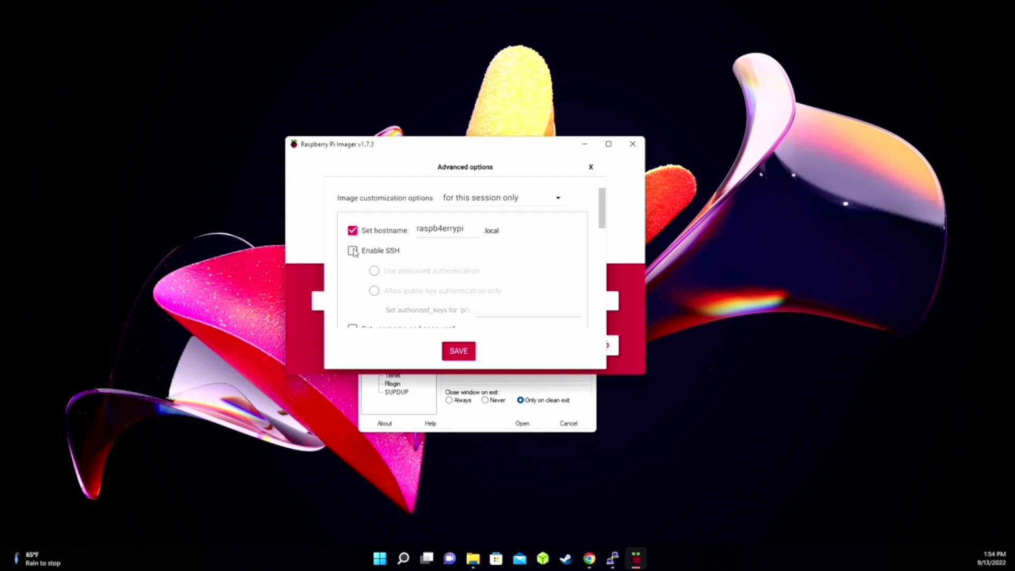
left_click(352, 251)
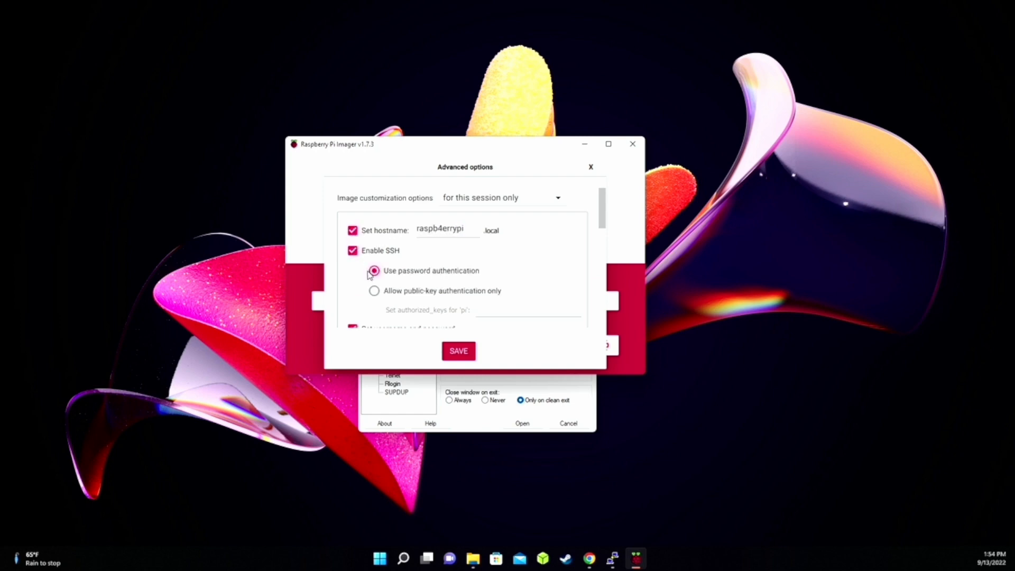
type("jeff")
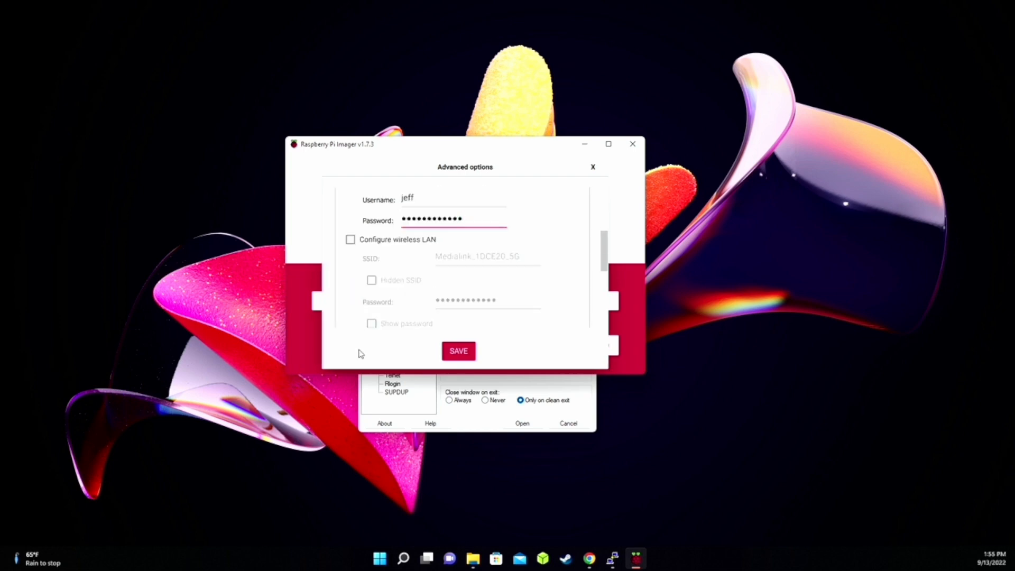
scroll("down", 3)
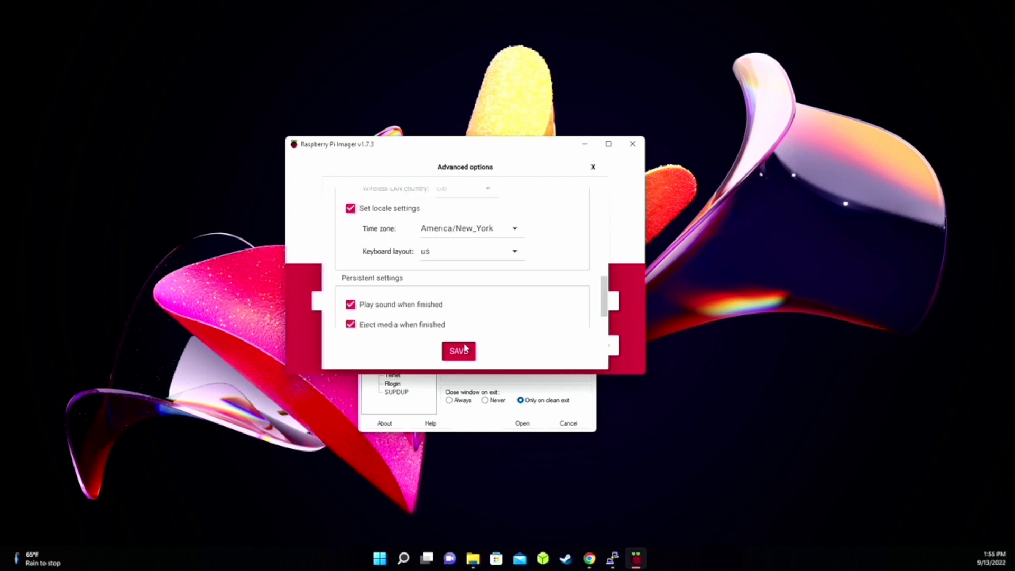
left_click(458, 349)
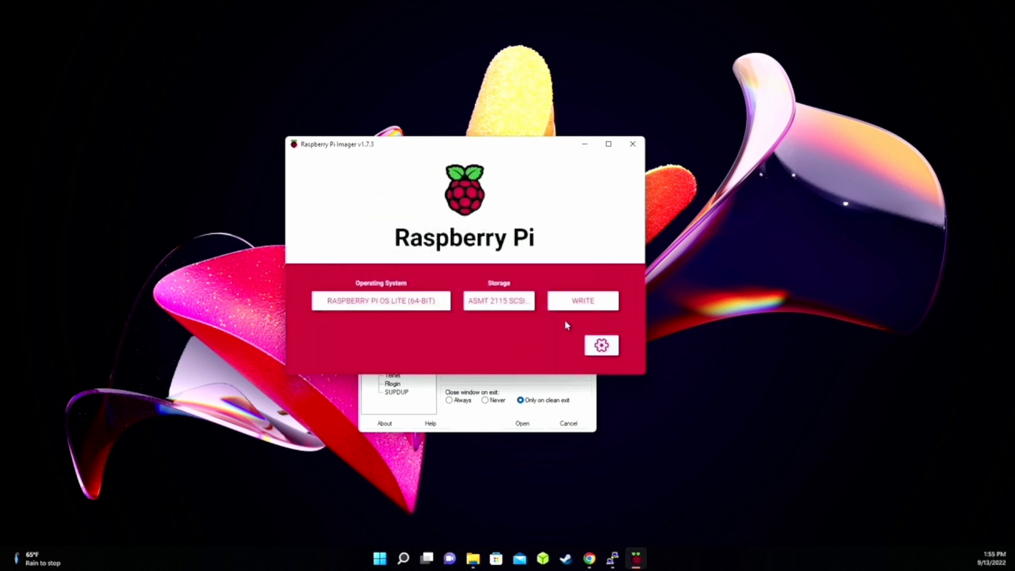
left_click(581, 300)
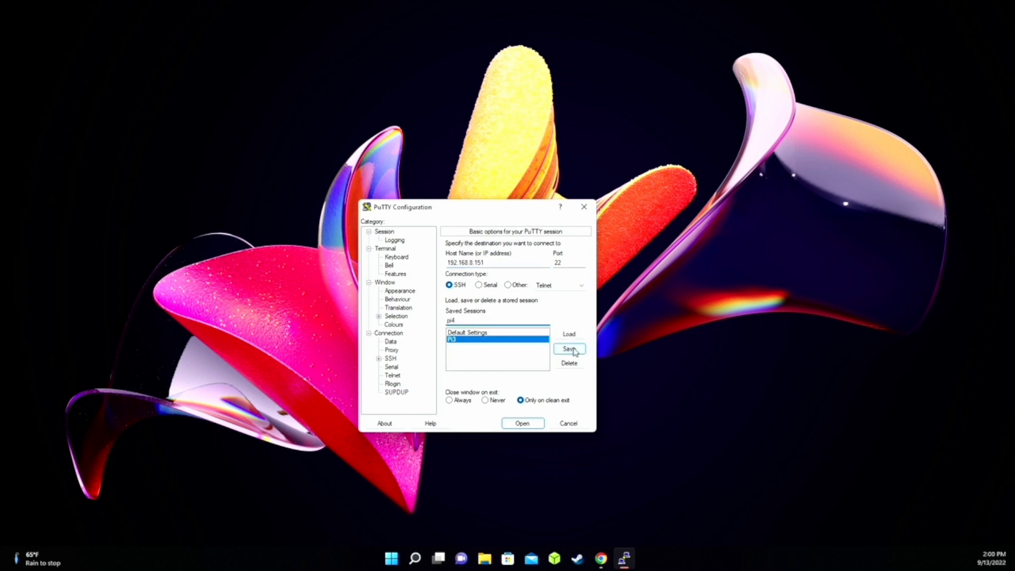
Save the pi4 session for 192.168.8.151, accept the host key and log in as jeff.
left_click(522, 423)
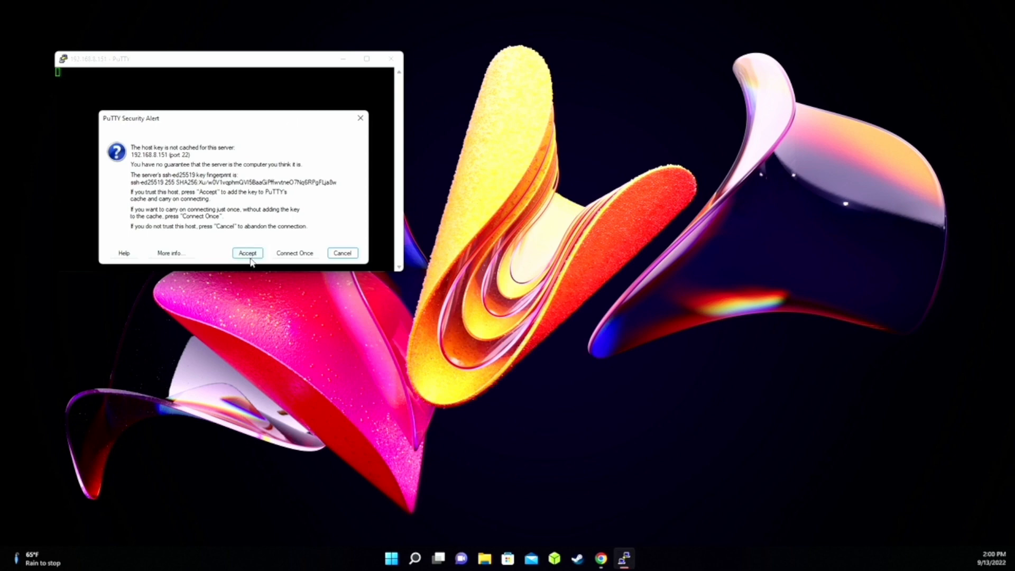
left_click(247, 252)
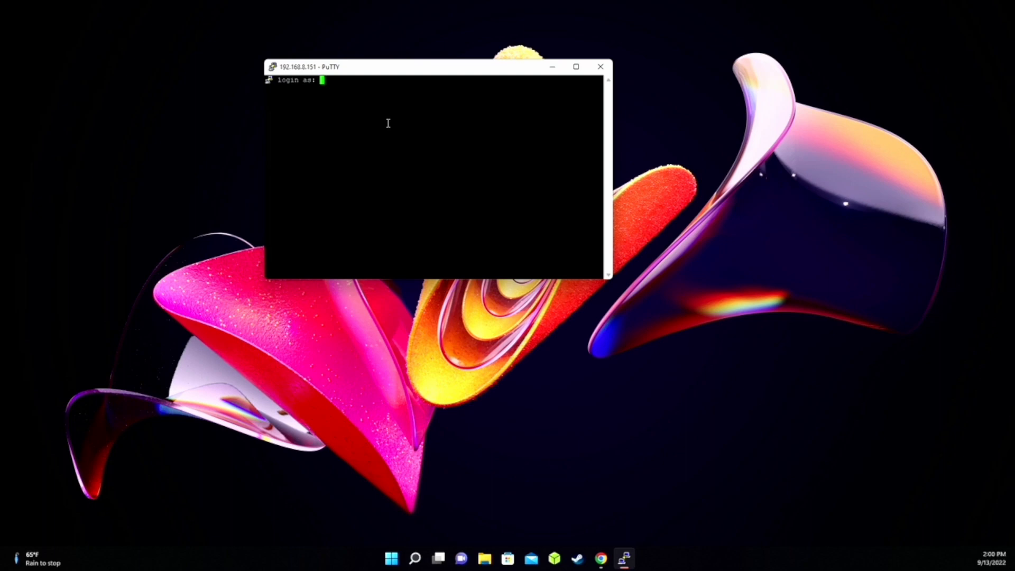
type("jeff")
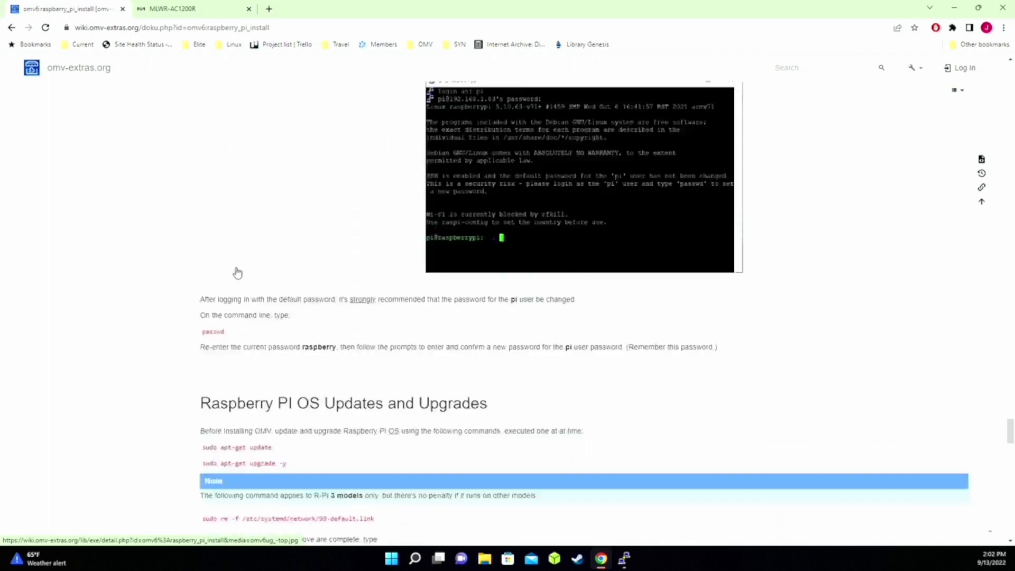
Select the wget OMV install command in the Install OMV section to copy it.
scroll("down", 3)
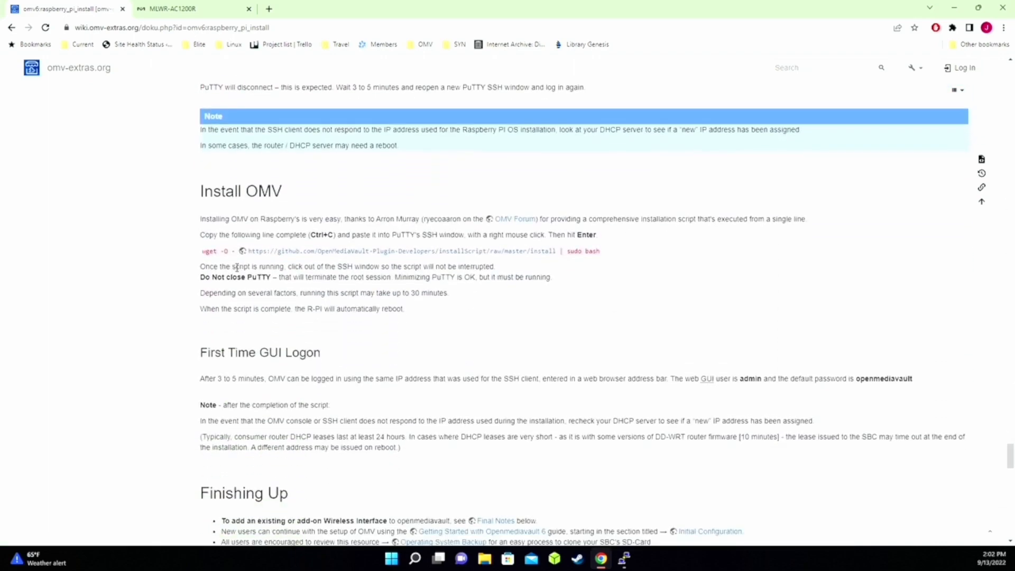
double_click(221, 190)
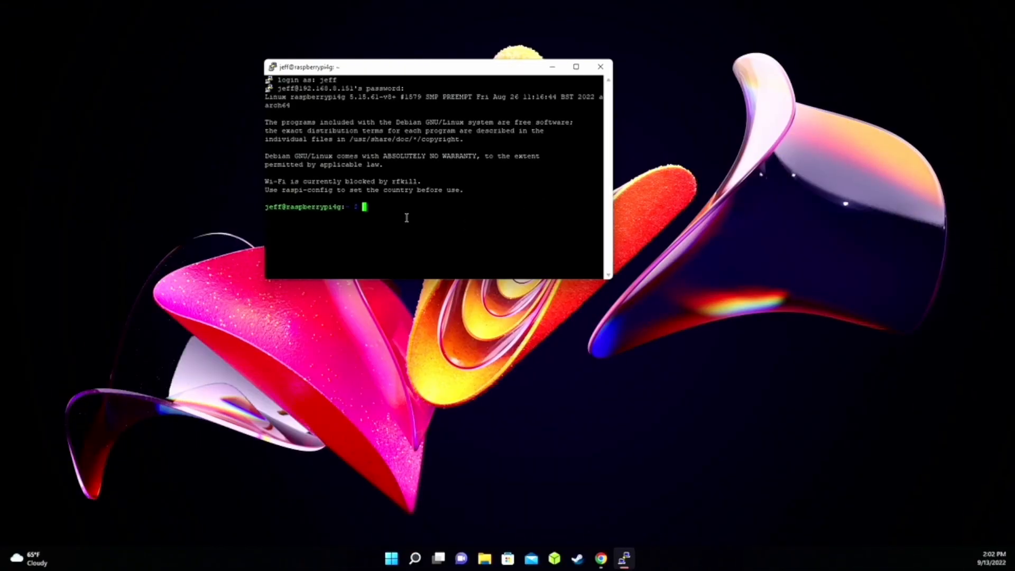
Run the wget OMV install script, then close the SSH session after the Pi reboots.
type("wget -O - https://github.com/OpenMediaVault-Plugin-Developers/installScript/raw/master/install | sudo bash")
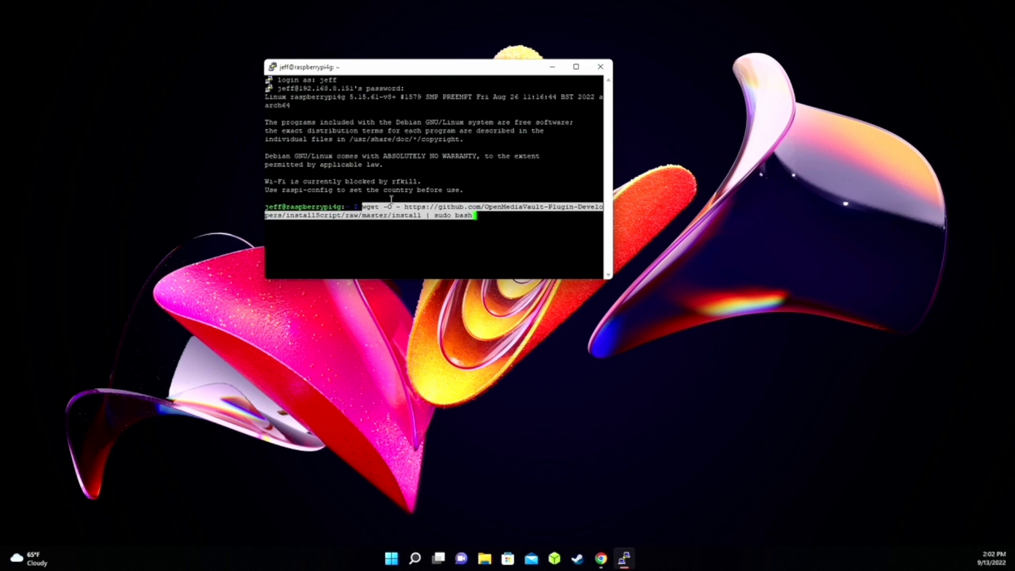
mouse_move(510, 237)
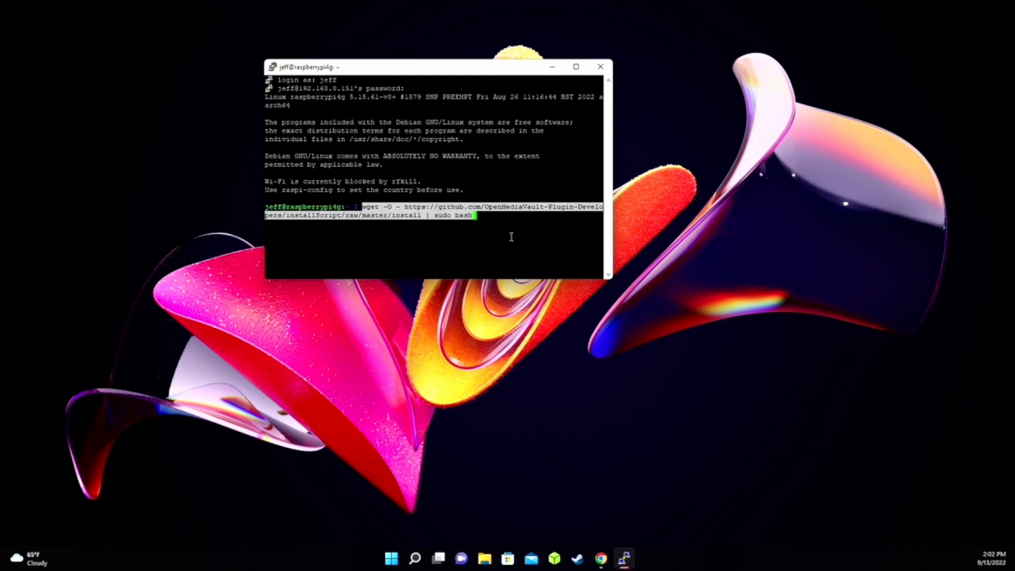
key("Return")
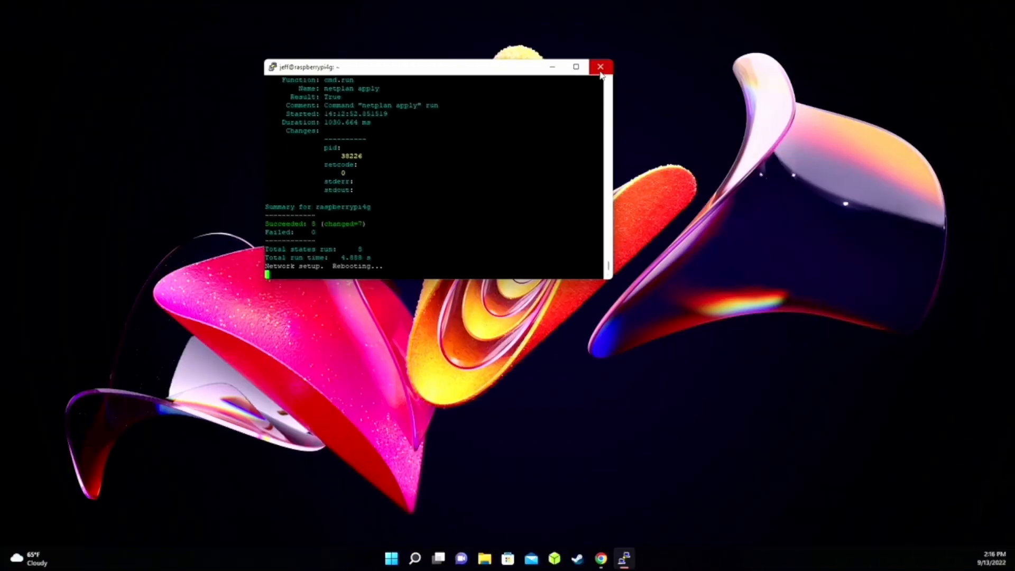
left_click(599, 66)
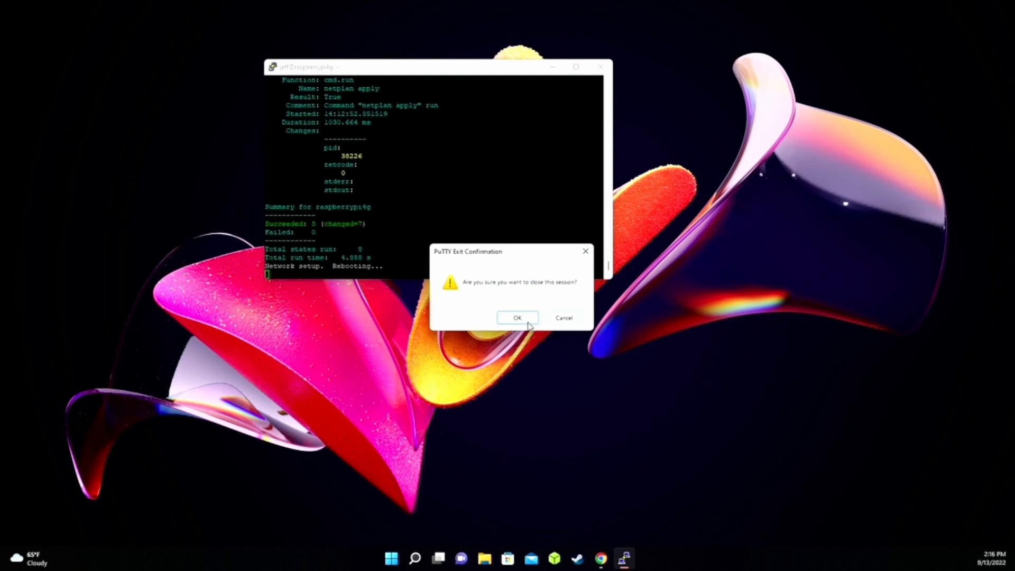
left_click(517, 318)
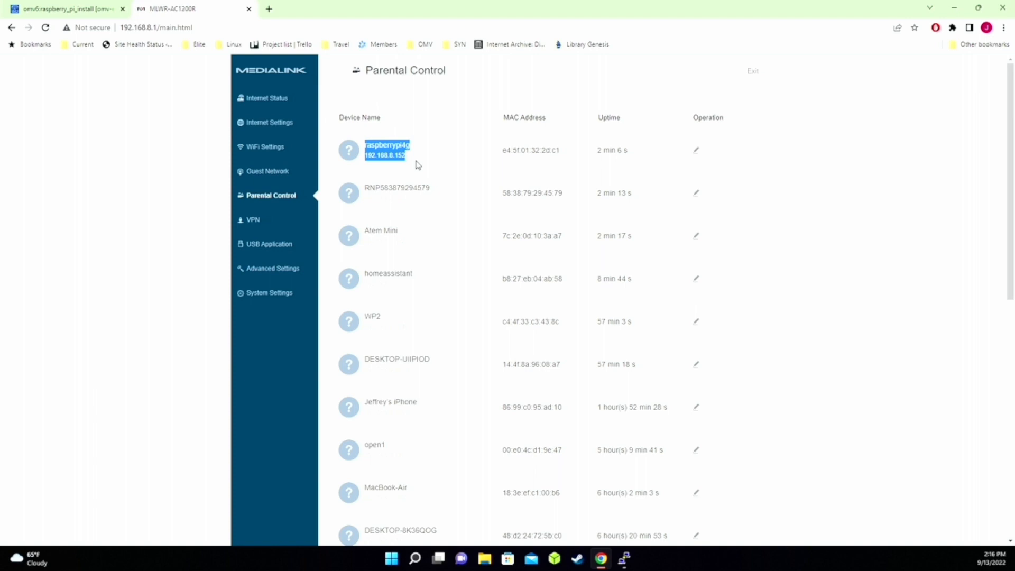
mouse_move(277, 17)
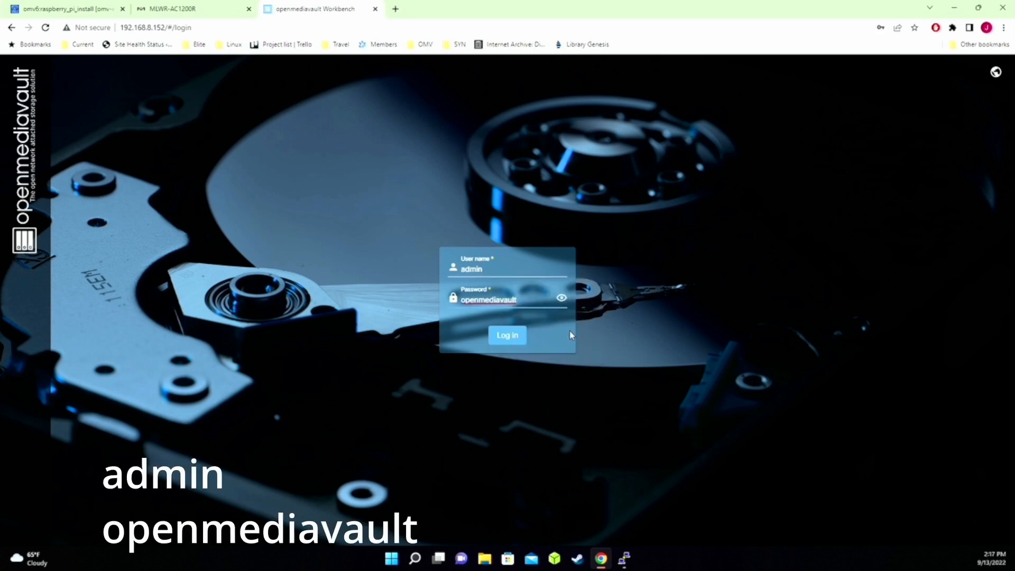
left_click(507, 335)
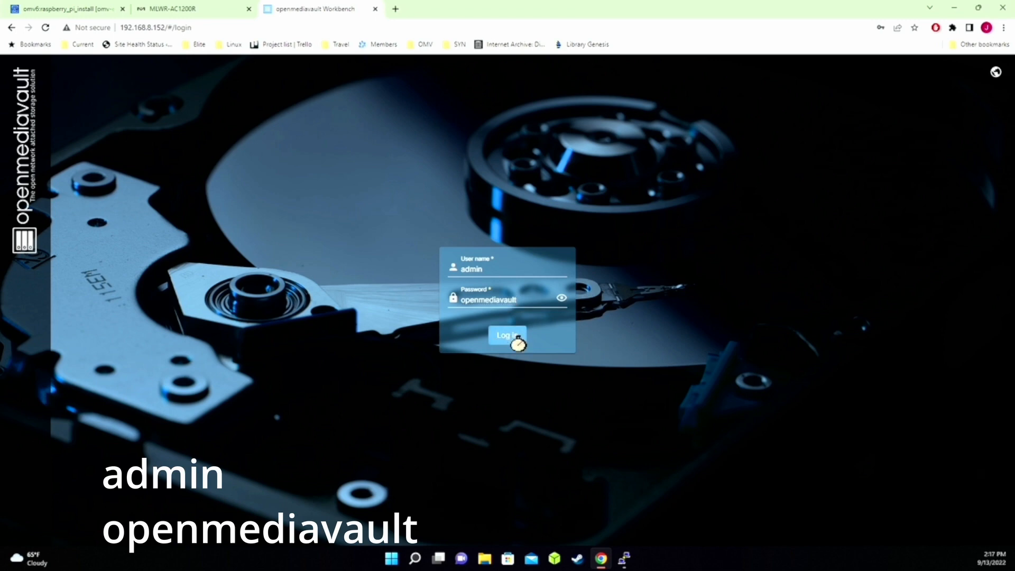
left_click(507, 335)
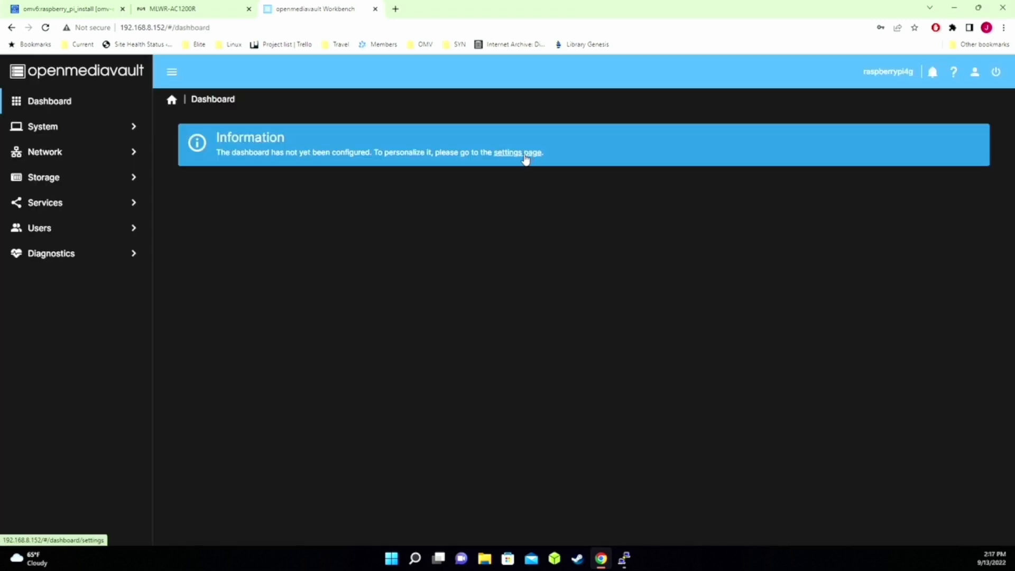
Enable dashboard widgets such as CPU utilization, memory, services, network interfaces and system information, and save.
left_click(516, 152)
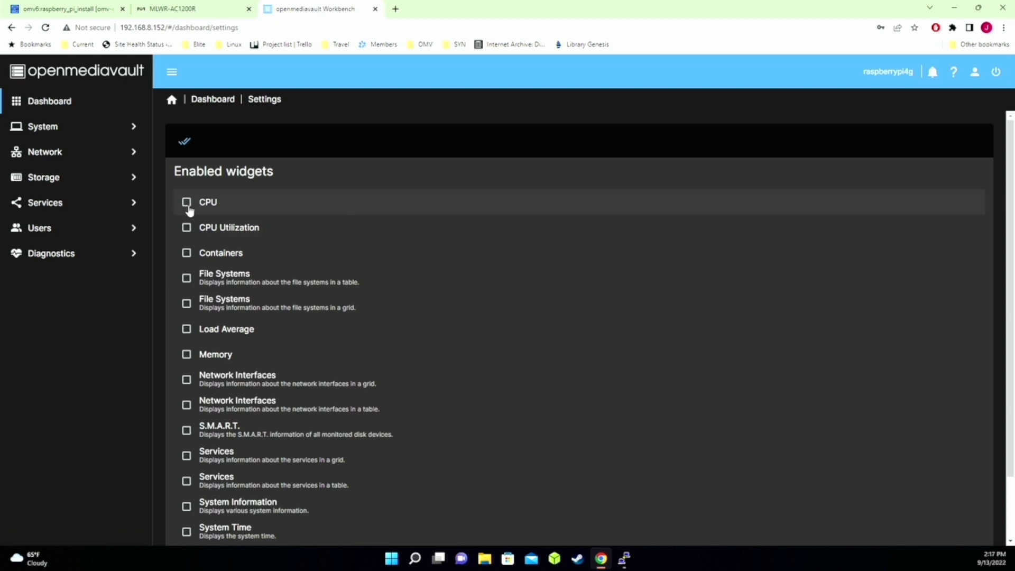
left_click(186, 252)
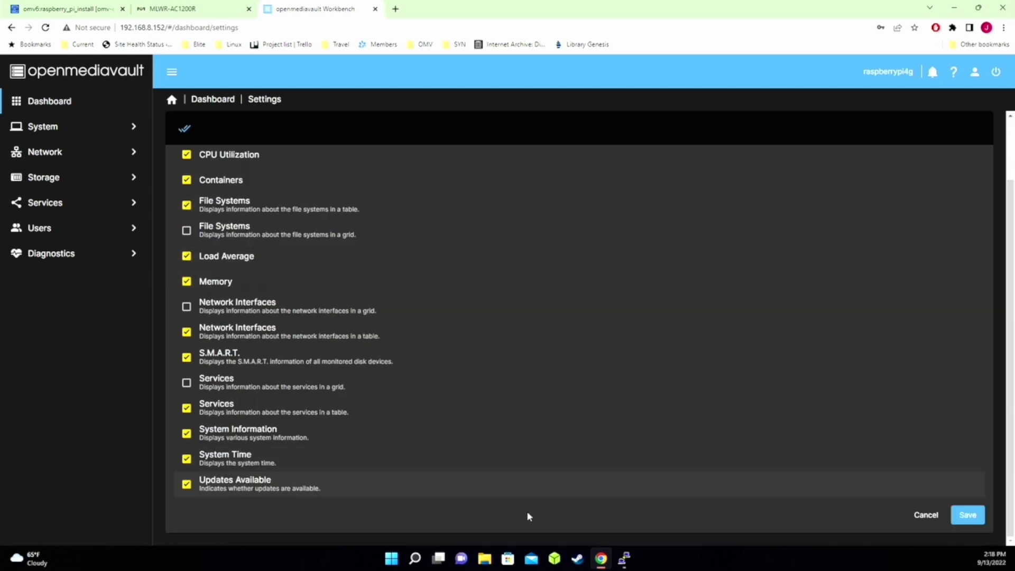
left_click(966, 514)
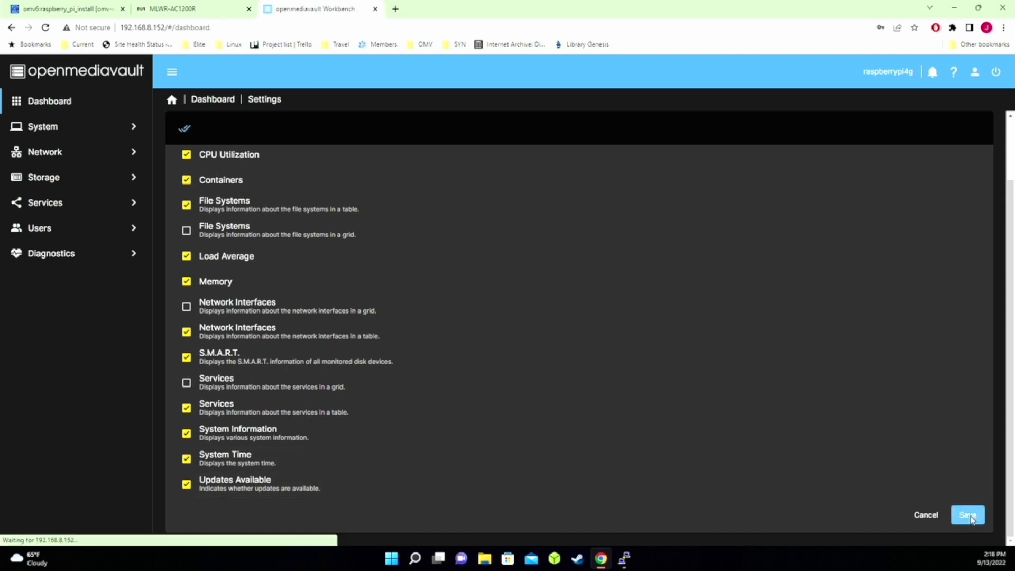
left_click(966, 514)
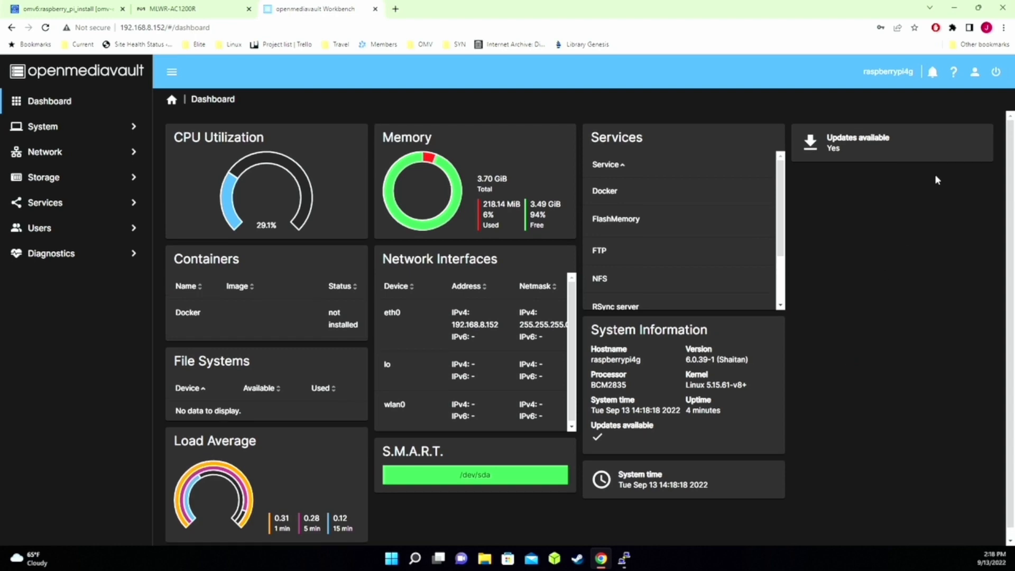
Return to the dashboard via the signed-in user's menu to see the chosen widgets.
left_click(974, 71)
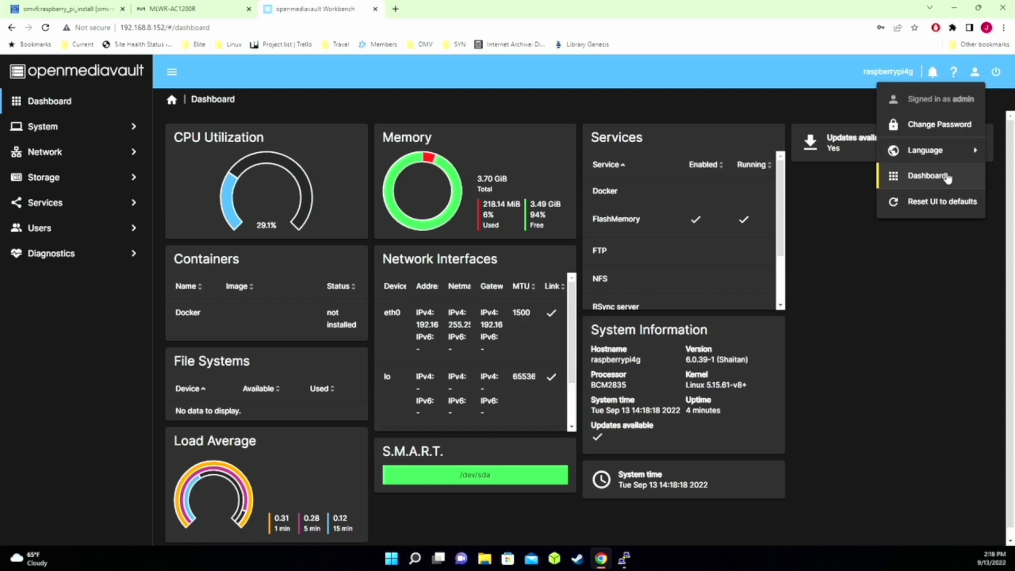
left_click(926, 176)
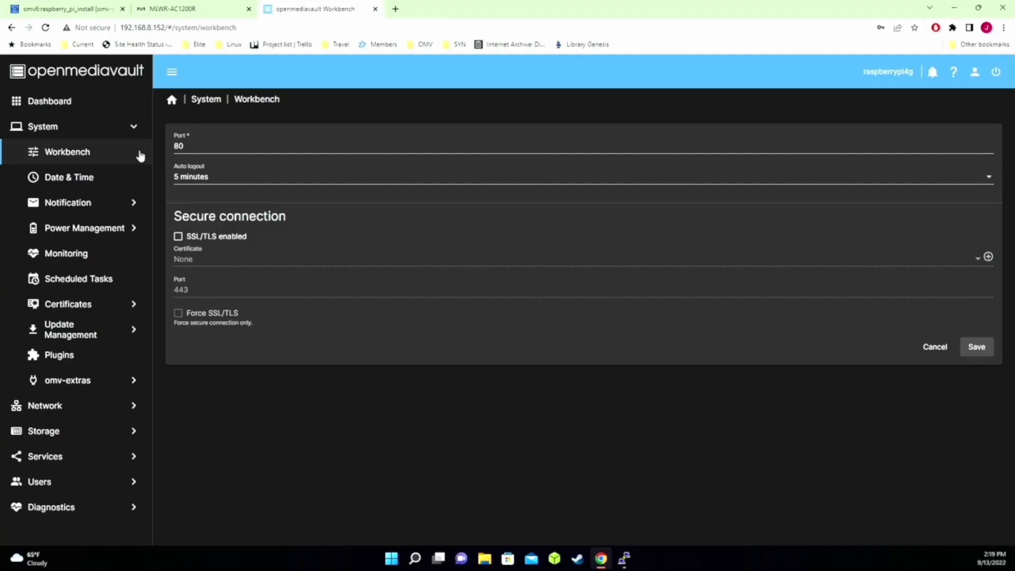
Set the Workbench auto logout to 1 day, save, and apply the pending configuration changes.
left_click(583, 176)
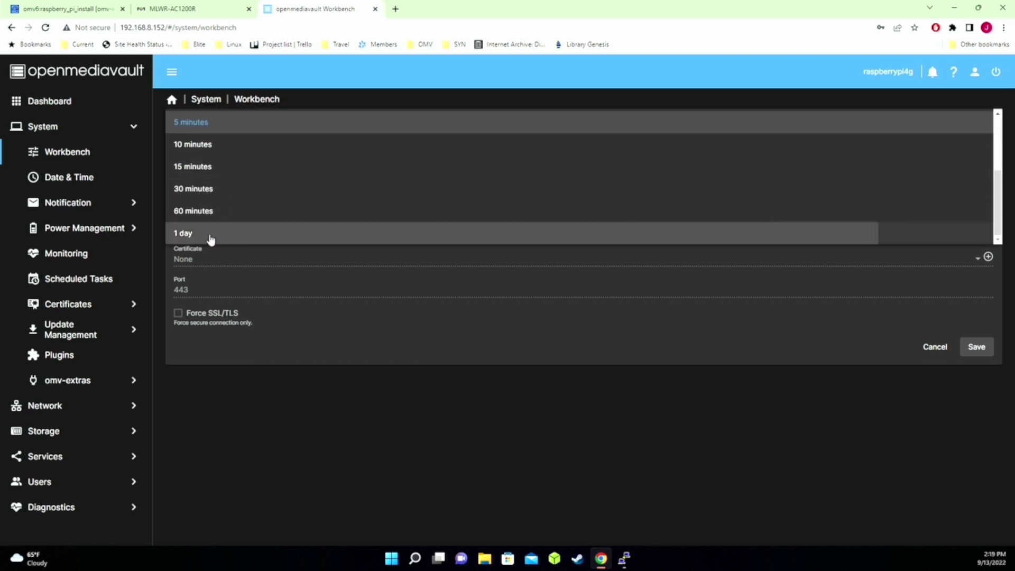
left_click(183, 233)
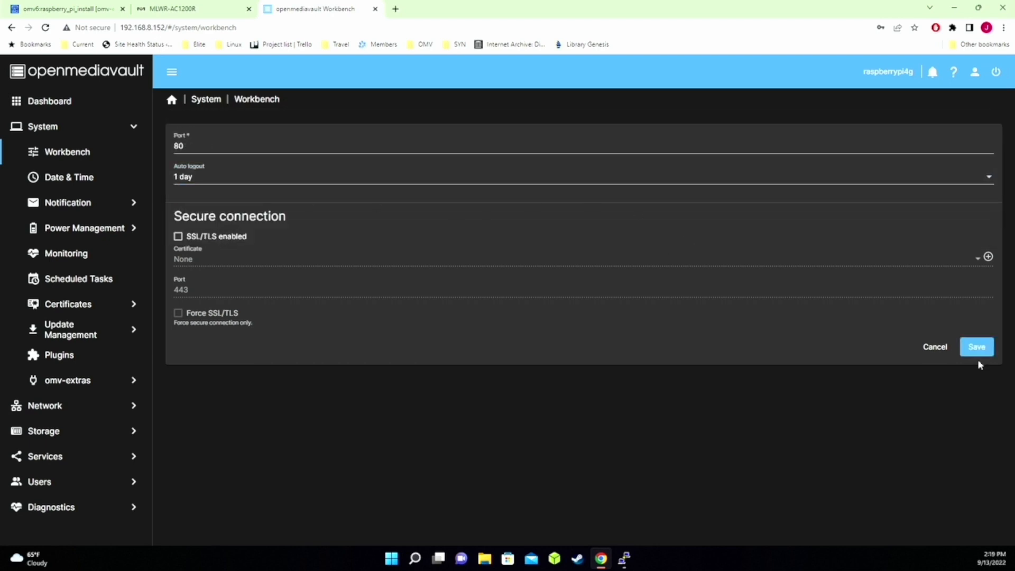
left_click(976, 346)
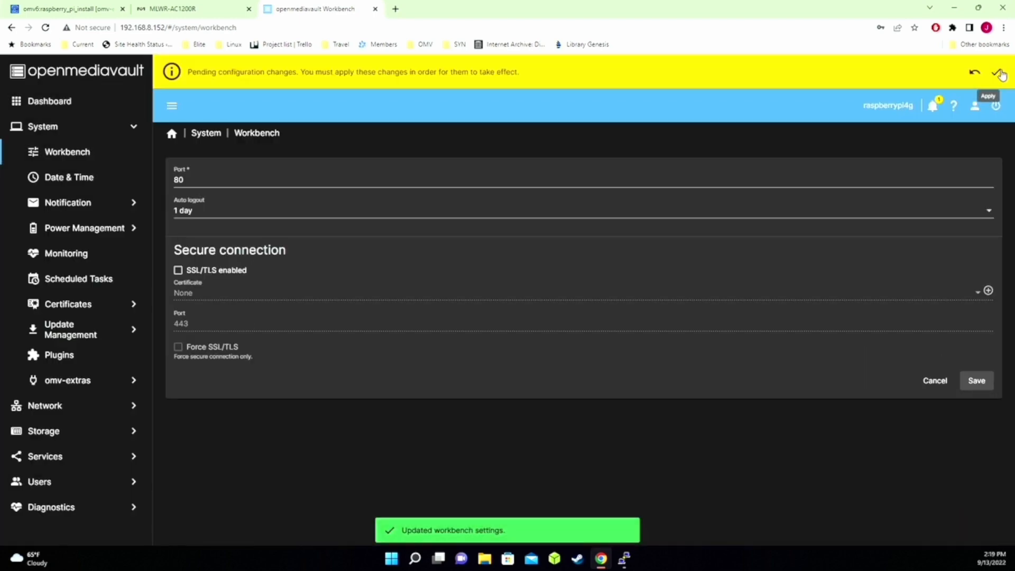
left_click(1000, 72)
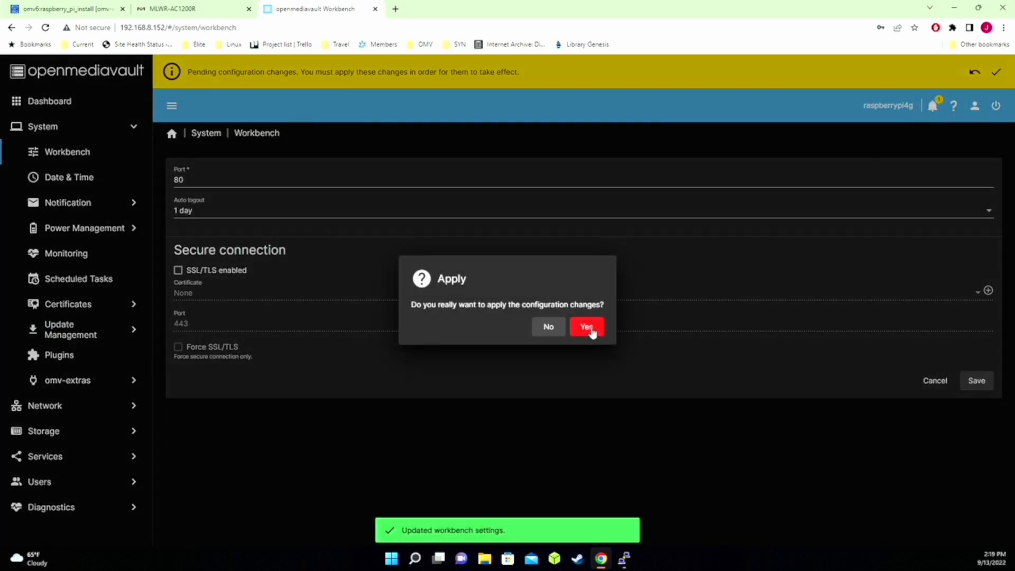
left_click(586, 326)
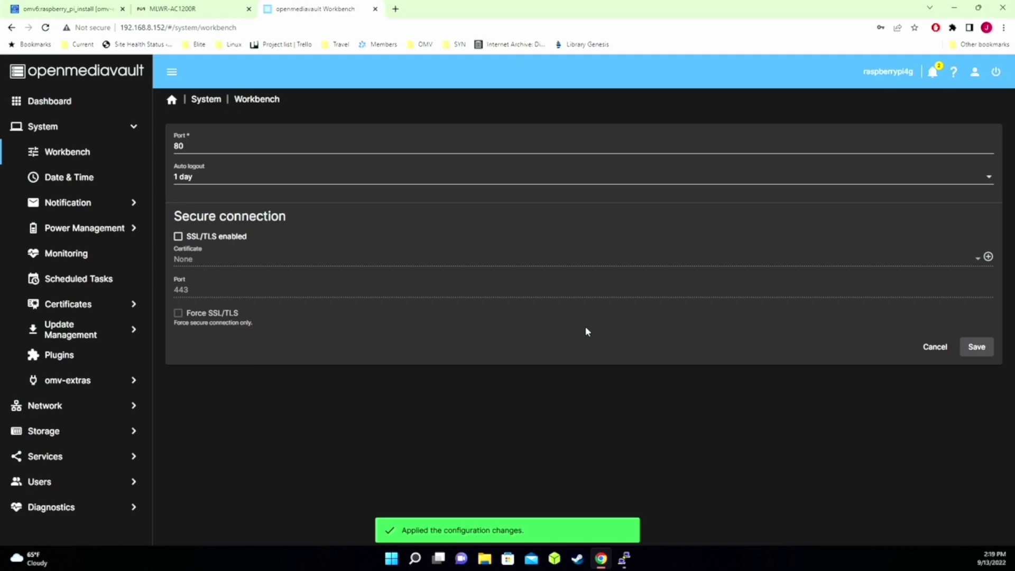
mouse_move(197, 248)
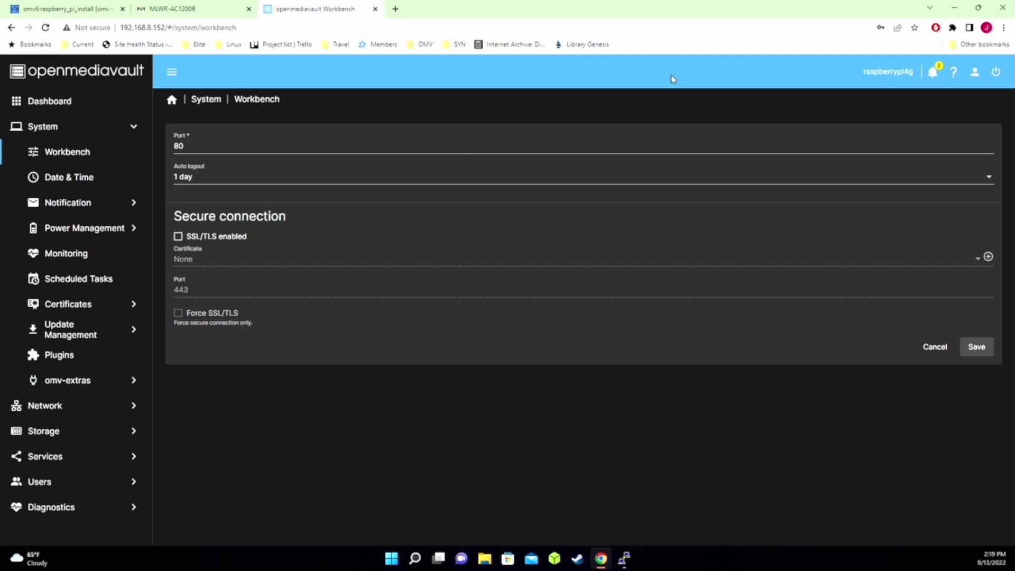
mouse_move(974, 71)
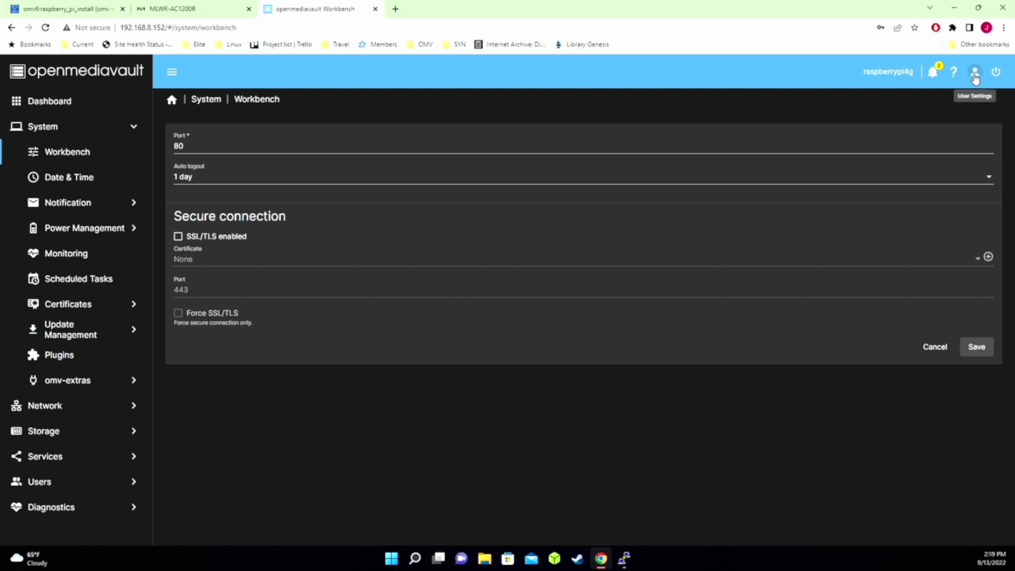
Reach the admin Change Password page from the account menu.
left_click(974, 71)
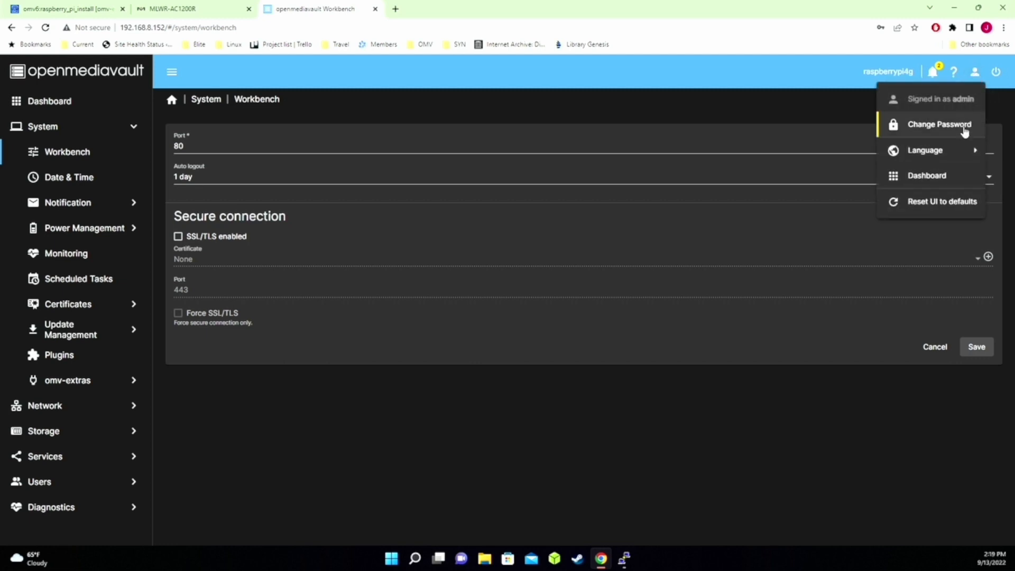
left_click(939, 124)
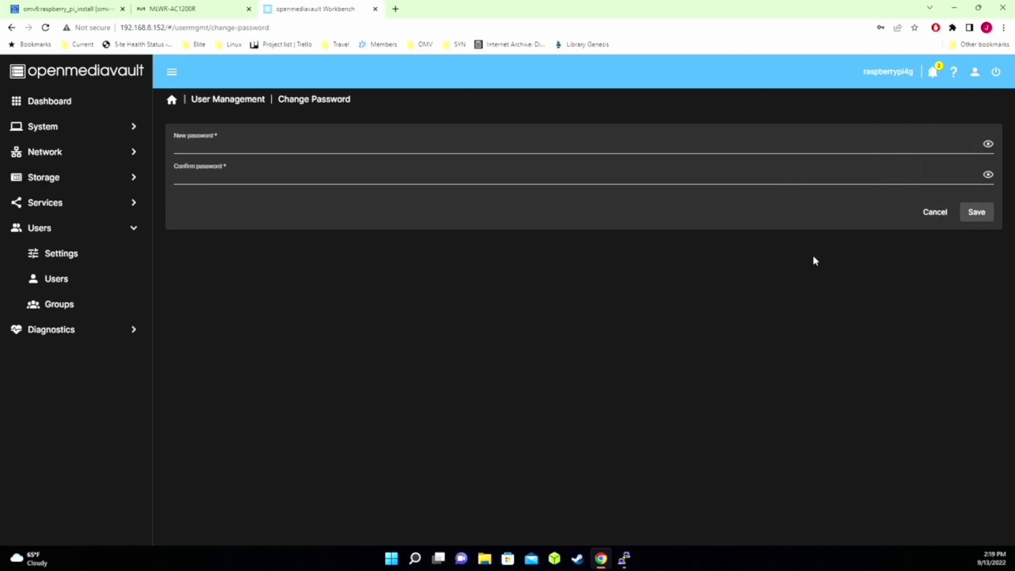
Review the email notification SMTP settings, then move to the Power Management settings.
left_click(69, 176)
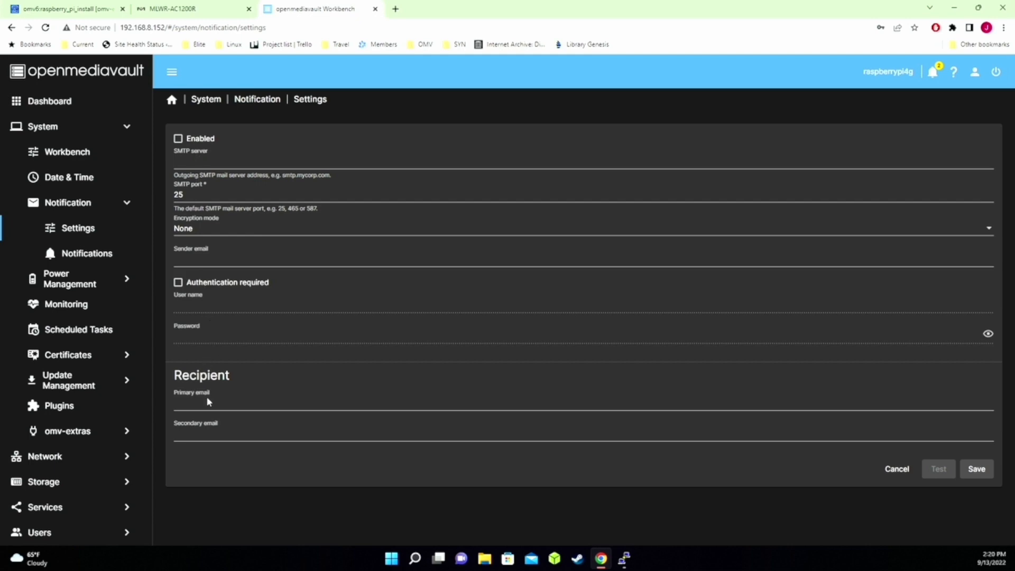
mouse_move(524, 432)
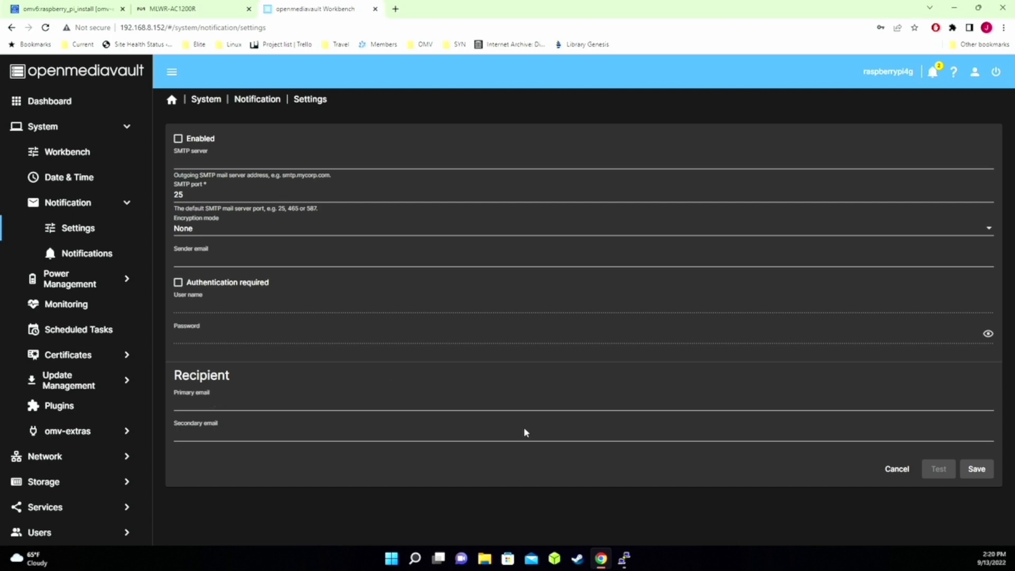
left_click(87, 253)
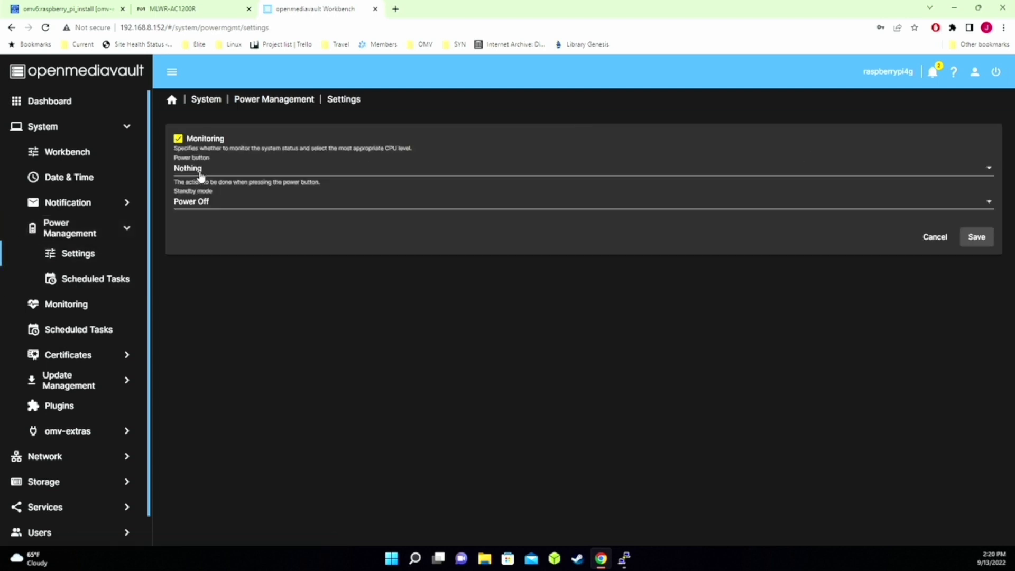
Set the power button to Power Off, look at creating a scheduled power task, then reach System Monitoring.
left_click(579, 168)
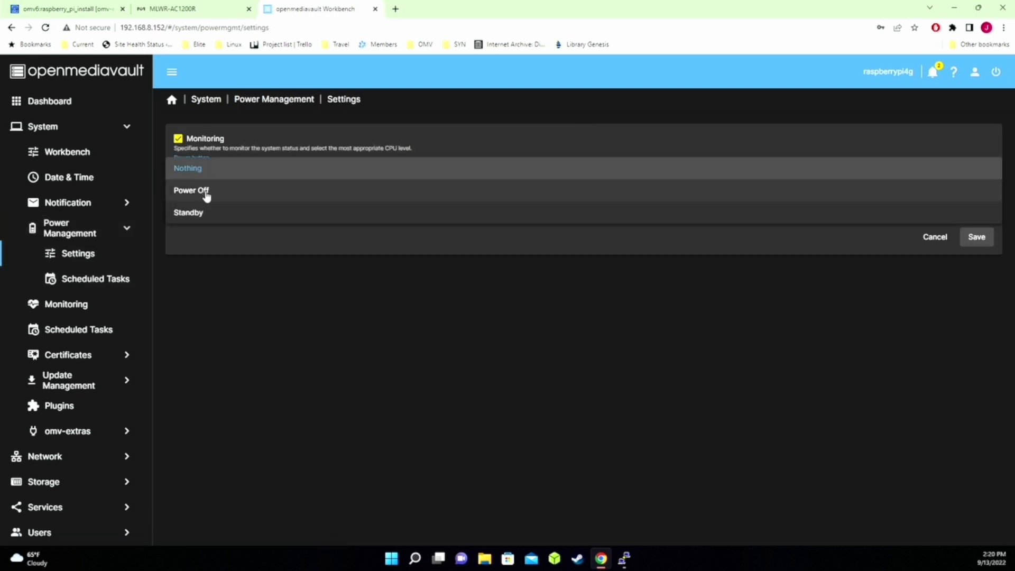
left_click(190, 190)
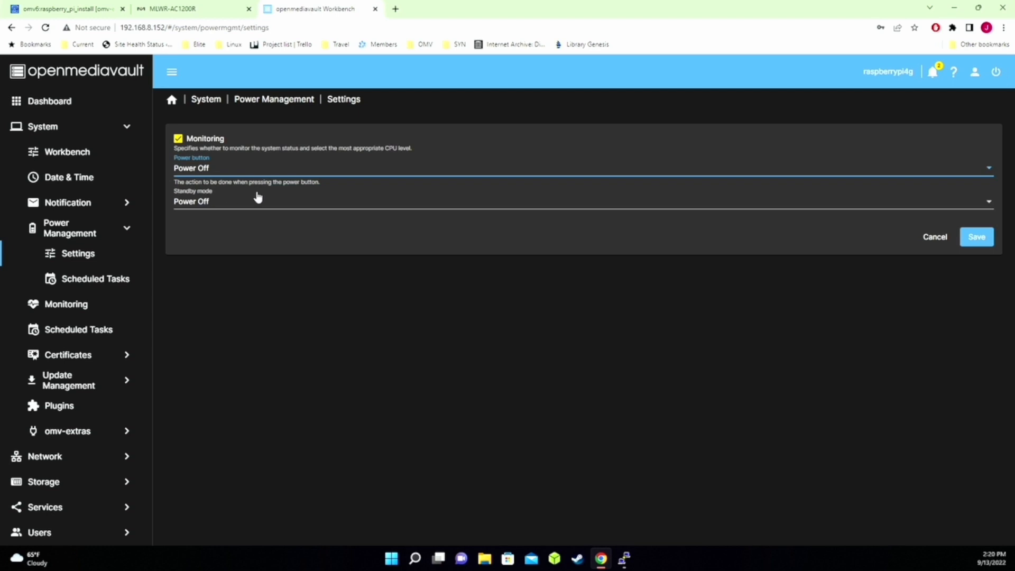
left_click(97, 279)
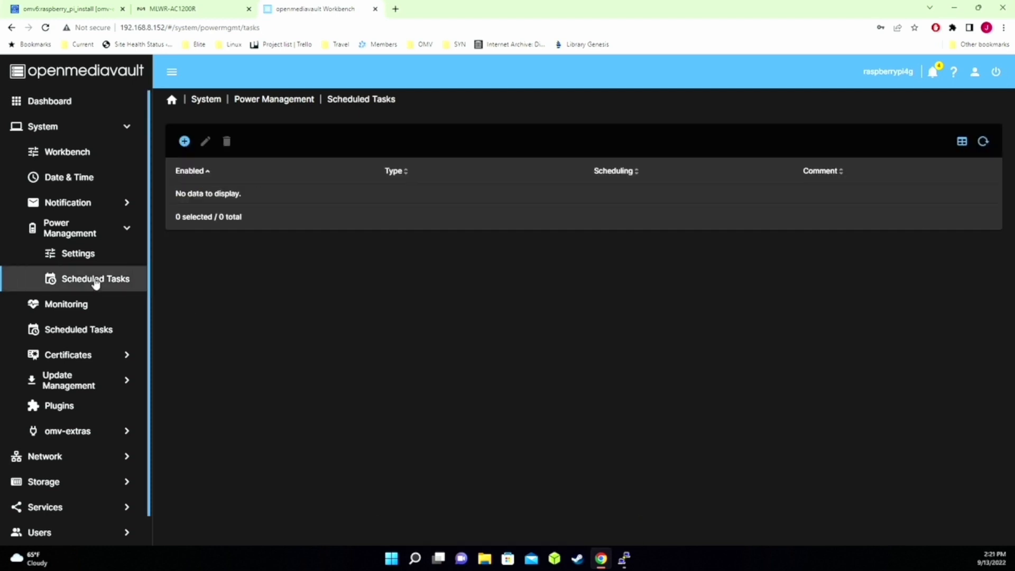
left_click(184, 141)
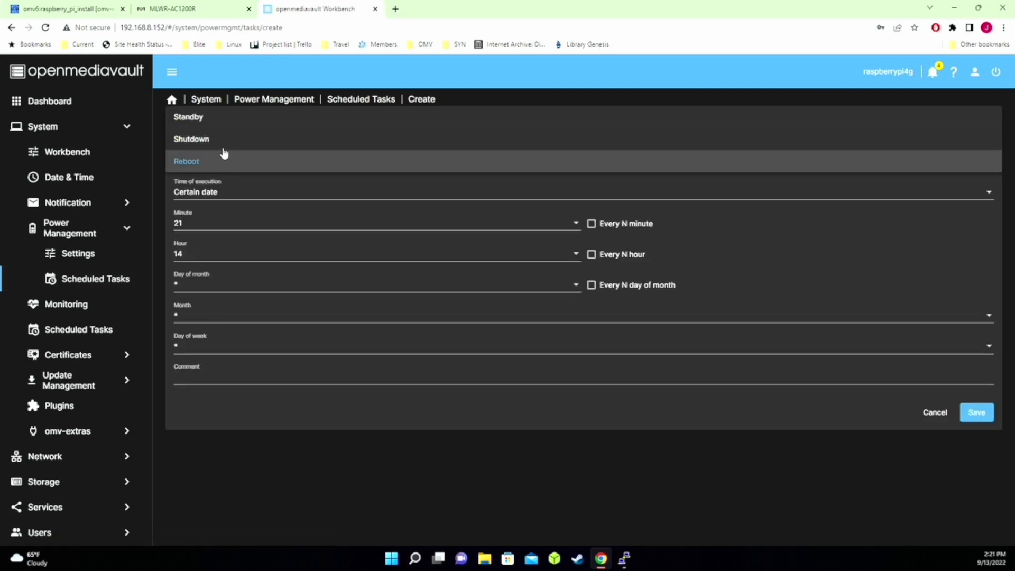
mouse_move(72, 310)
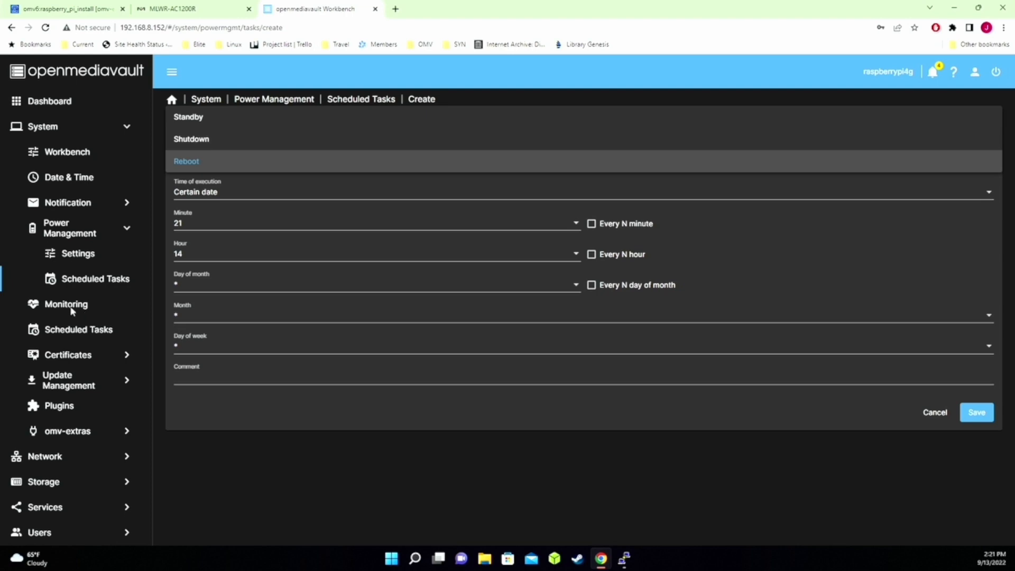
left_click(64, 303)
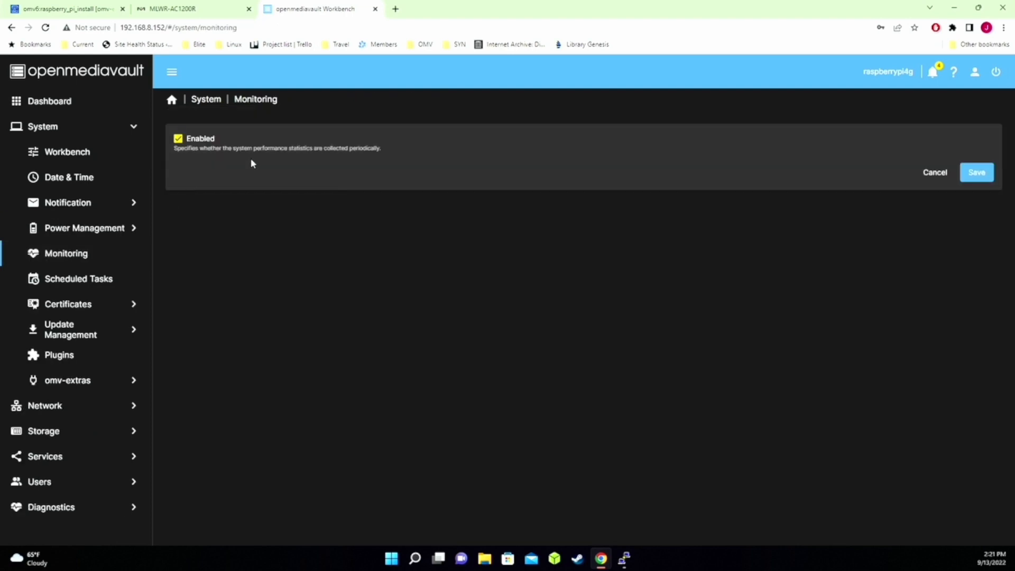
Browse the Scheduled Tasks create form, then the SSH and SSL certificate lists, ending on the empty SSL list.
left_click(78, 278)
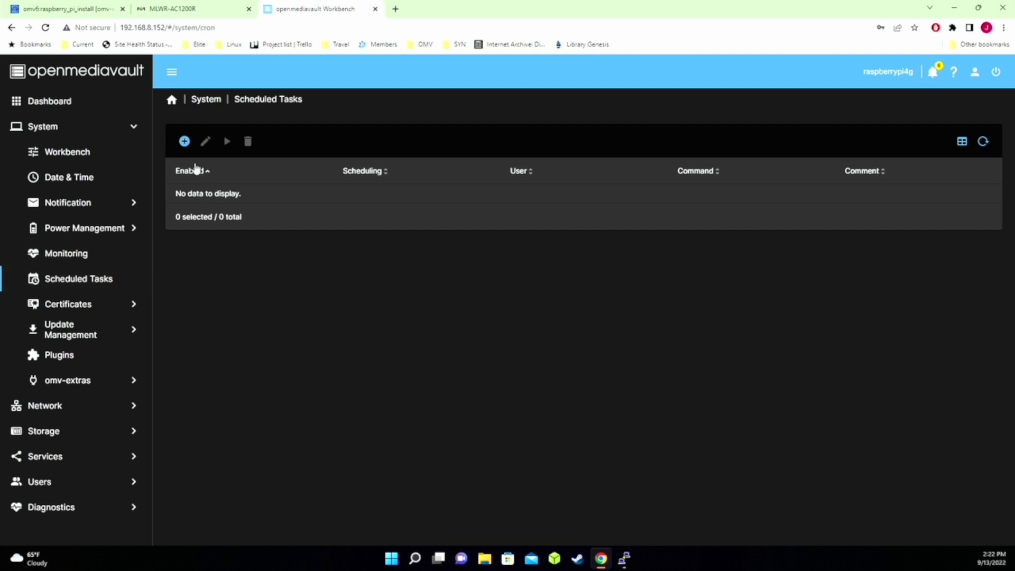
left_click(184, 141)
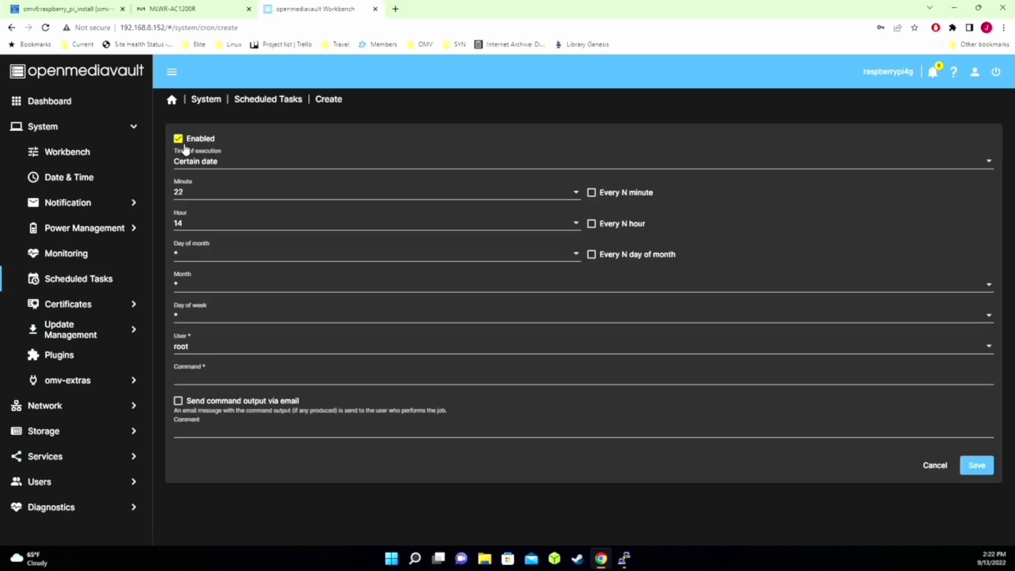
left_click(68, 303)
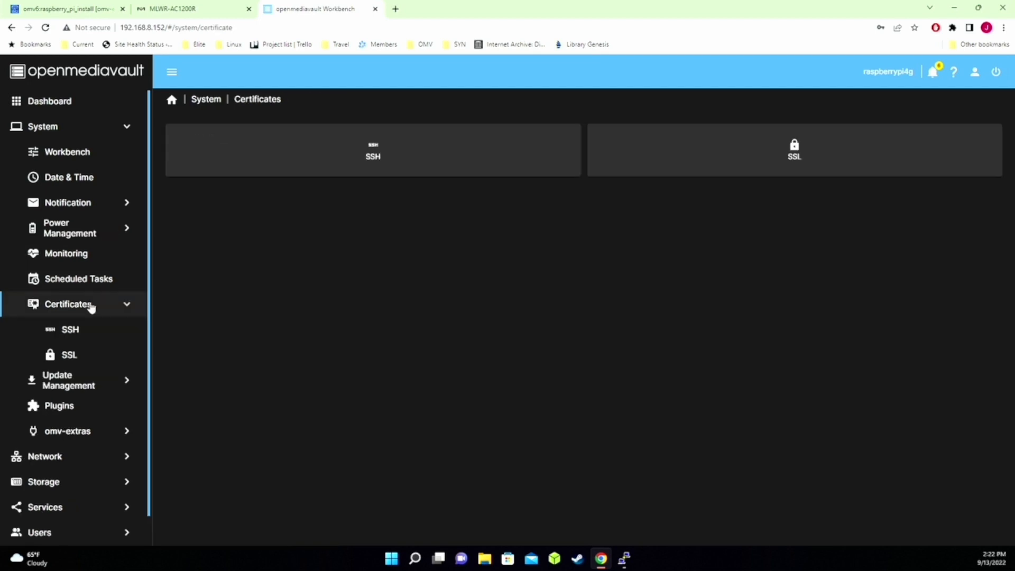
left_click(70, 329)
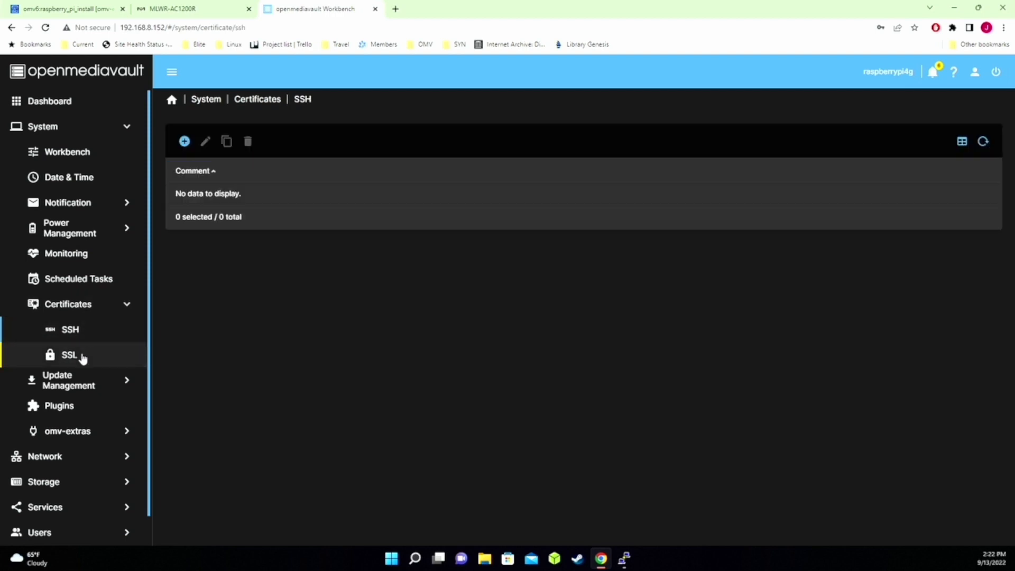
left_click(70, 355)
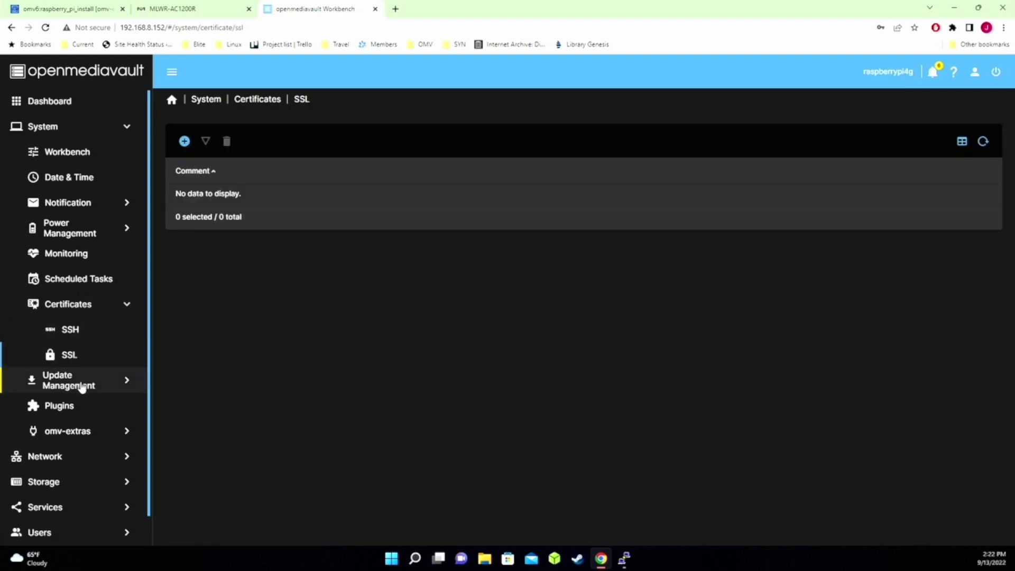
Upgrade all available packages from Update Management, confirming the upgrade and closing the finished output.
left_click(68, 380)
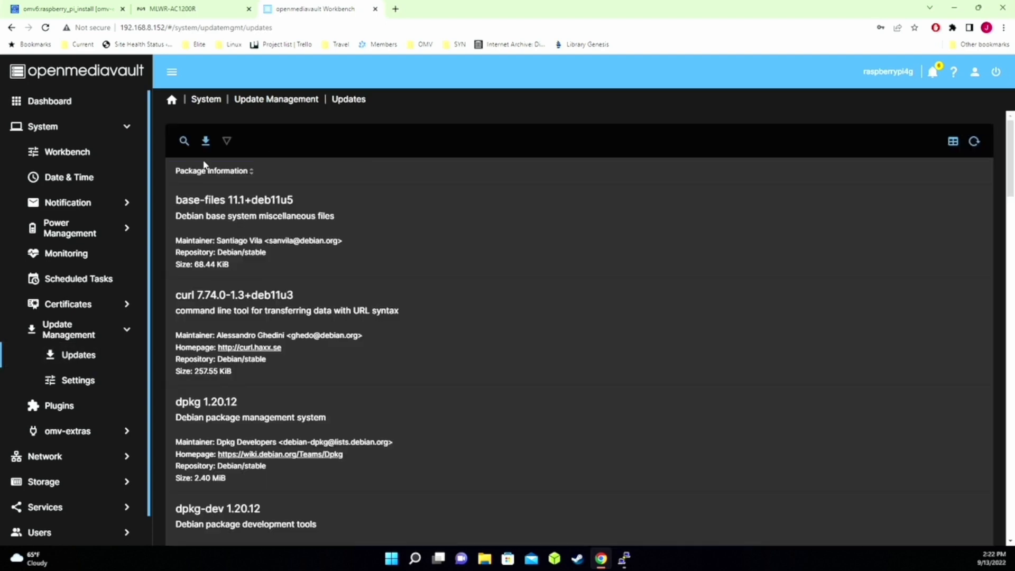
left_click(205, 140)
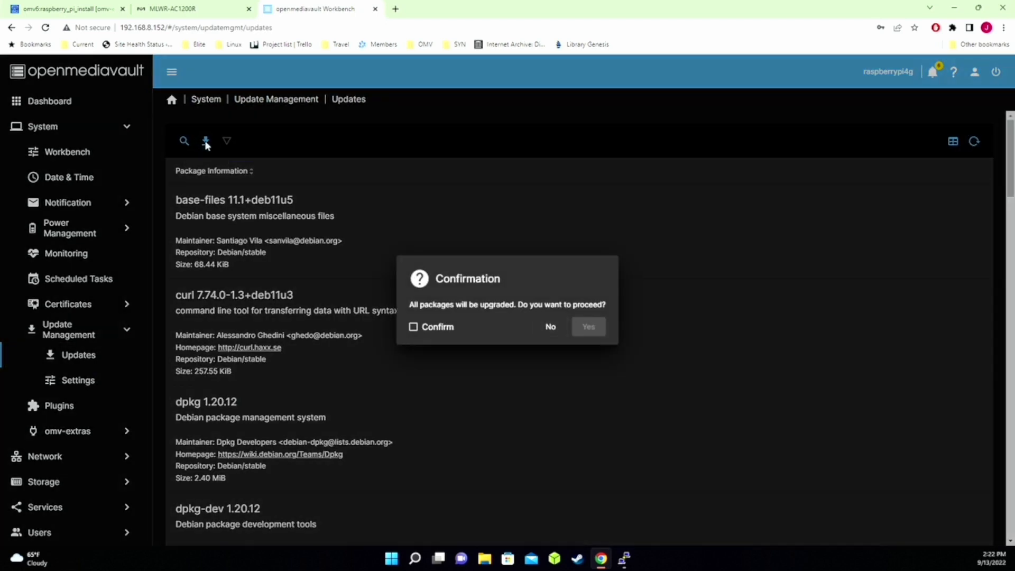
left_click(413, 326)
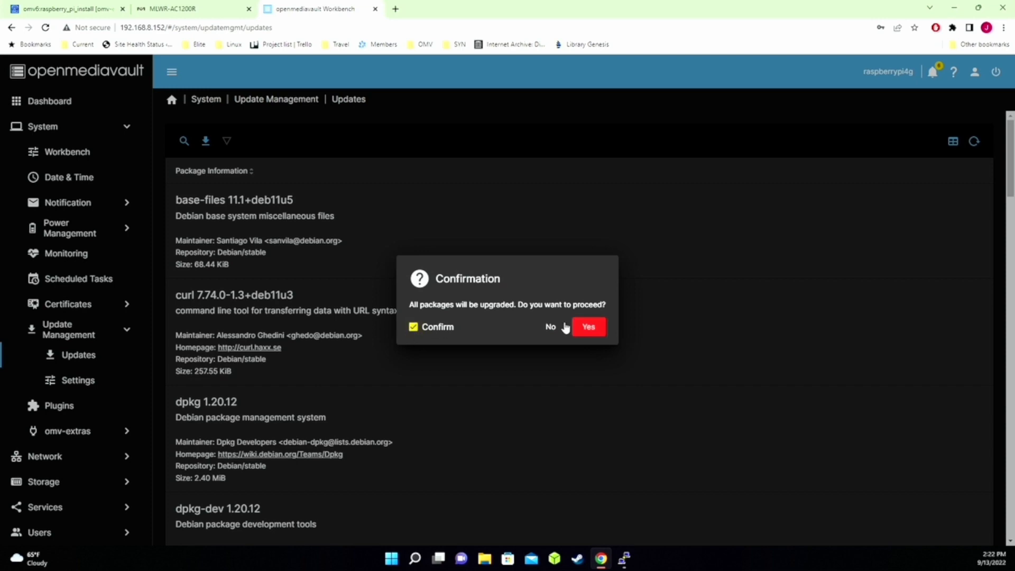
left_click(587, 326)
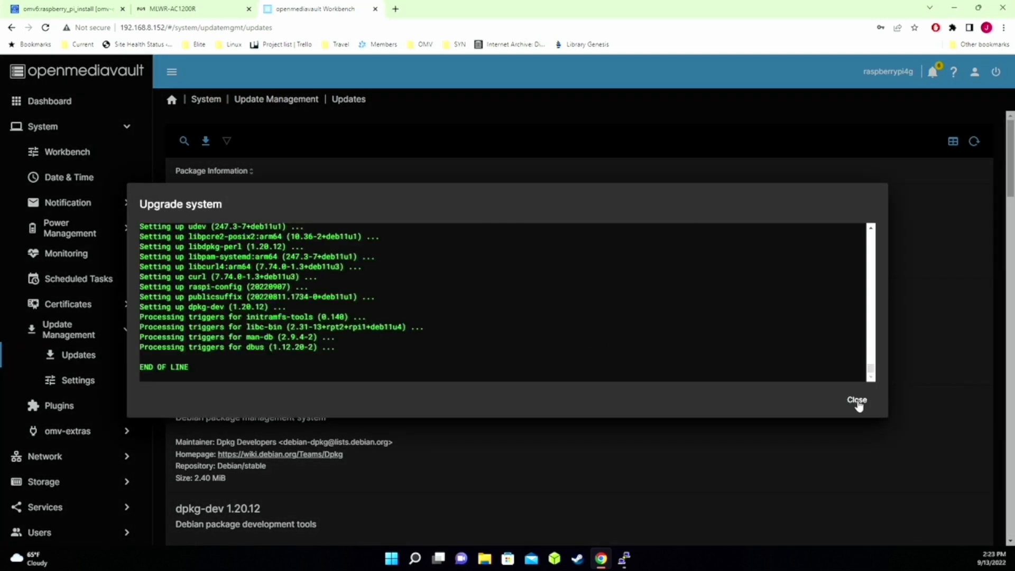
left_click(856, 399)
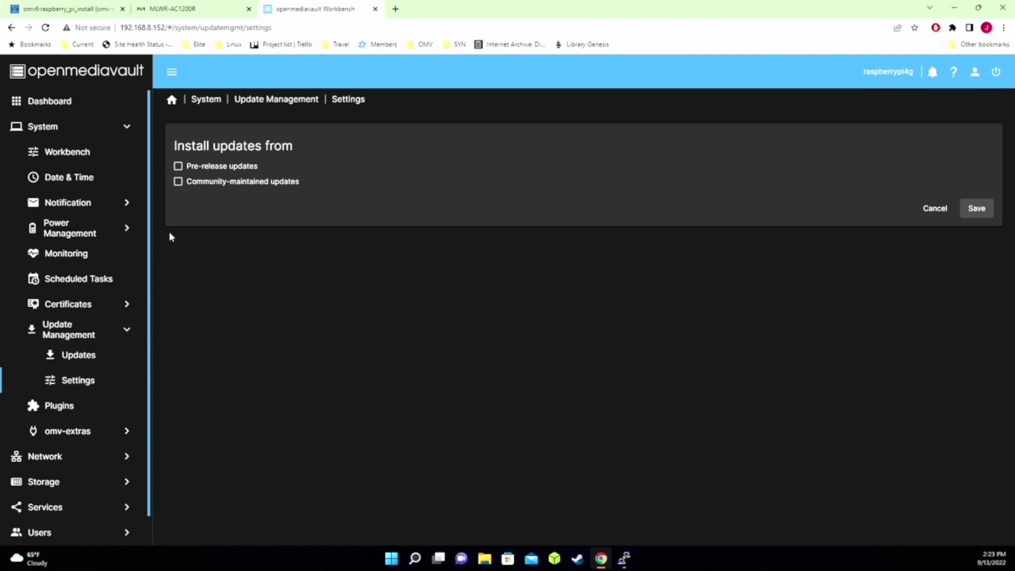
mouse_move(201, 170)
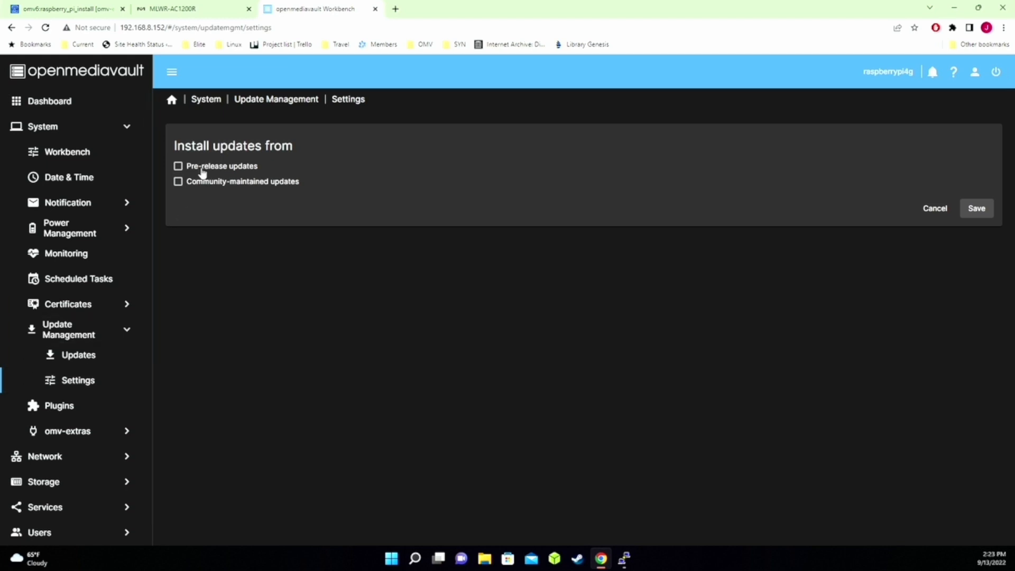
mouse_move(201, 189)
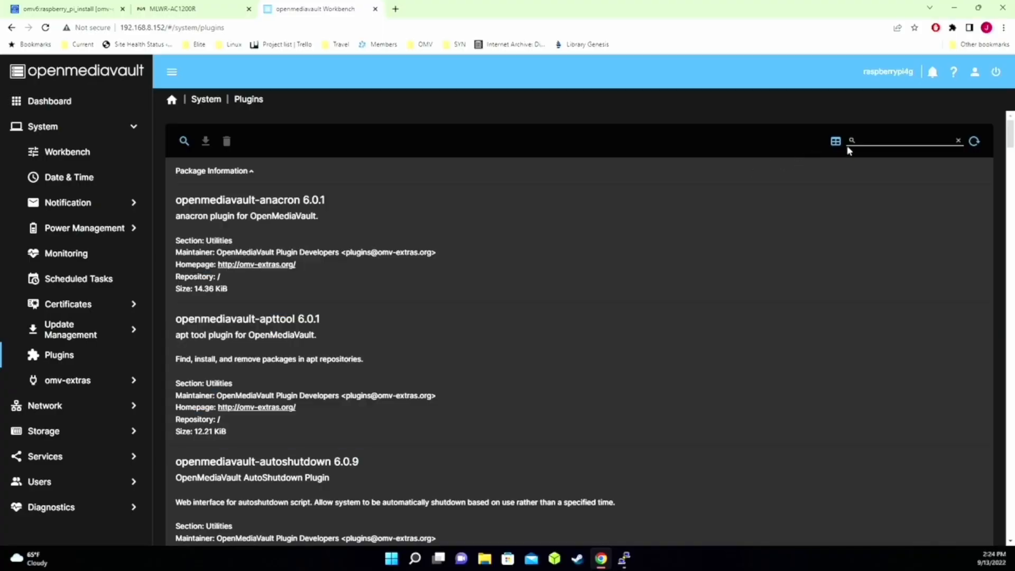
Install the openmediavault-sharerootfs plugin, confirming the installation.
left_click(899, 140)
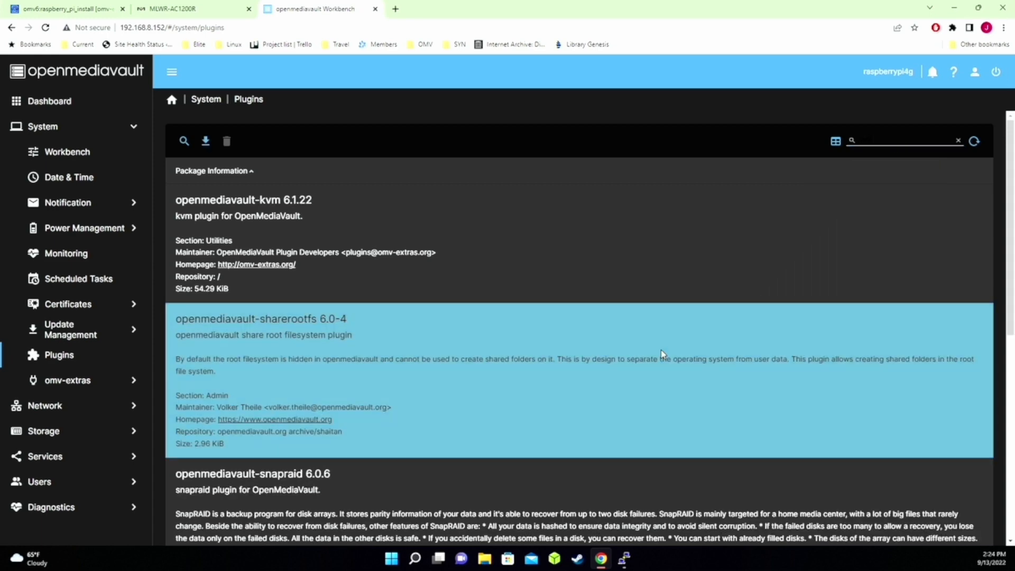
left_click(363, 375)
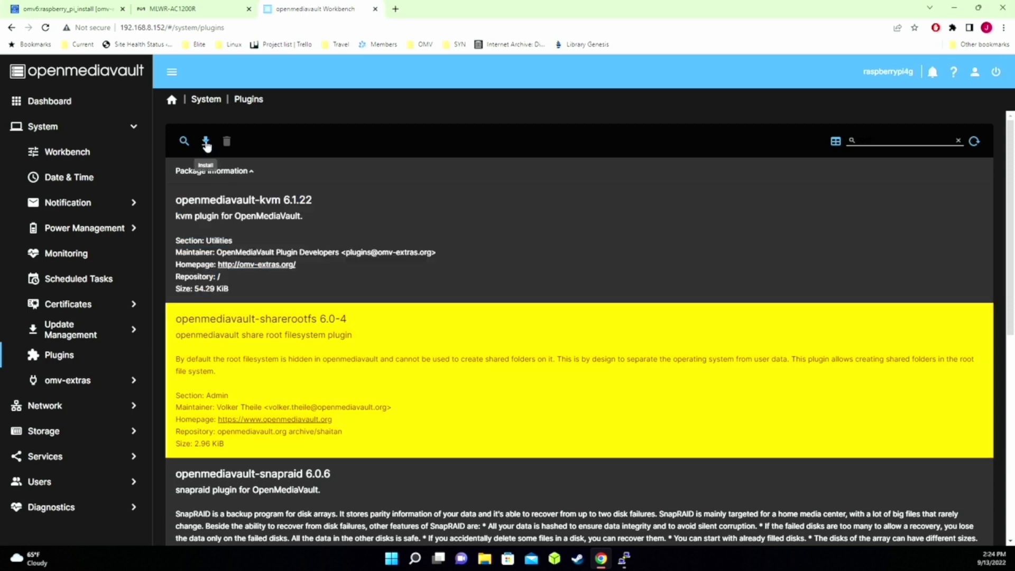
left_click(205, 141)
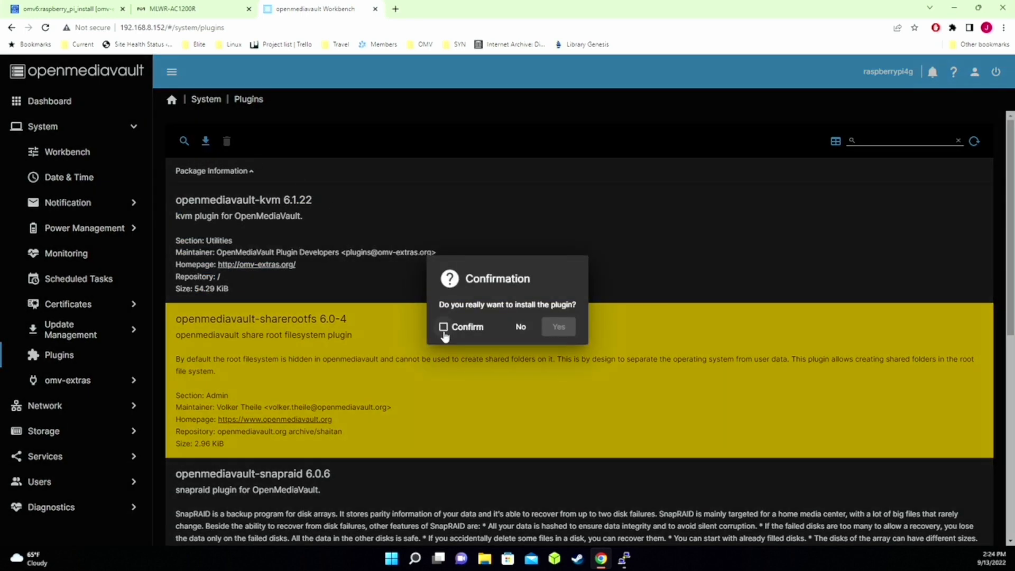
left_click(171, 99)
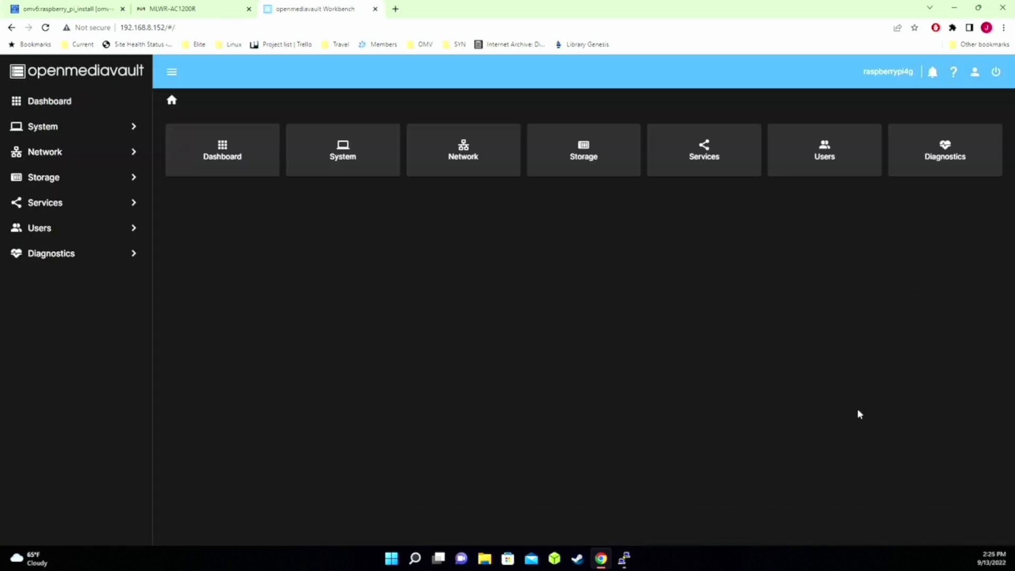
mouse_move(693, 354)
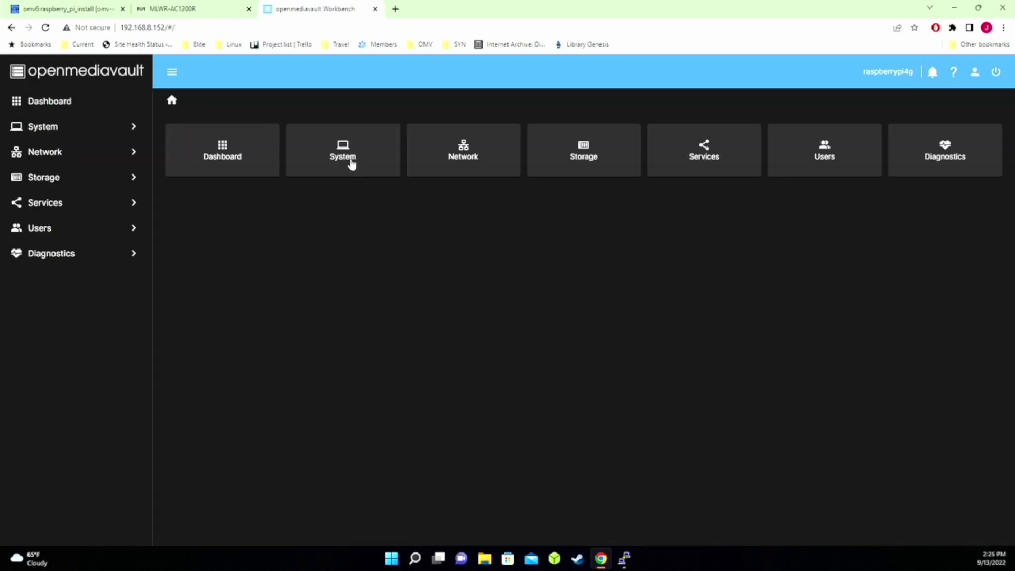
Return to the Plugins list under System after the page reload.
left_click(342, 149)
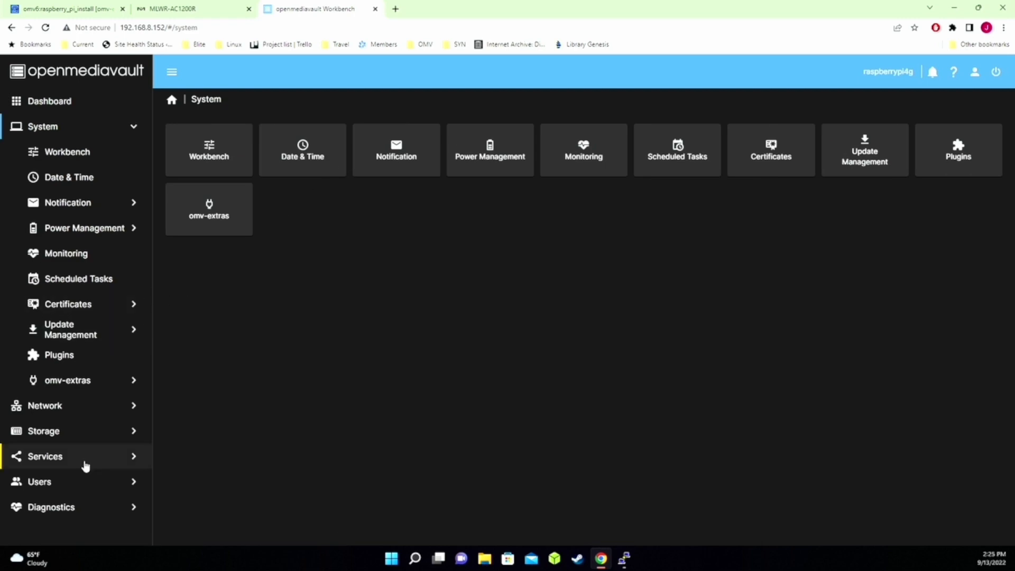
left_click(59, 354)
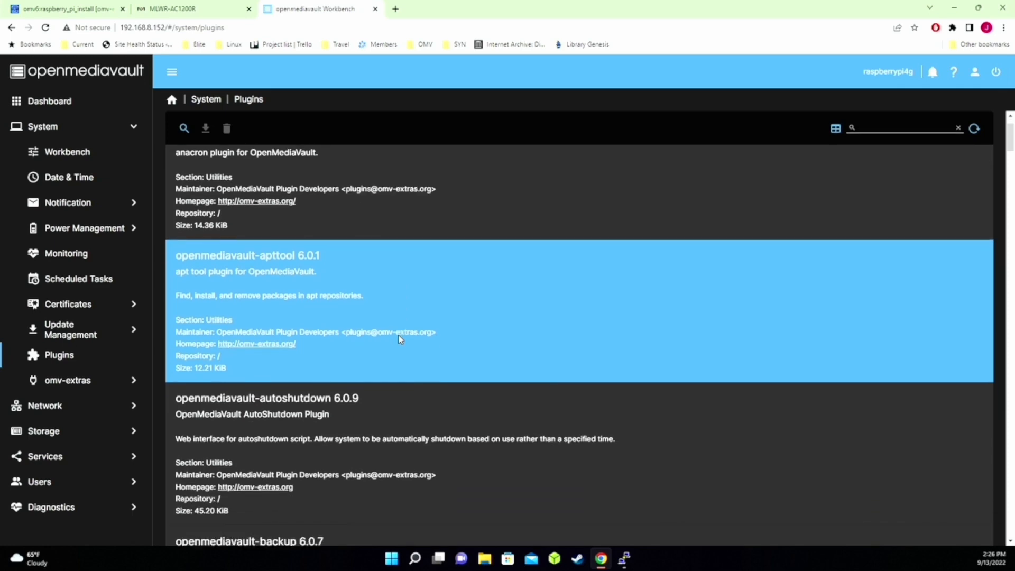
Scroll through the available plugins, then reach the omv-extras Settings with testing repo and backports options.
scroll("down", 3)
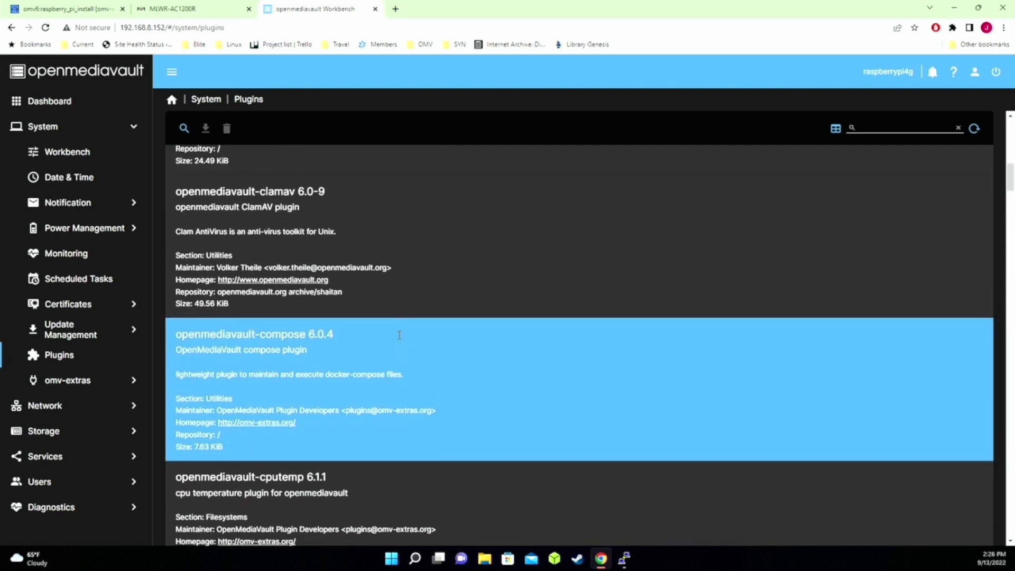
scroll("down", 3)
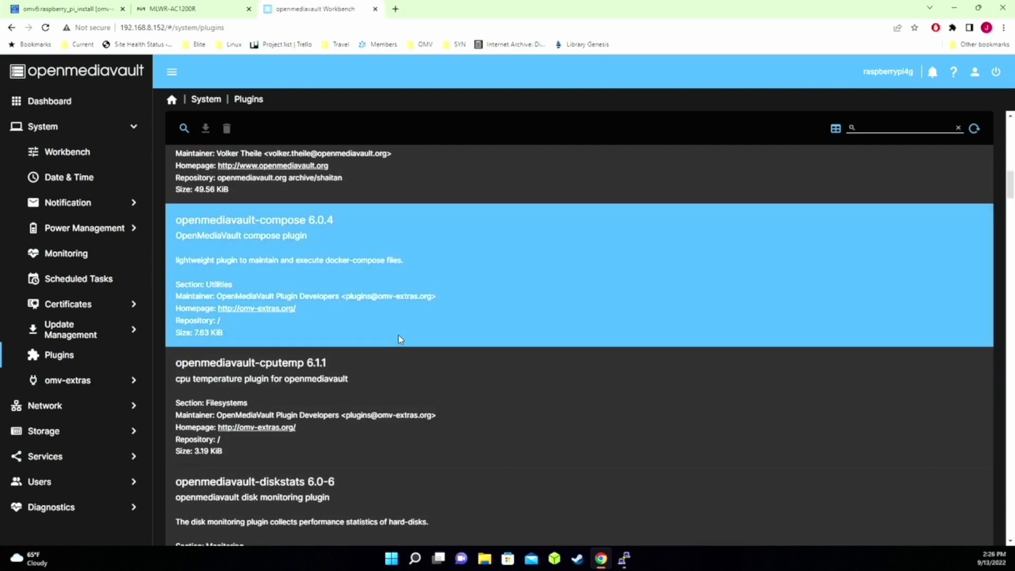
mouse_move(400, 335)
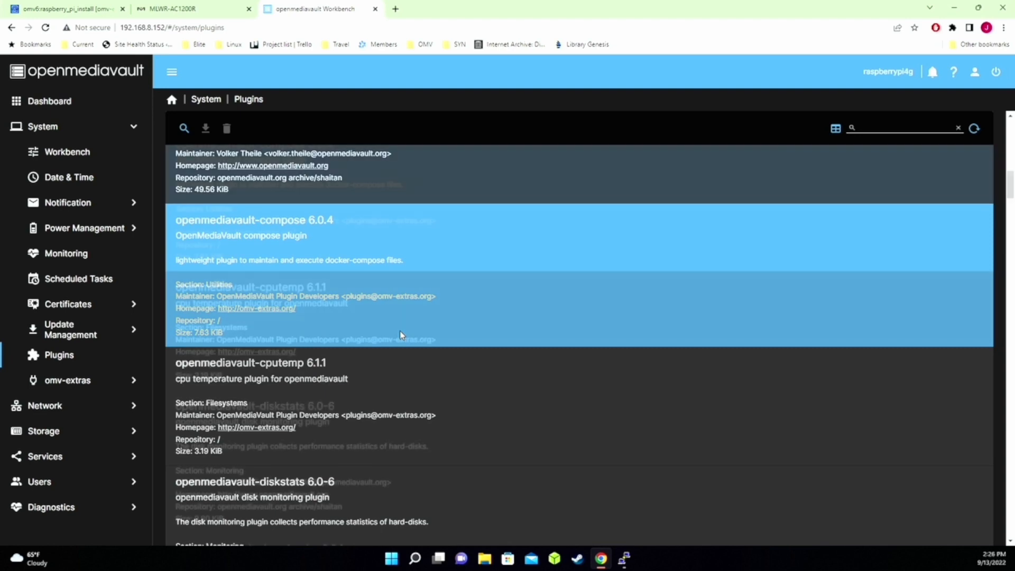
scroll("down", 3)
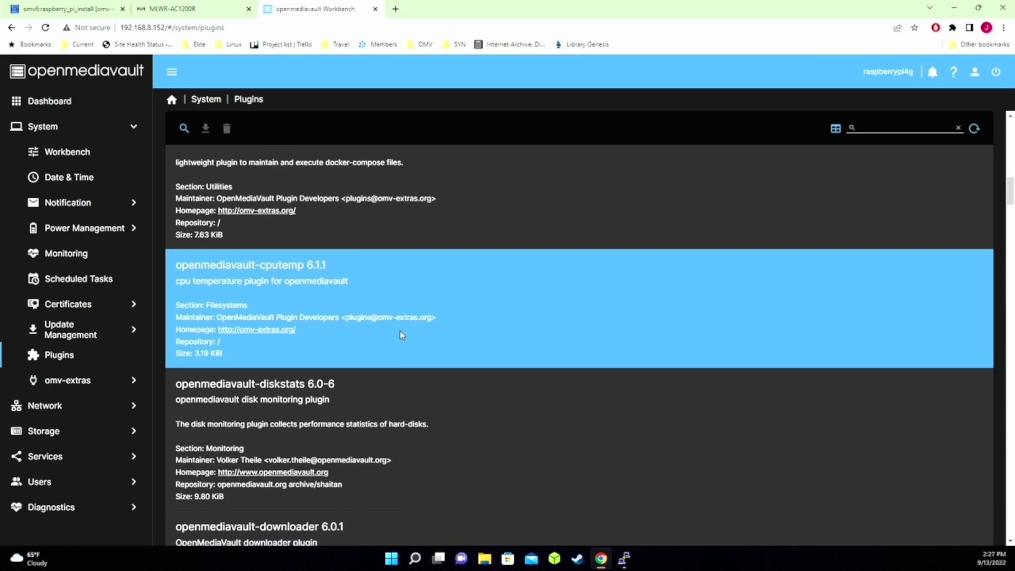
scroll("down", 3)
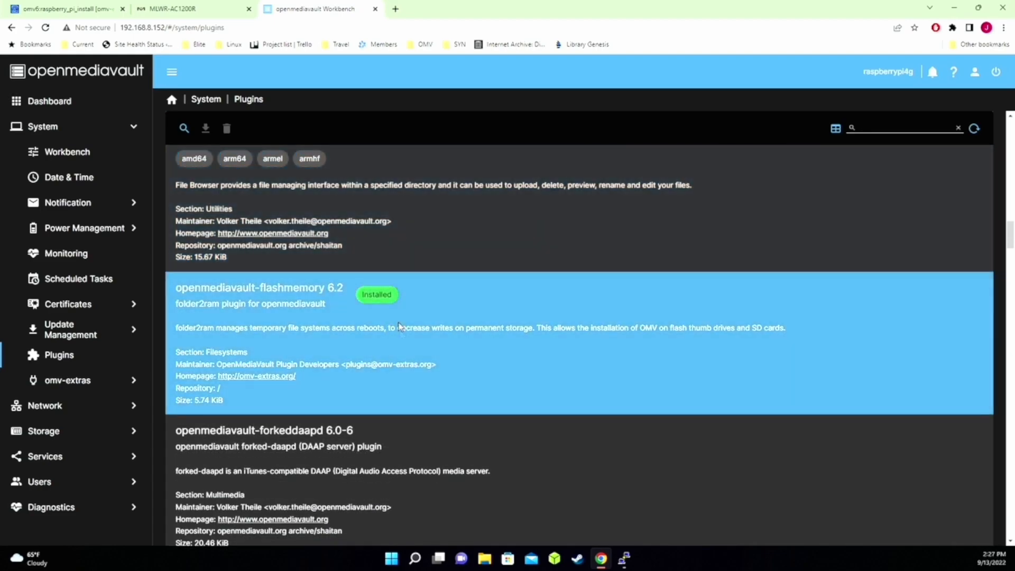
scroll("down", 3)
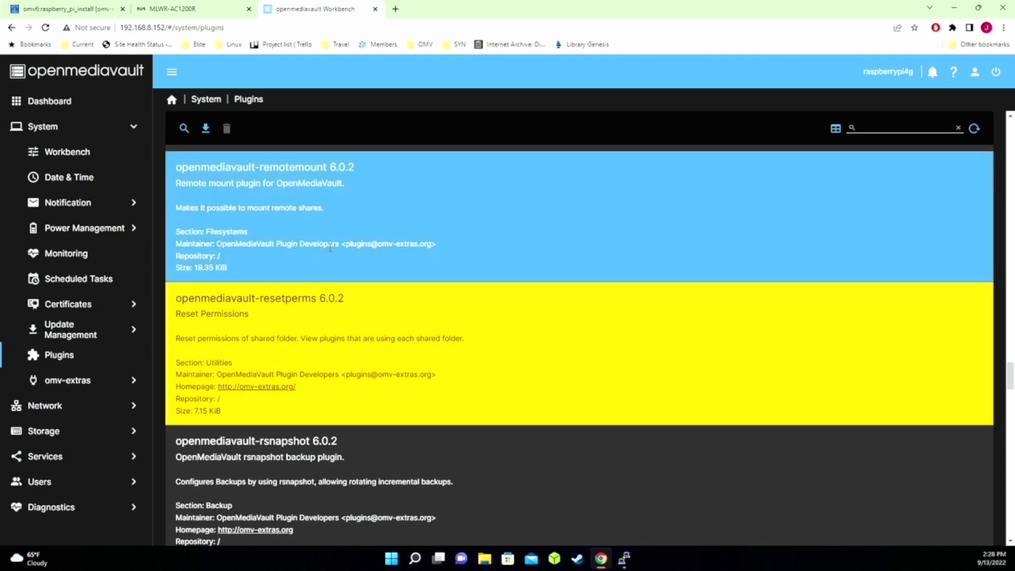
left_click(205, 128)
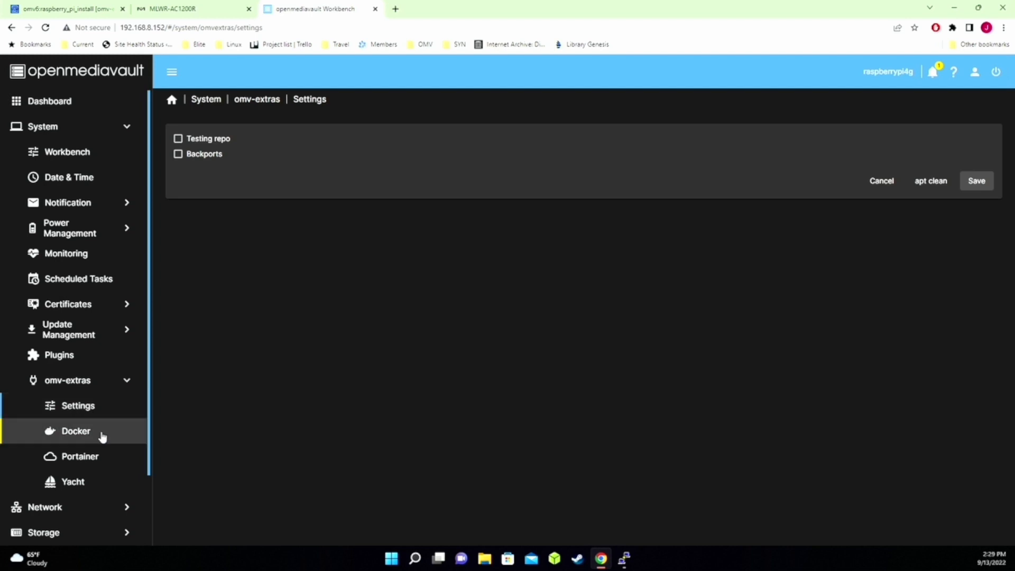
Install the Portainer container under omv-extras Docker, view its web interface, then look at the Yacht page.
left_click(76, 431)
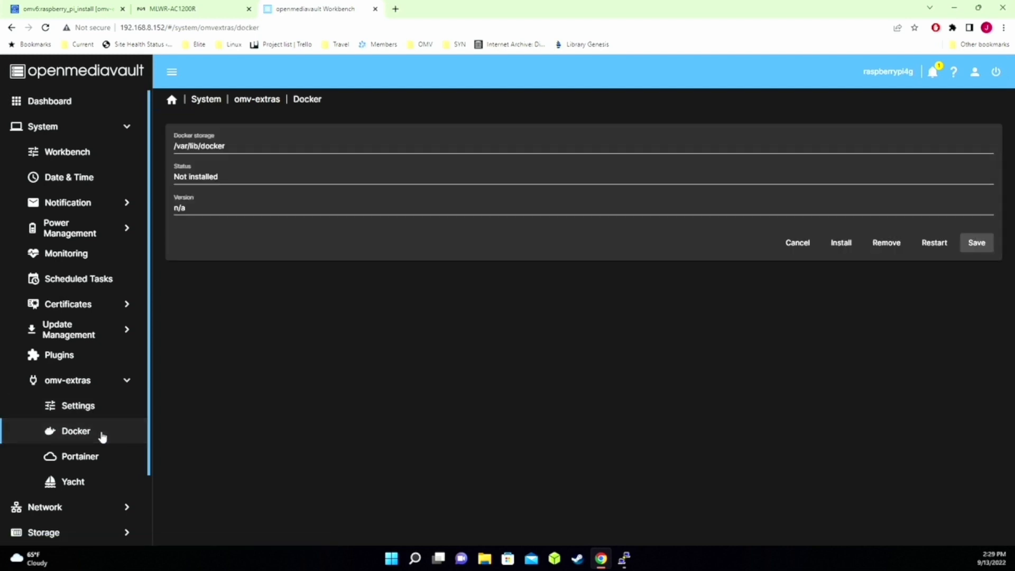
left_click(80, 455)
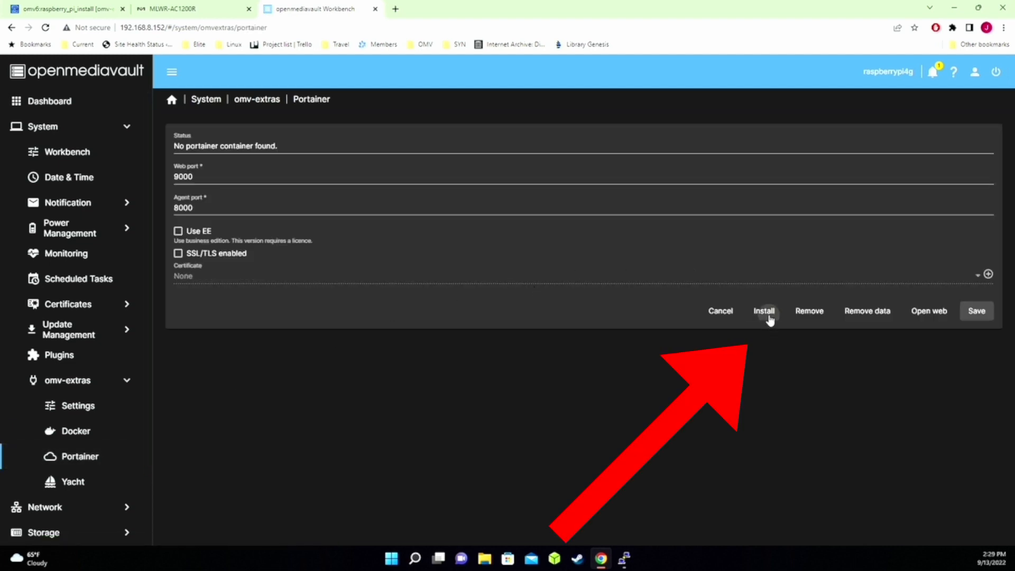
left_click(763, 311)
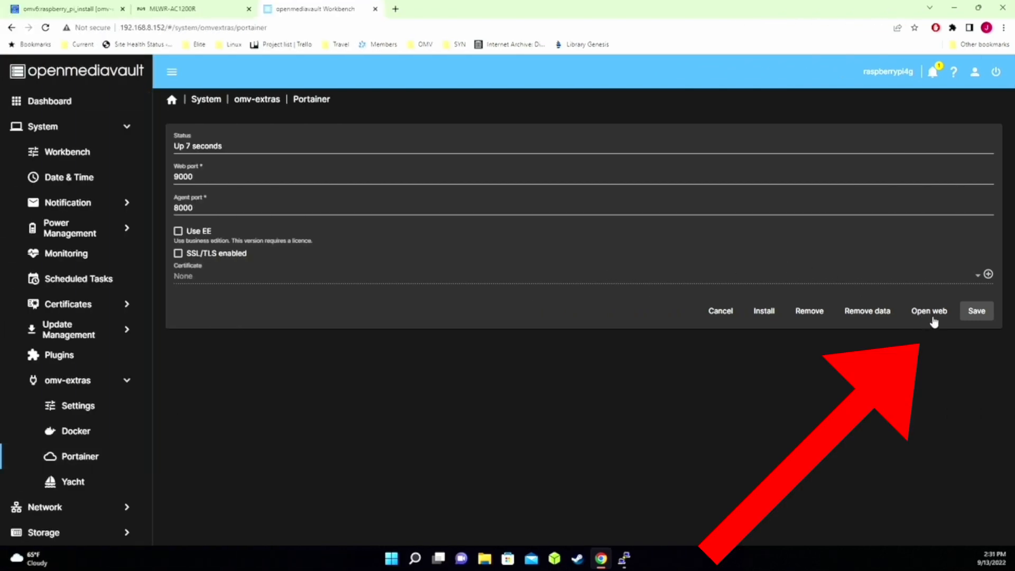
left_click(928, 310)
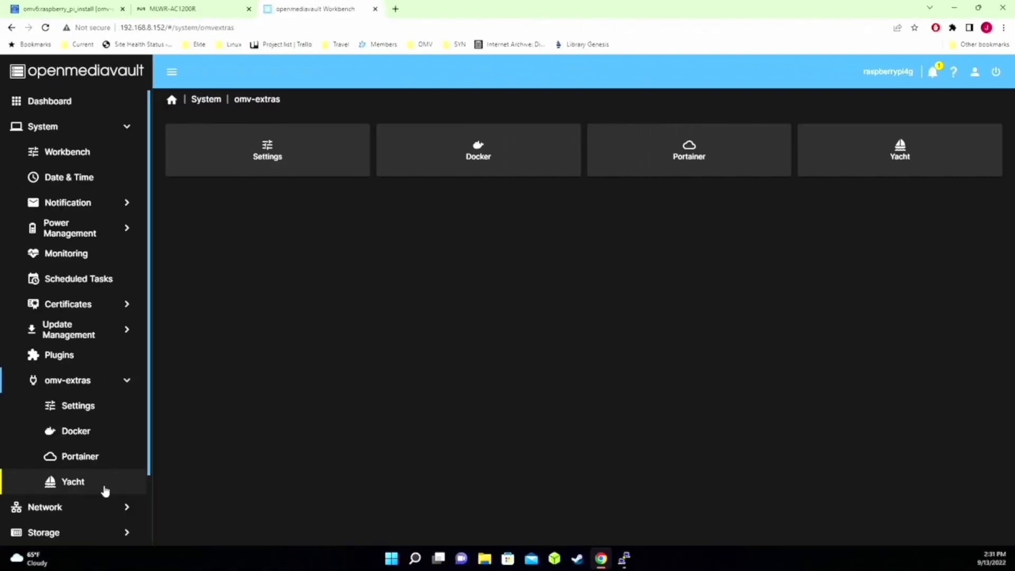
left_click(73, 481)
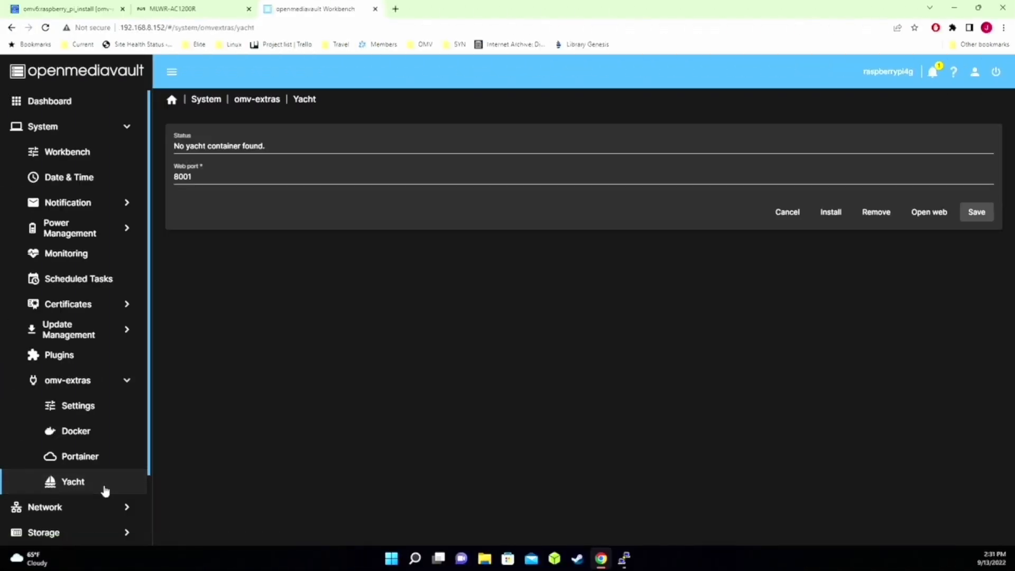
mouse_move(156, 456)
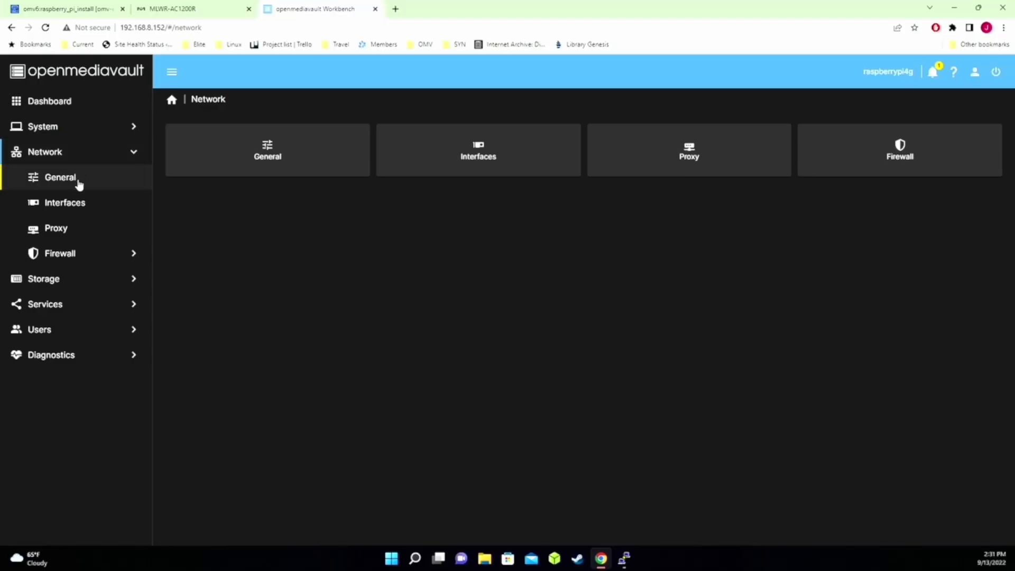
Review Network General, Interfaces, Proxy and Firewall Rules, then the Storage Disks list with the 931 GiB drive.
left_click(60, 177)
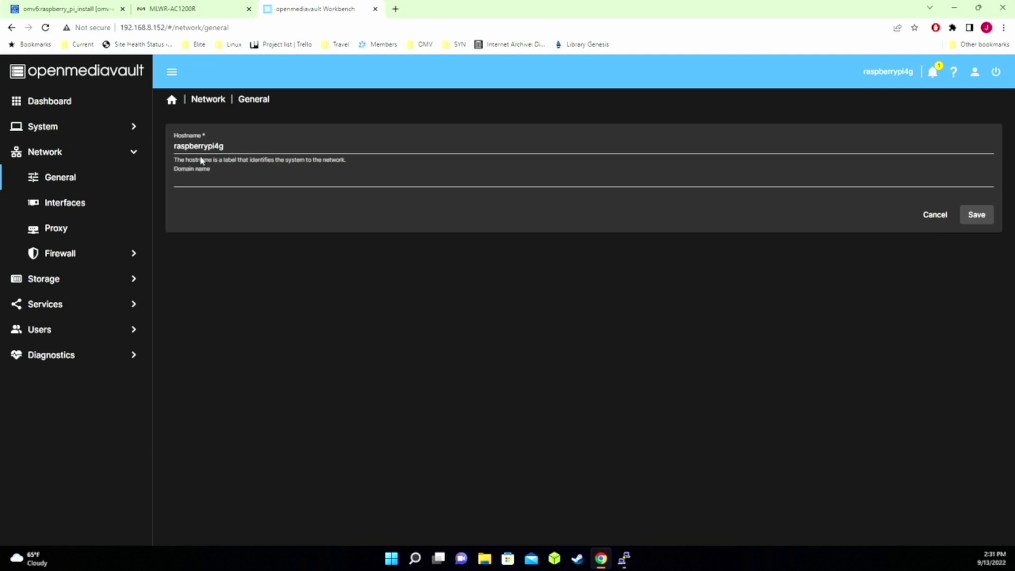
left_click(64, 202)
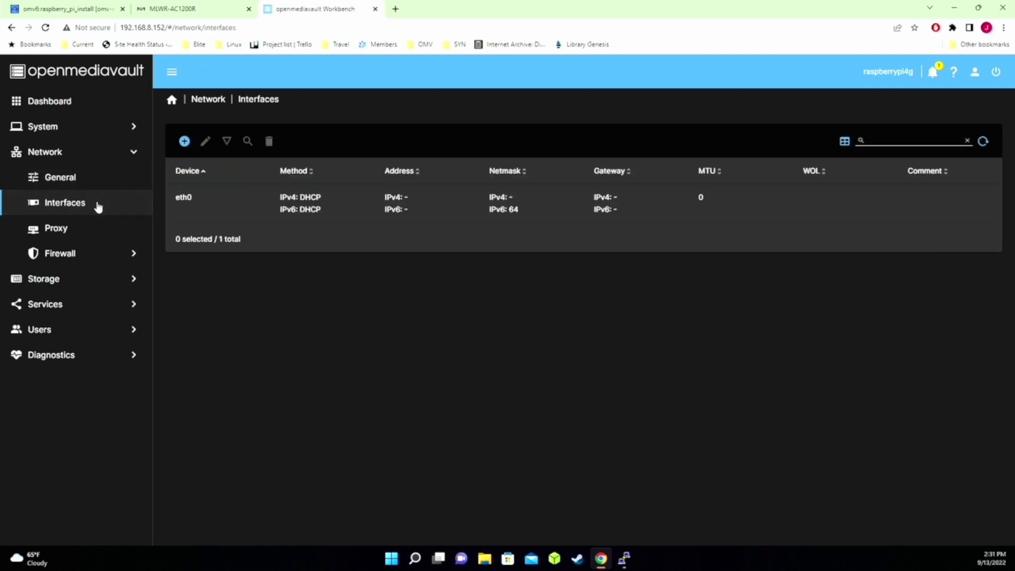
left_click(56, 228)
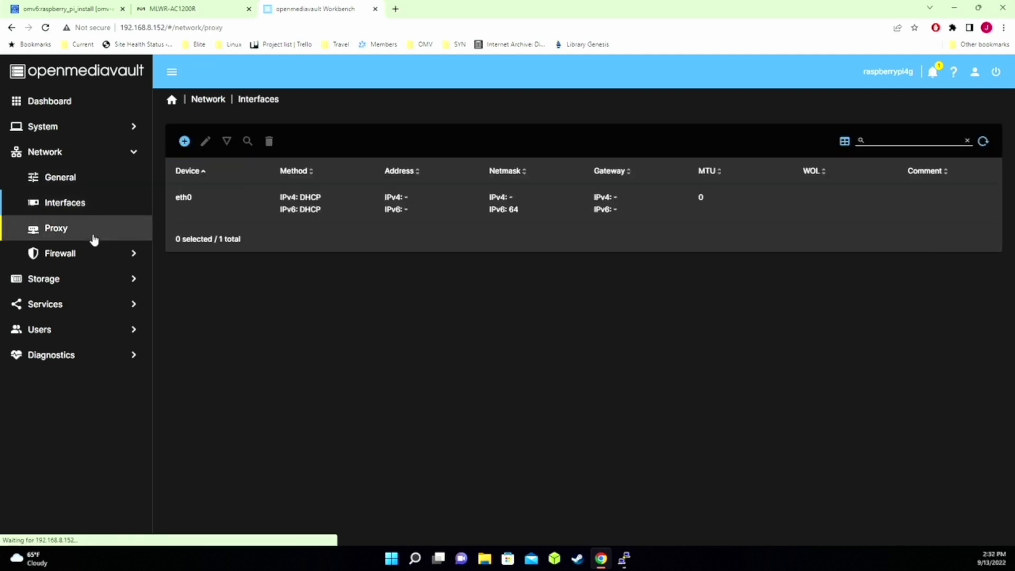
left_click(55, 228)
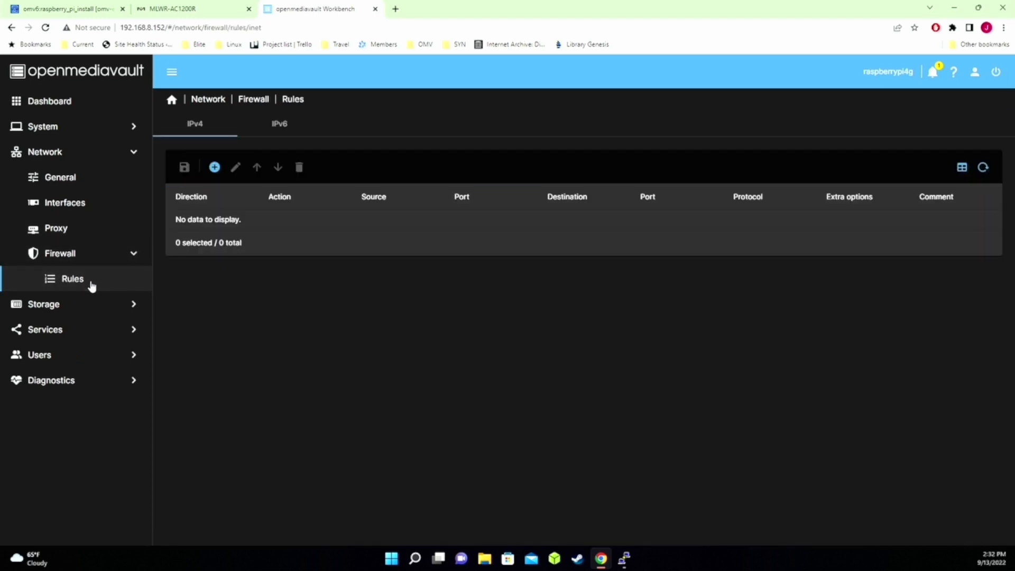
left_click(44, 177)
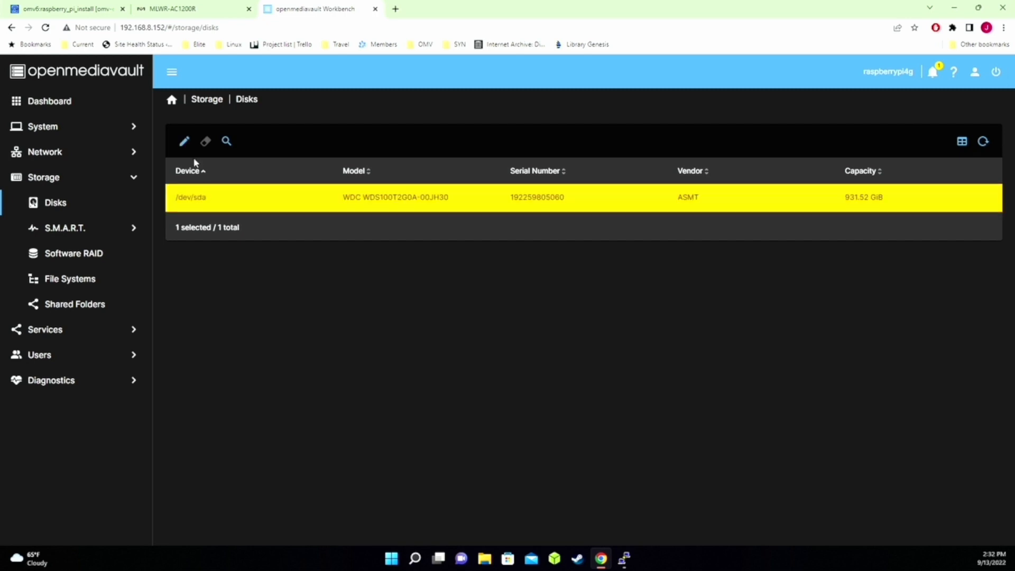
View the disk edit form, S.M.A.R.T. devices and empty Software RAID list, ending on File Systems with the EXT4 /dev/sda2.
left_click(184, 141)
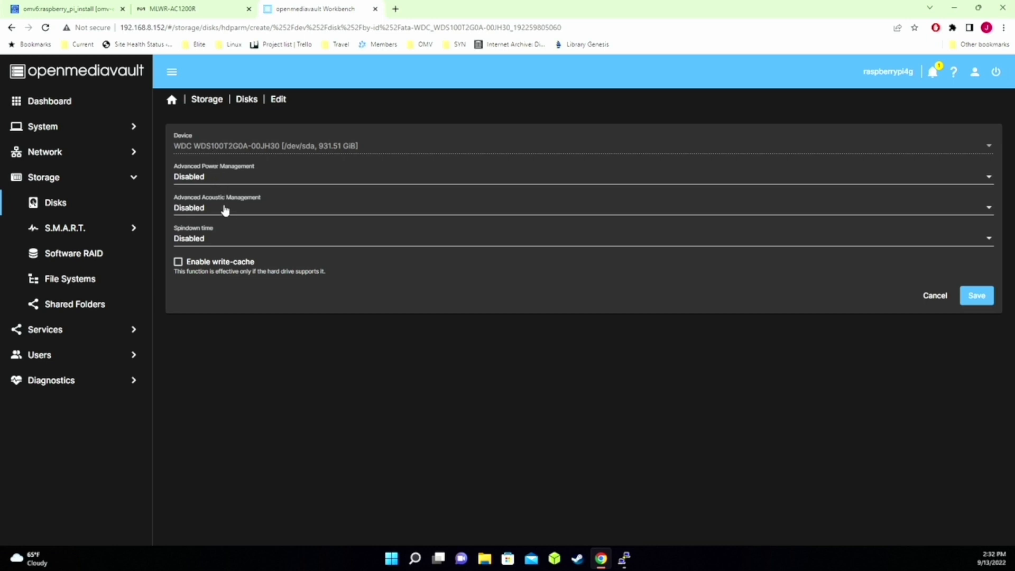
mouse_move(230, 247)
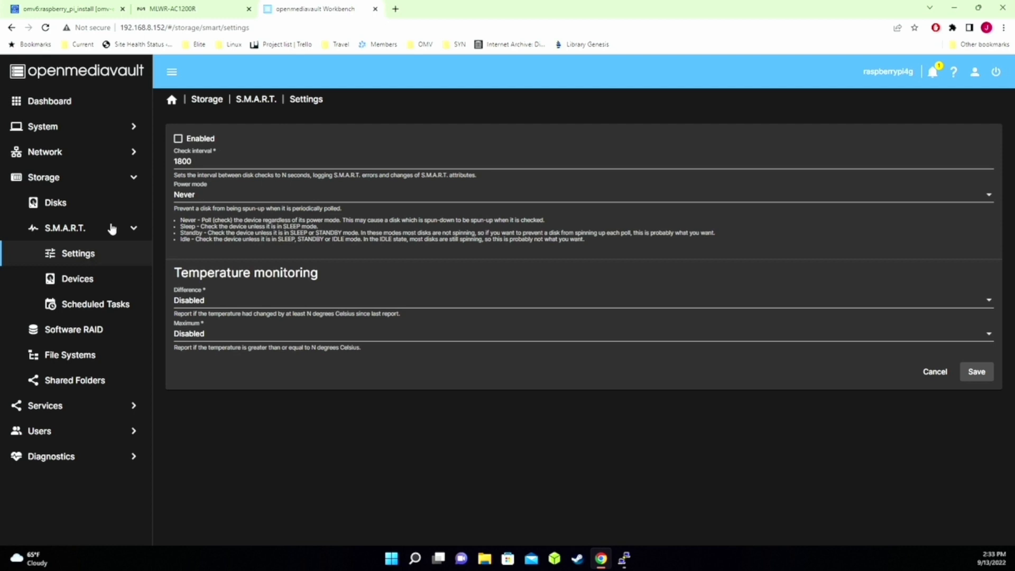
left_click(76, 278)
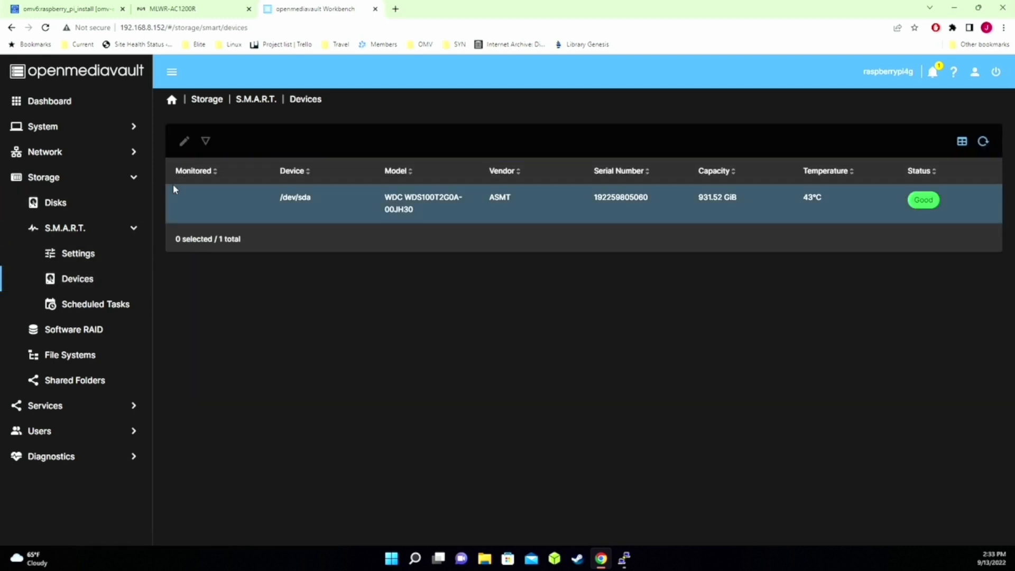
left_click(94, 303)
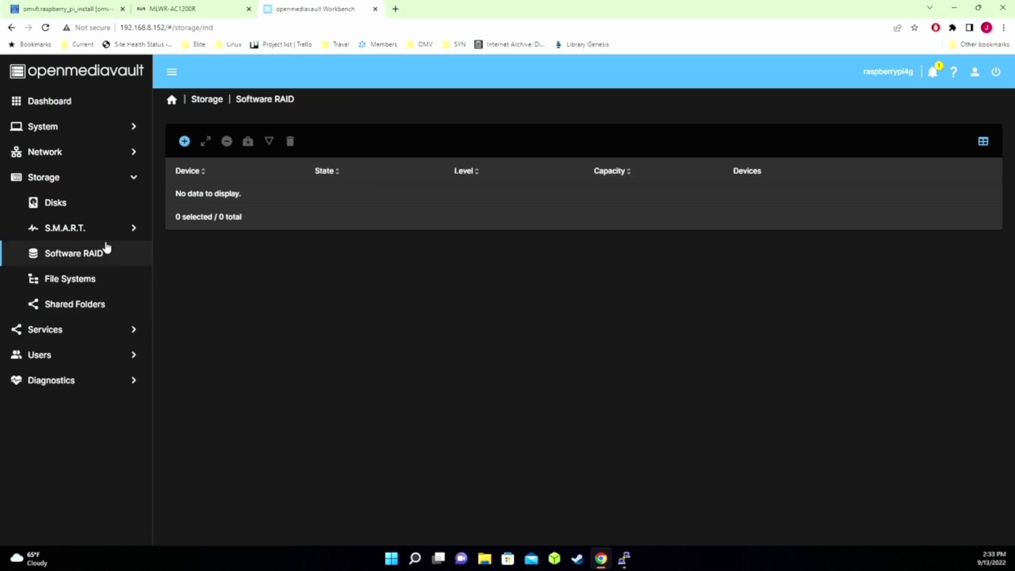
mouse_move(107, 256)
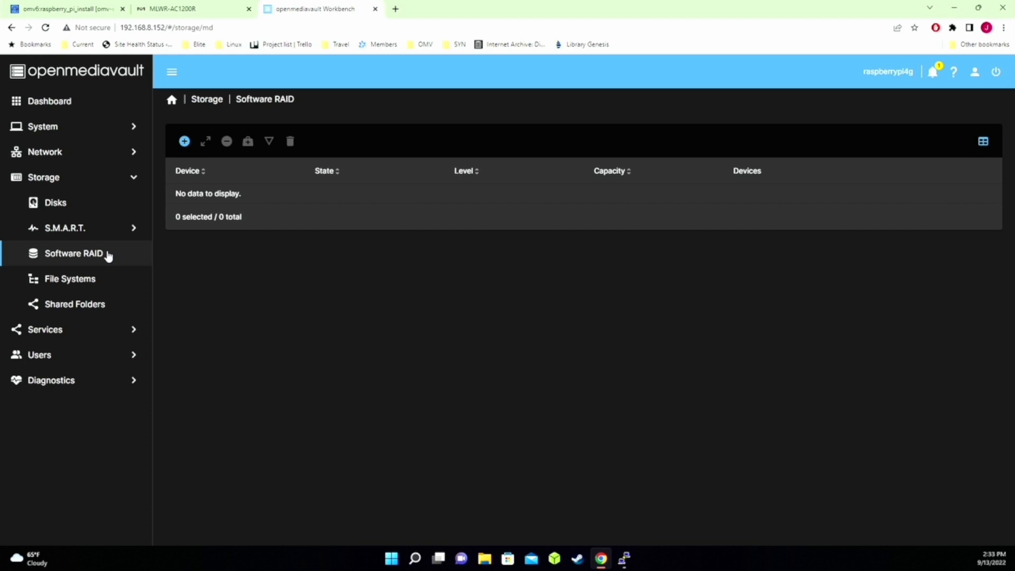
left_click(69, 279)
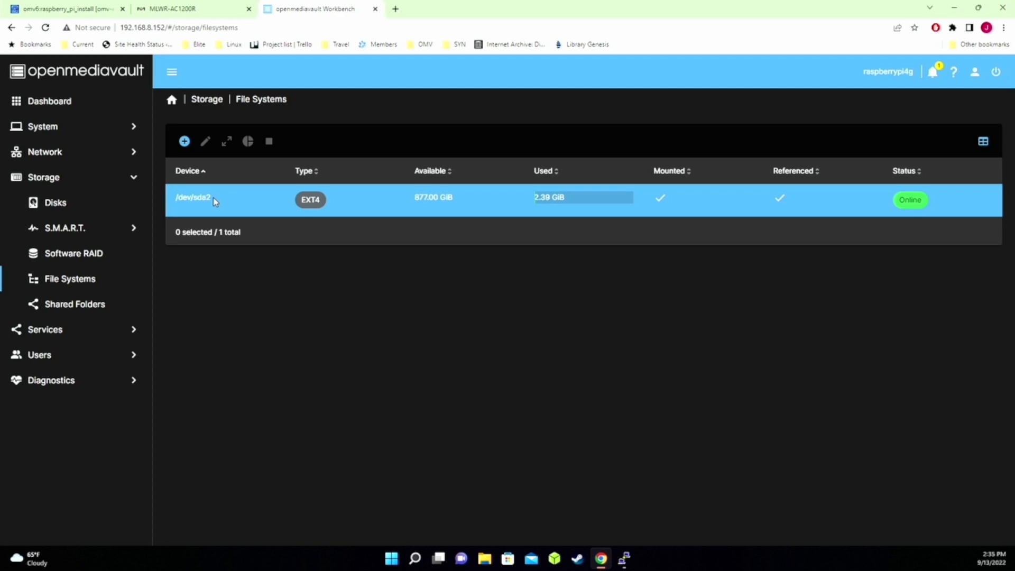
mouse_move(419, 210)
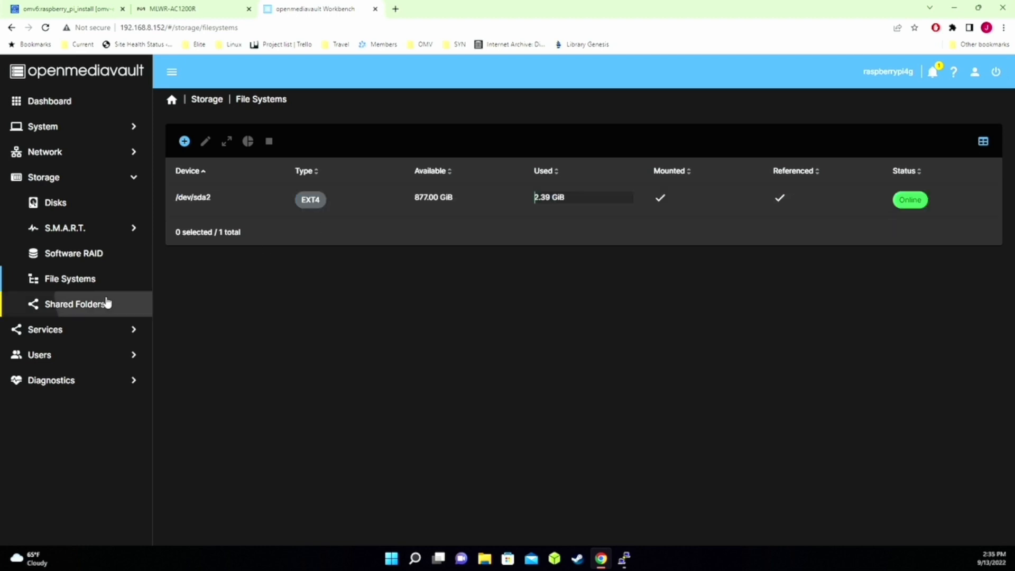
Show the Shared Folders page, still empty.
left_click(75, 303)
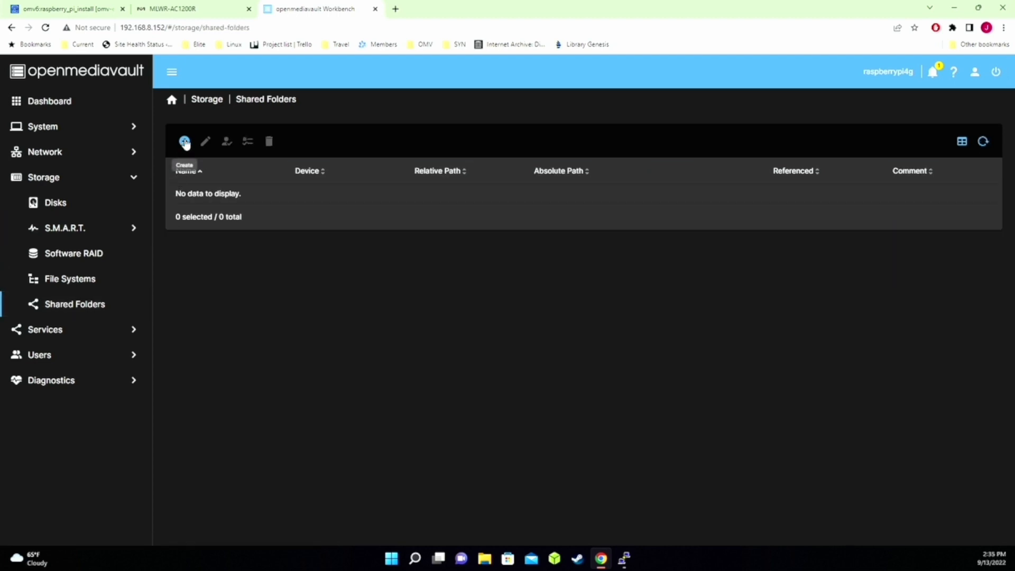
Create shared folder 'data' on /dev/sda2 with Everyone read/write, apply changes, and go to Services.
left_click(184, 141)
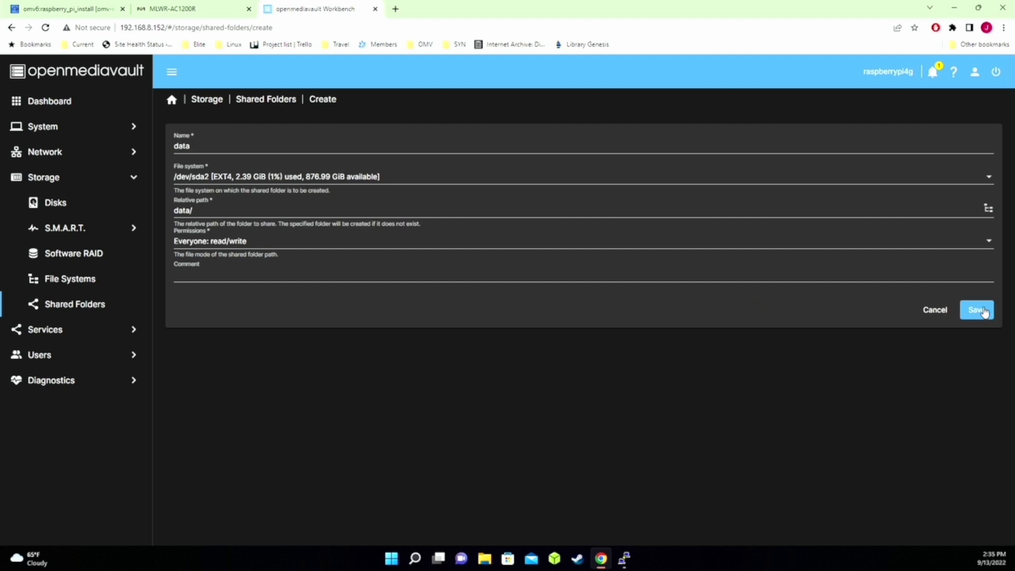
left_click(977, 309)
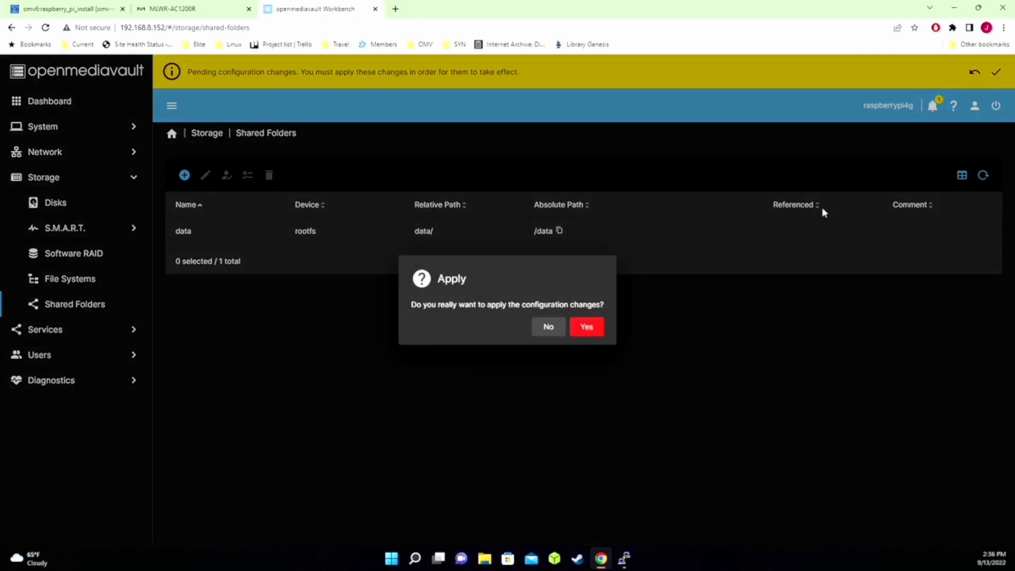
left_click(585, 326)
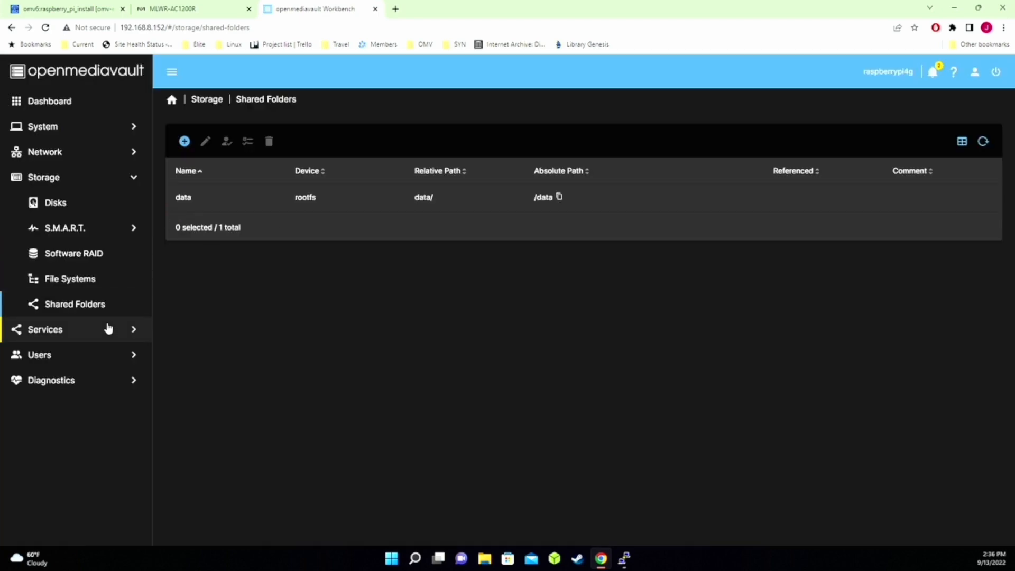
left_click(45, 328)
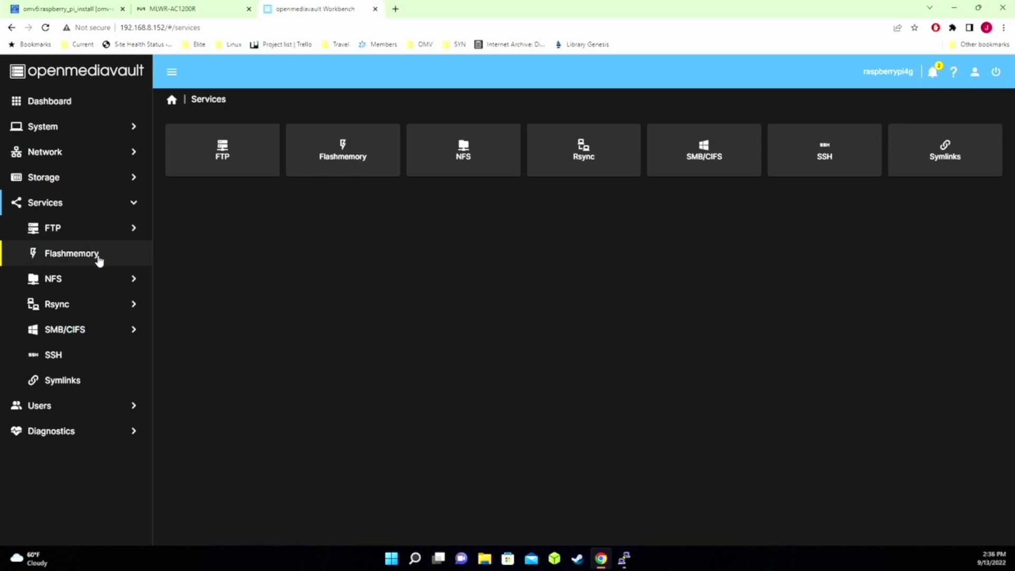
Check the running Flashmemory service and the NFS section with Settings and Shares.
left_click(52, 228)
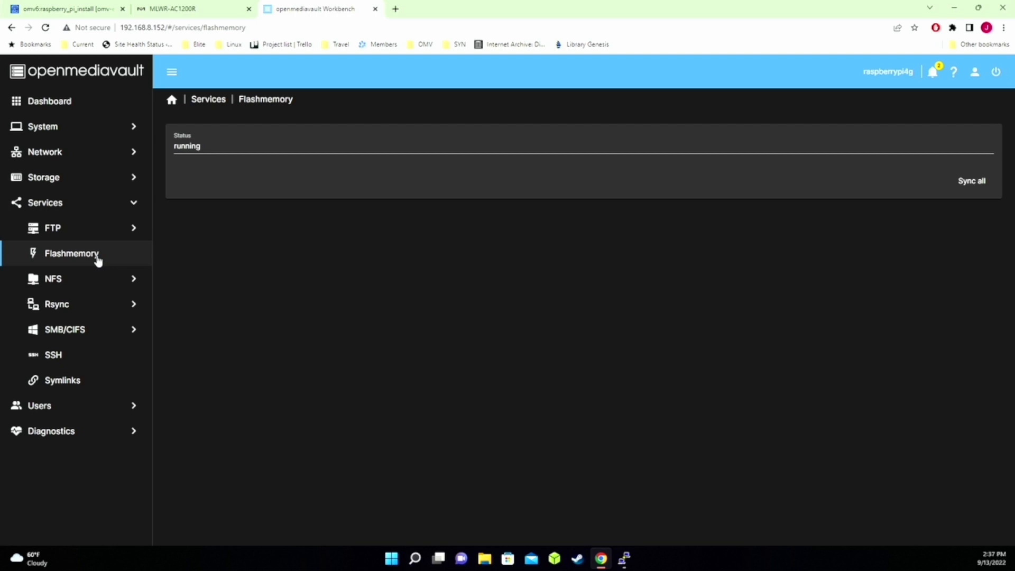
left_click(53, 278)
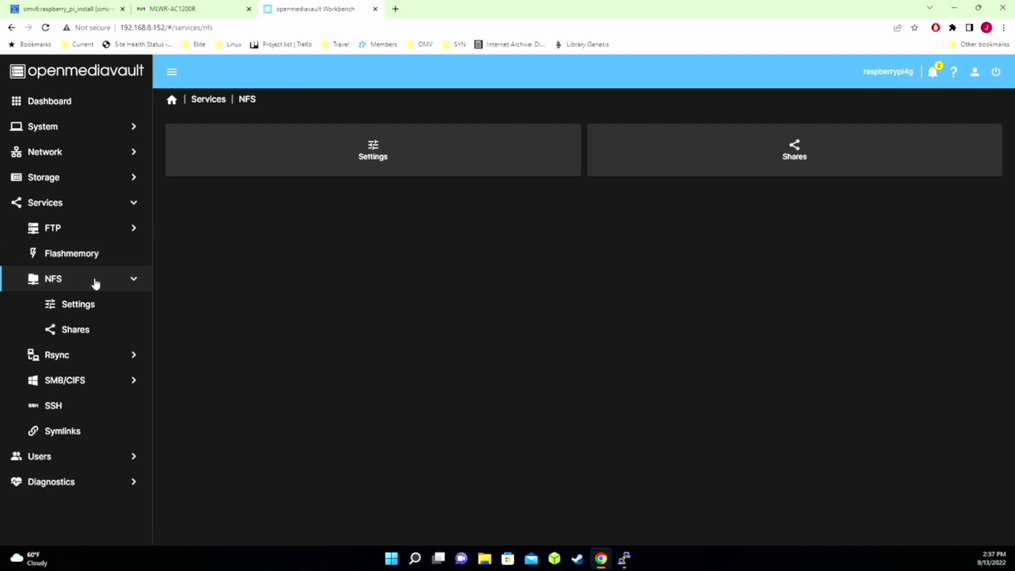
mouse_move(92, 360)
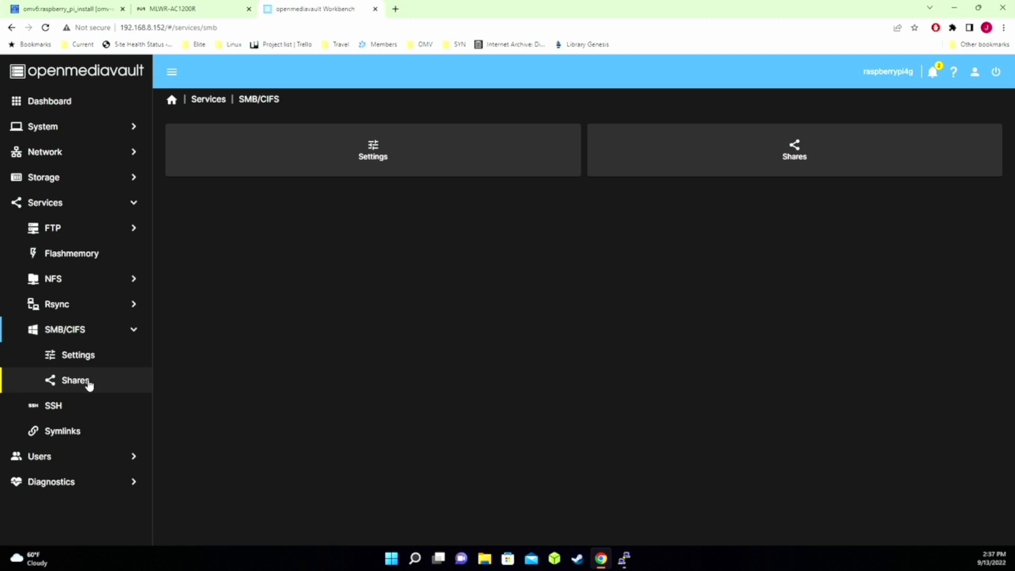
Save and apply the SMB/CIFS settings, then show the empty SMB Shares list.
left_click(77, 354)
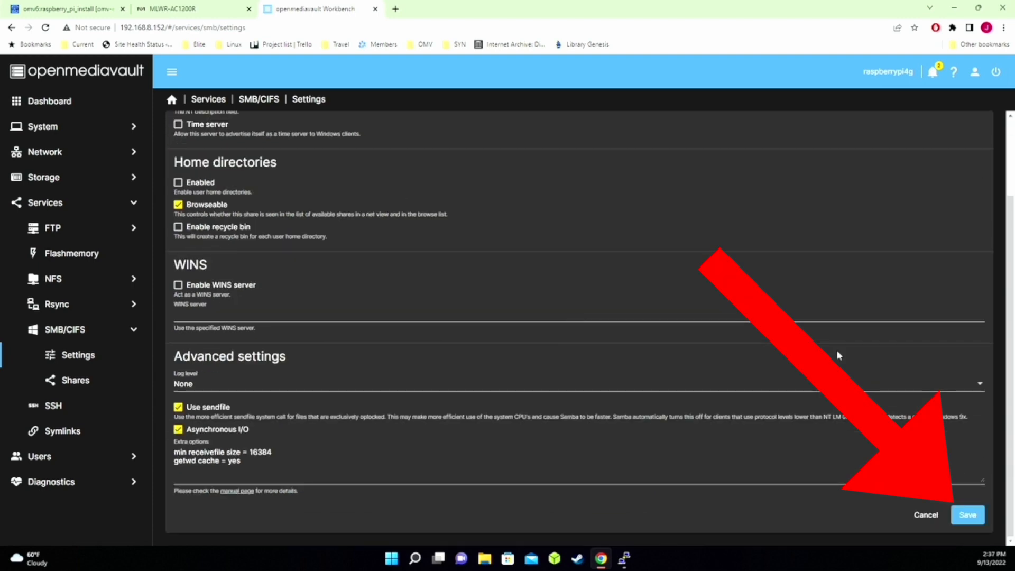
left_click(966, 515)
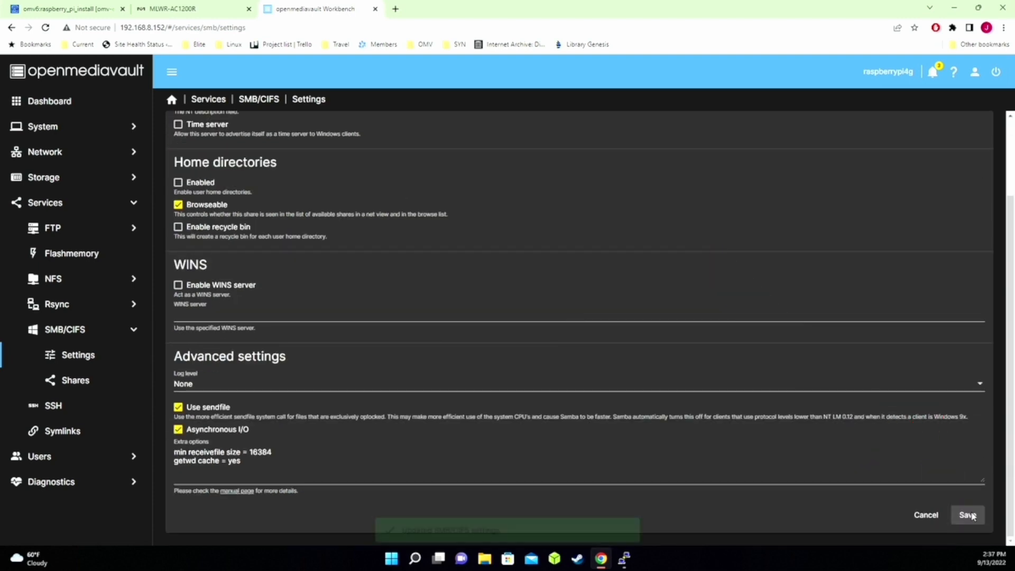
left_click(967, 514)
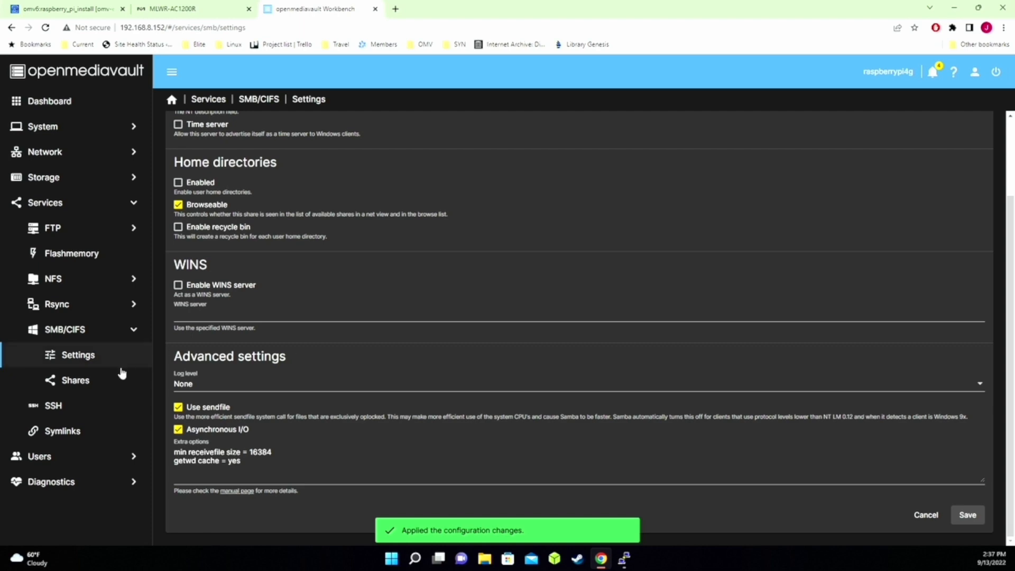
left_click(75, 380)
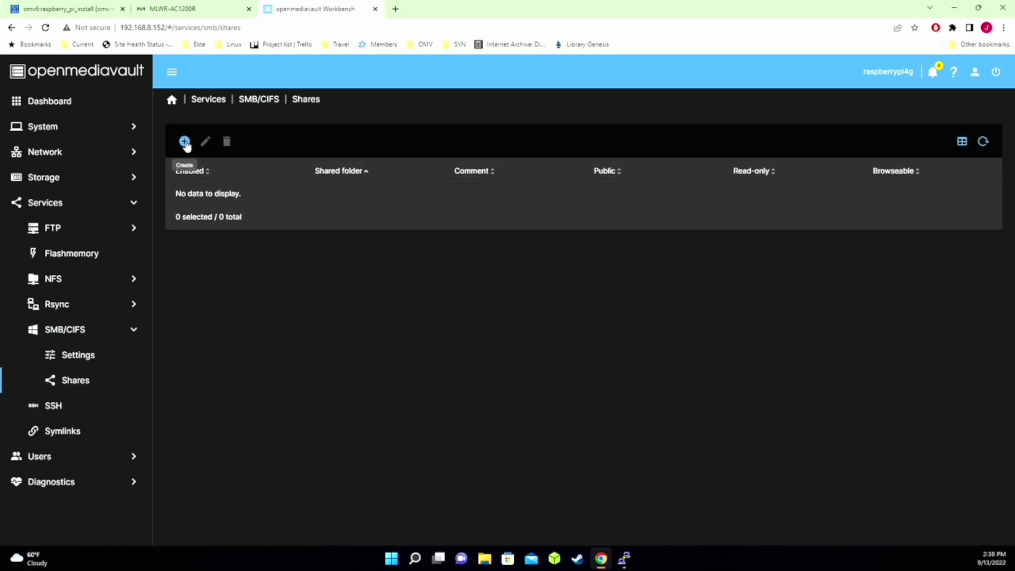
Add an enabled, browseable SMB share for folder 'data' with Public set to Guests allowed.
left_click(185, 141)
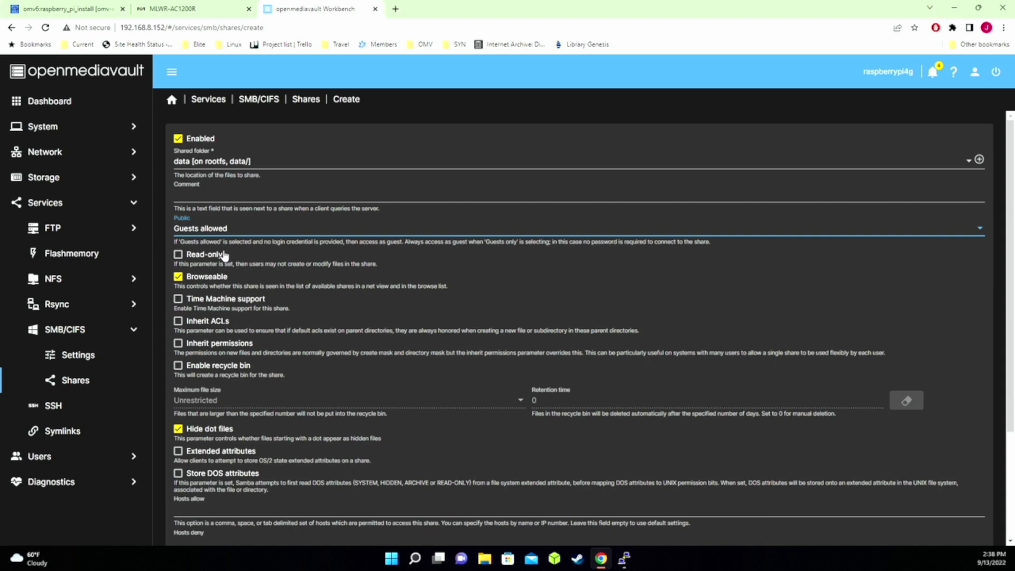
scroll("down", 3)
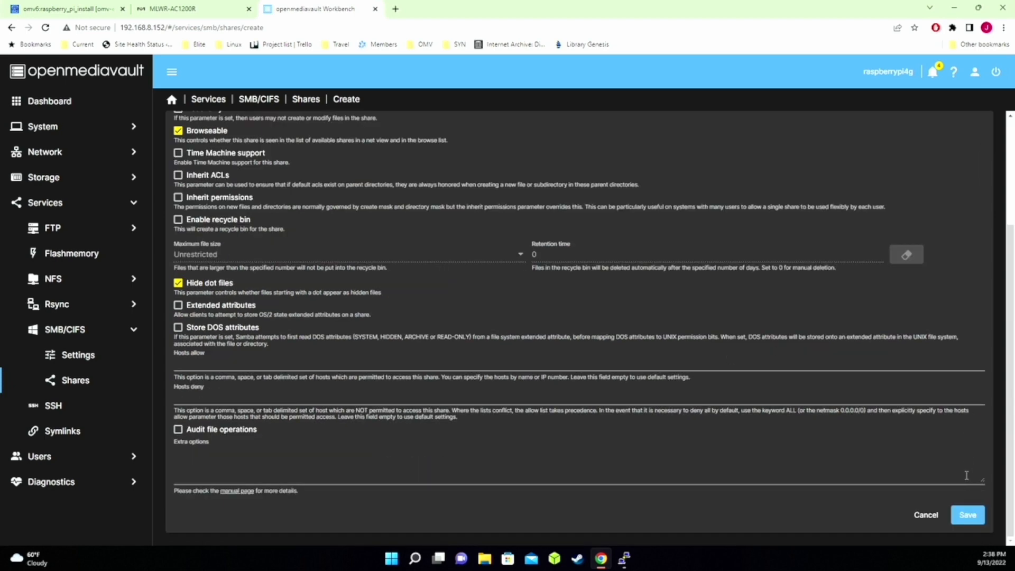
left_click(966, 514)
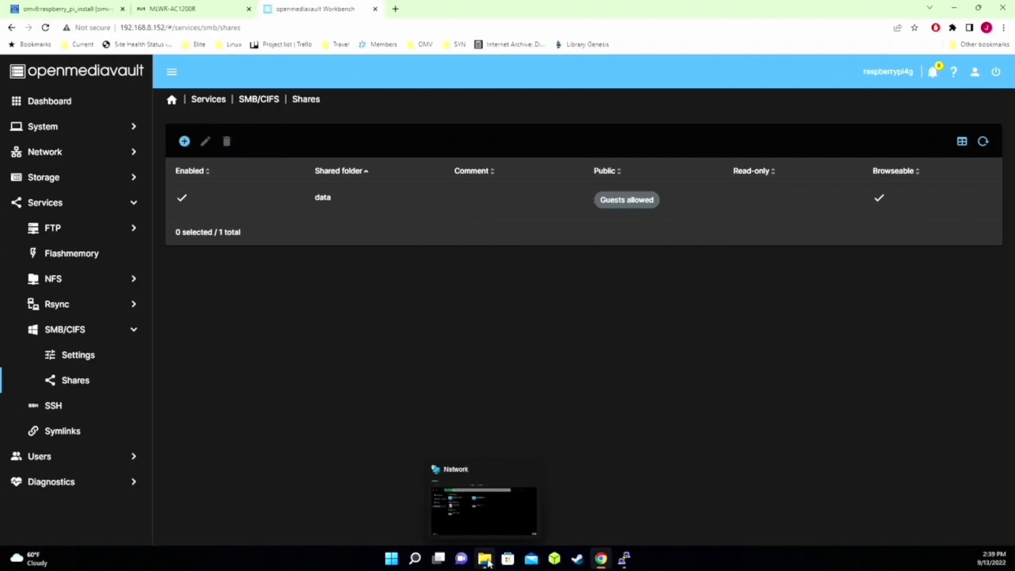
Browse from Windows Network to RASPBERRYPI4G's 'data' share and create a new test folder there.
left_click(484, 558)
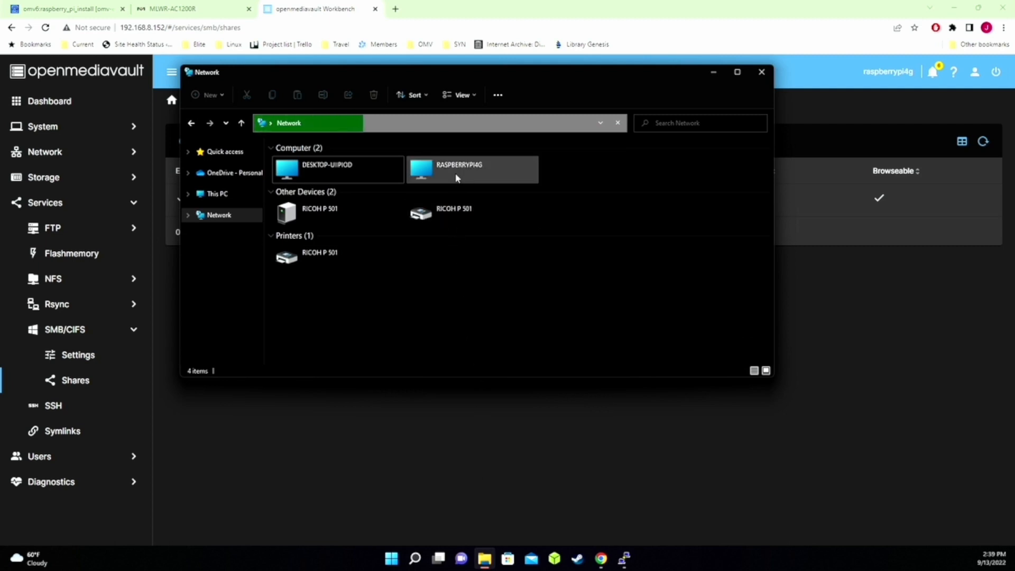
double_click(458, 168)
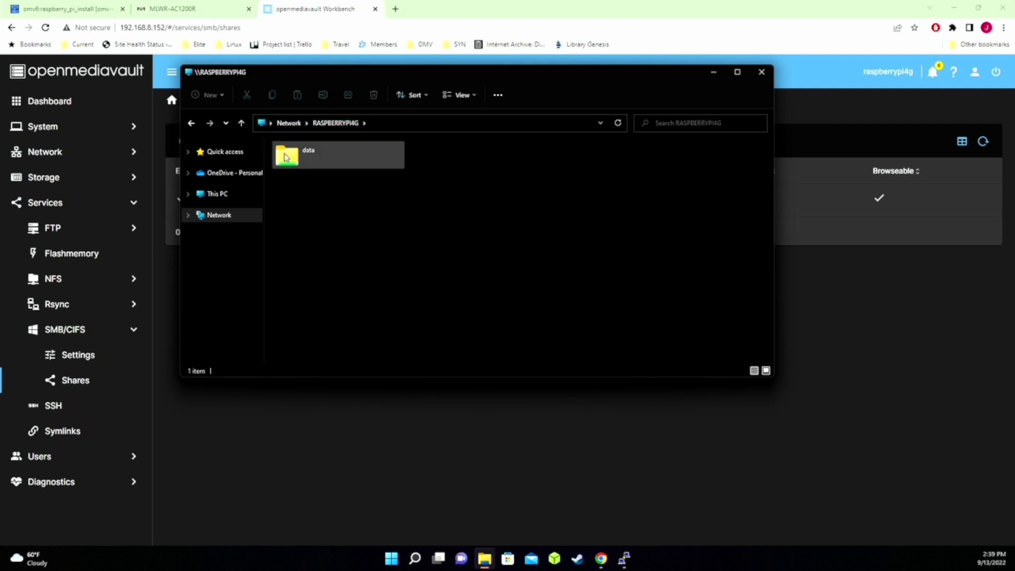
double_click(307, 156)
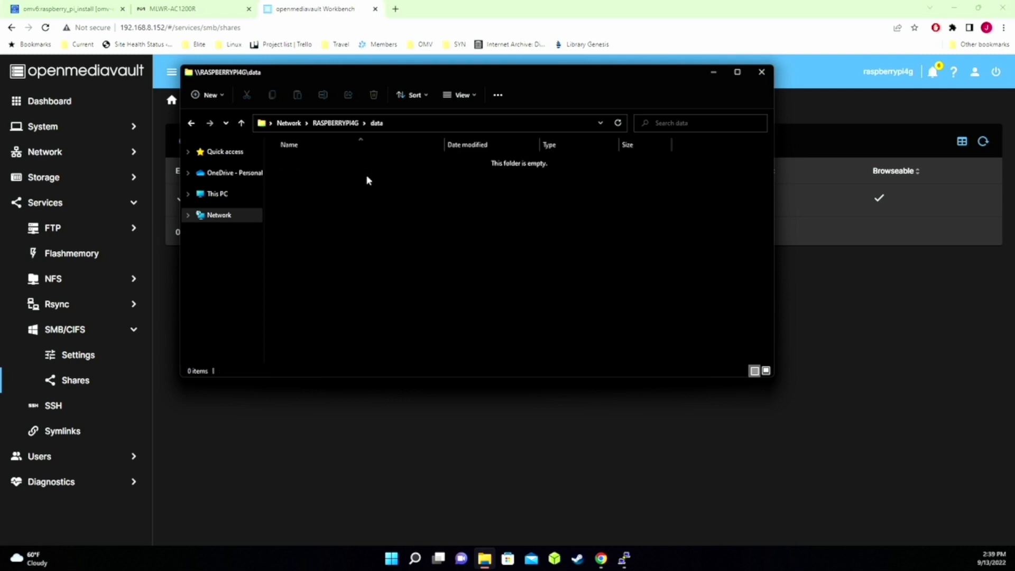
right_click(366, 181)
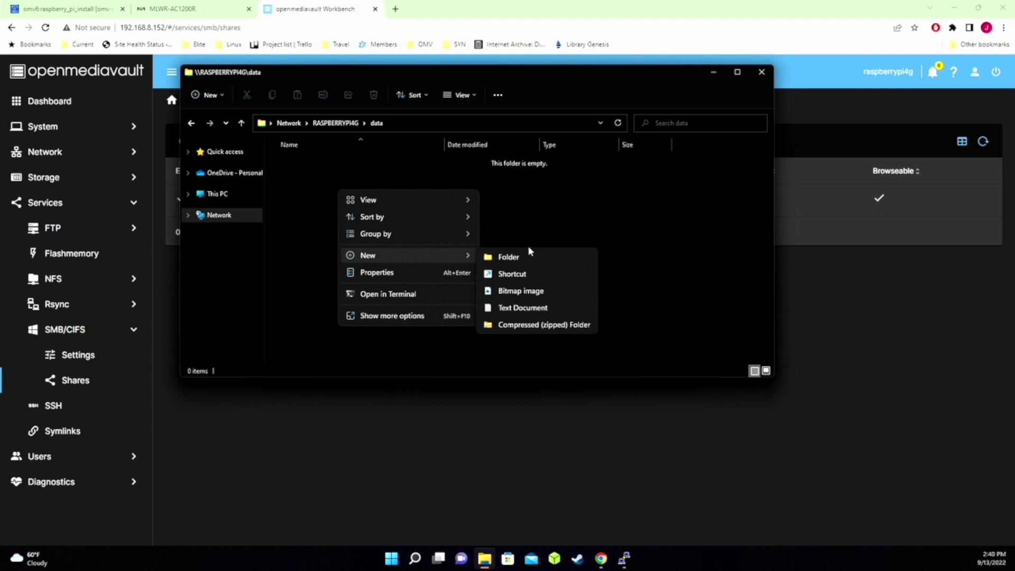
left_click(508, 257)
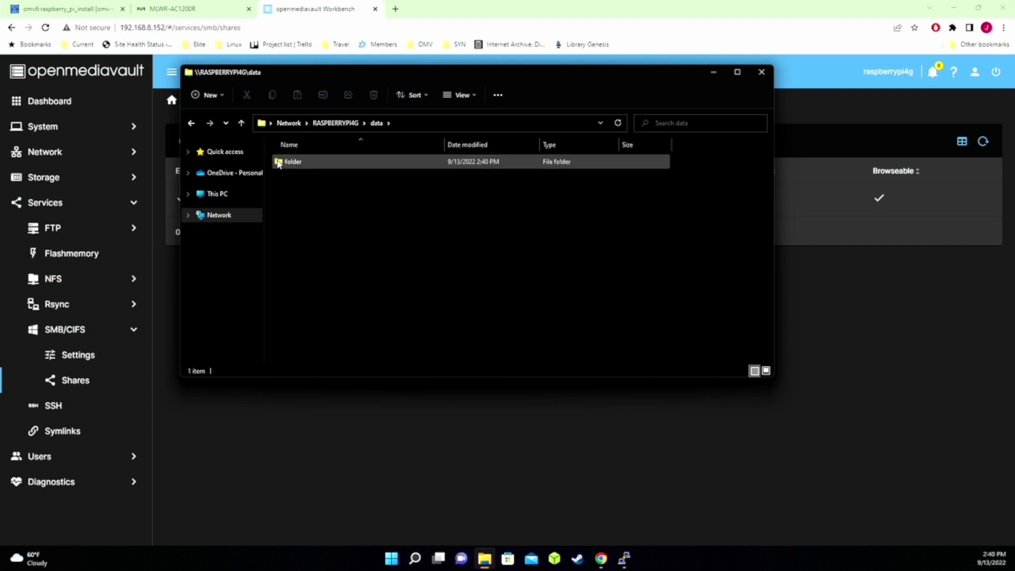
Permanently delete the test folder from the data share.
right_click(292, 161)
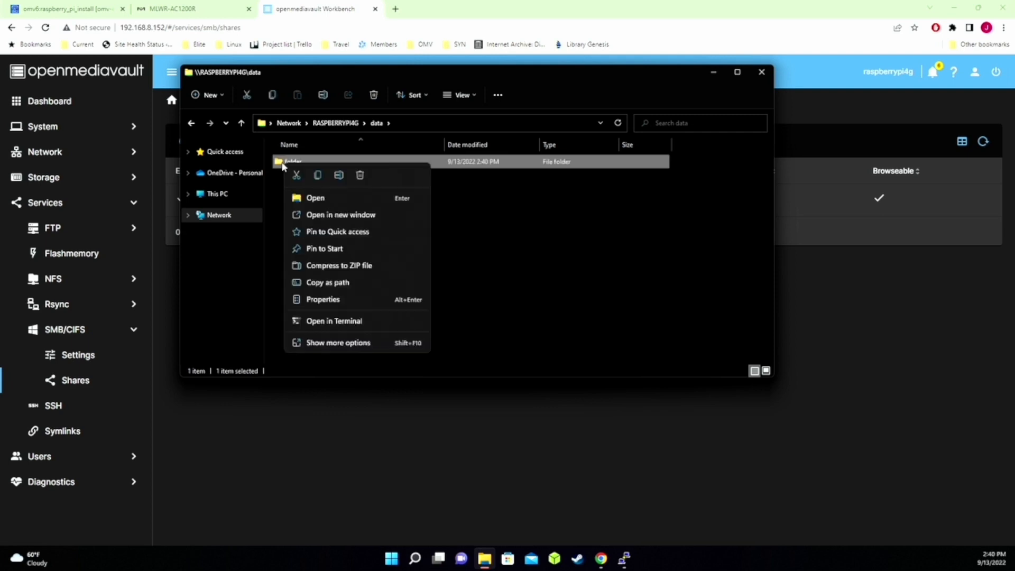
left_click(360, 176)
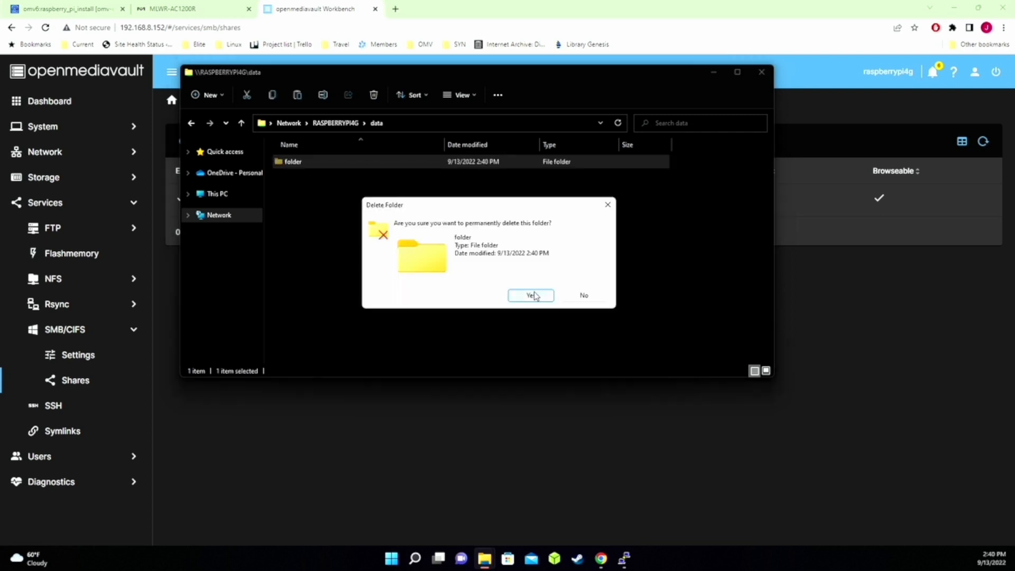
left_click(530, 294)
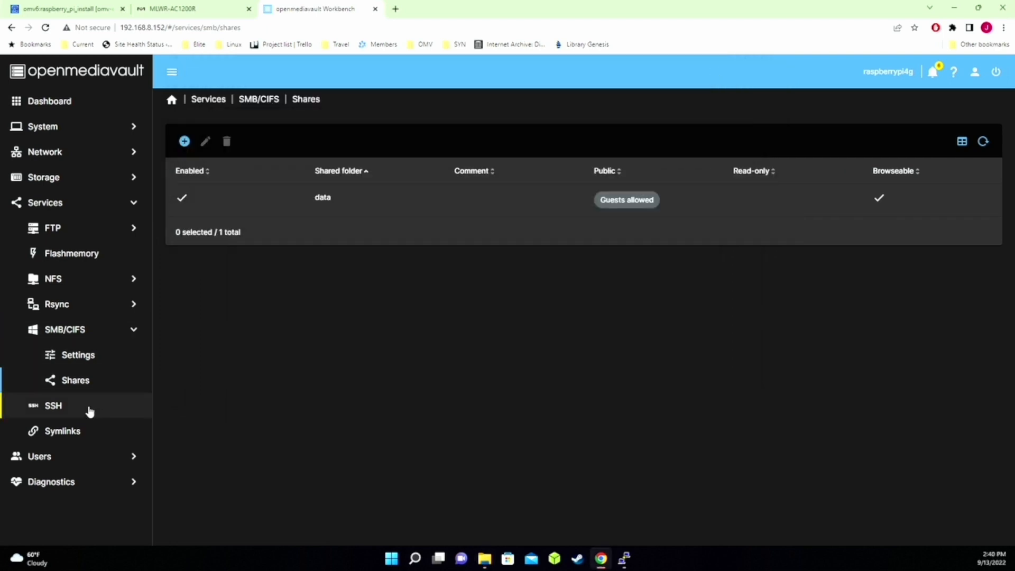
View the SSH settings and the Symlinks list, then the empty symlink create form.
left_click(53, 405)
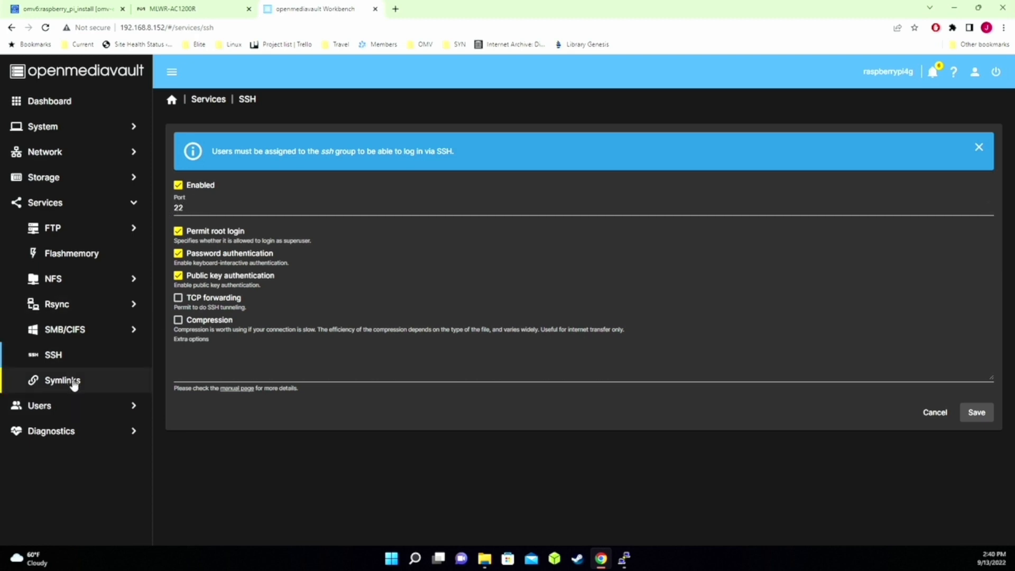
left_click(62, 380)
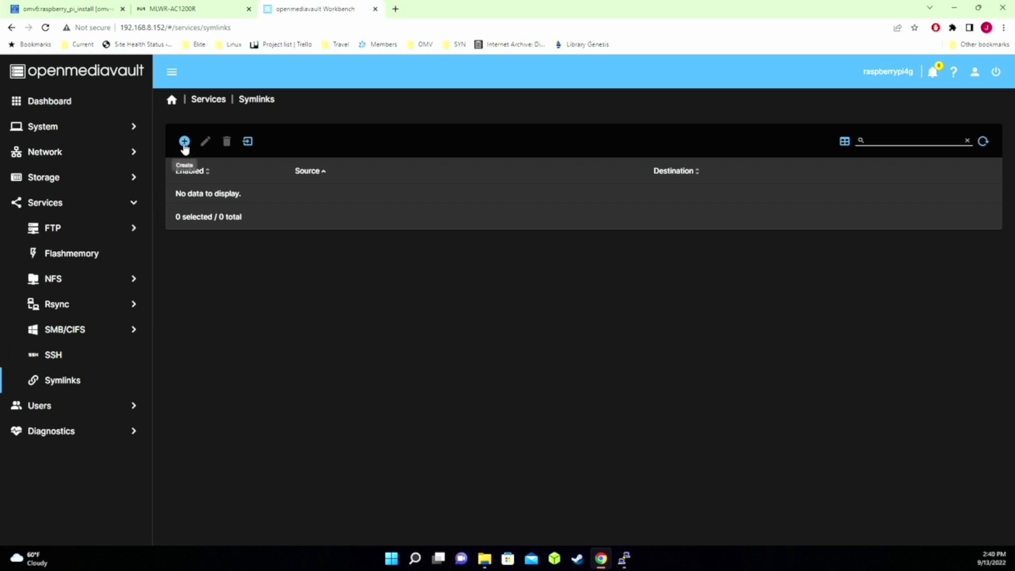
left_click(184, 141)
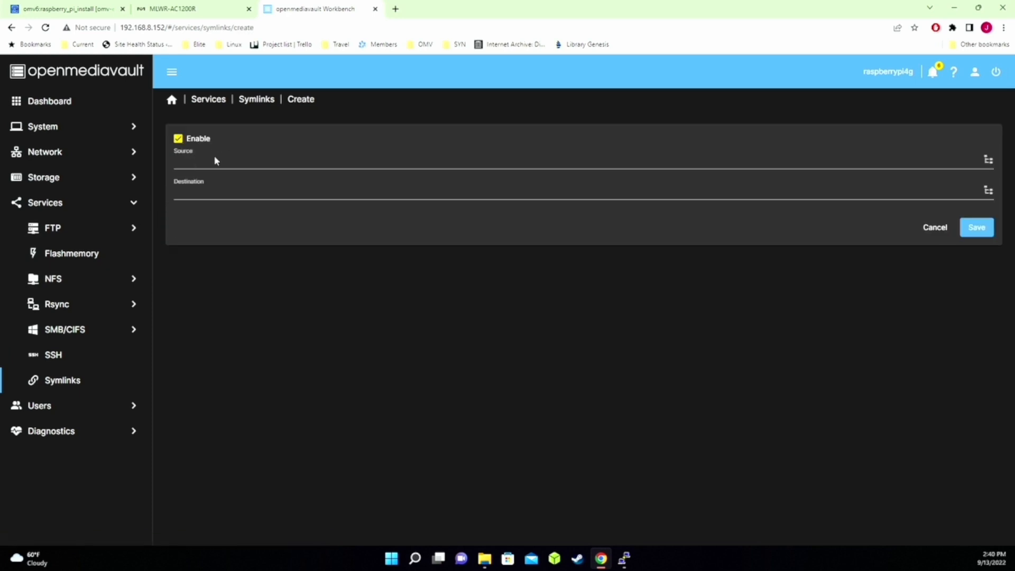
mouse_move(691, 207)
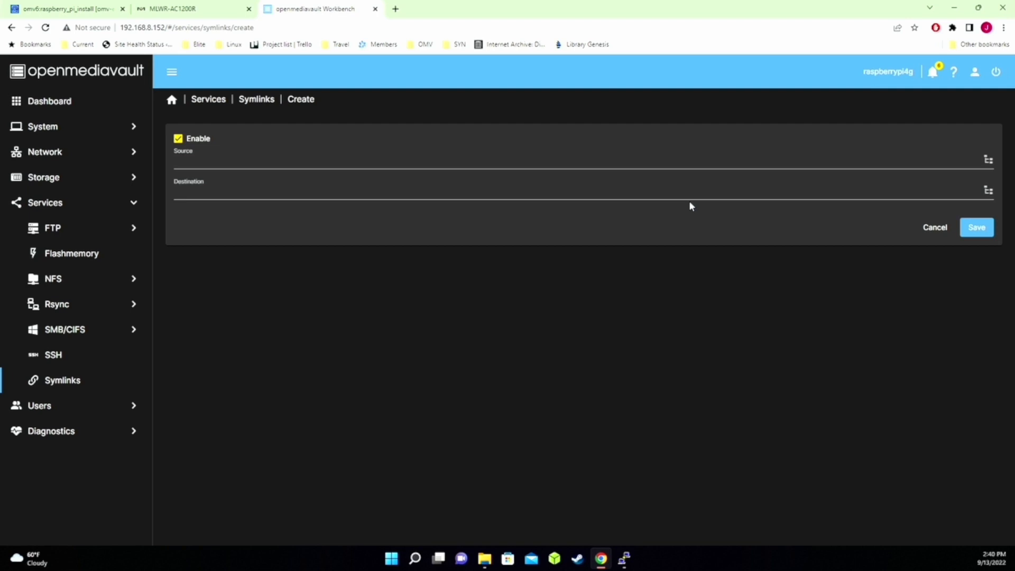
mouse_move(621, 188)
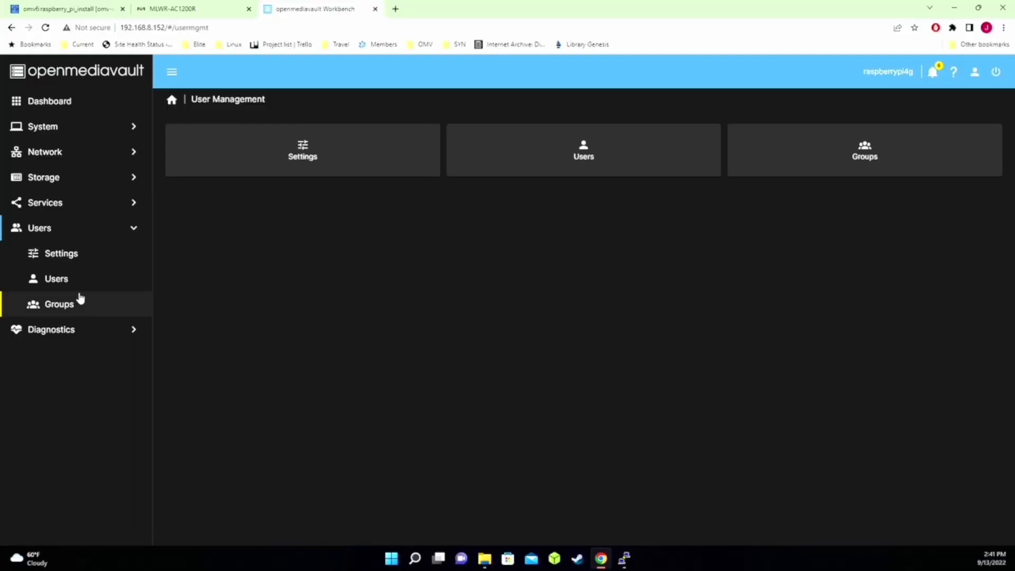
Enable user home directories with location 'data' and save.
left_click(60, 253)
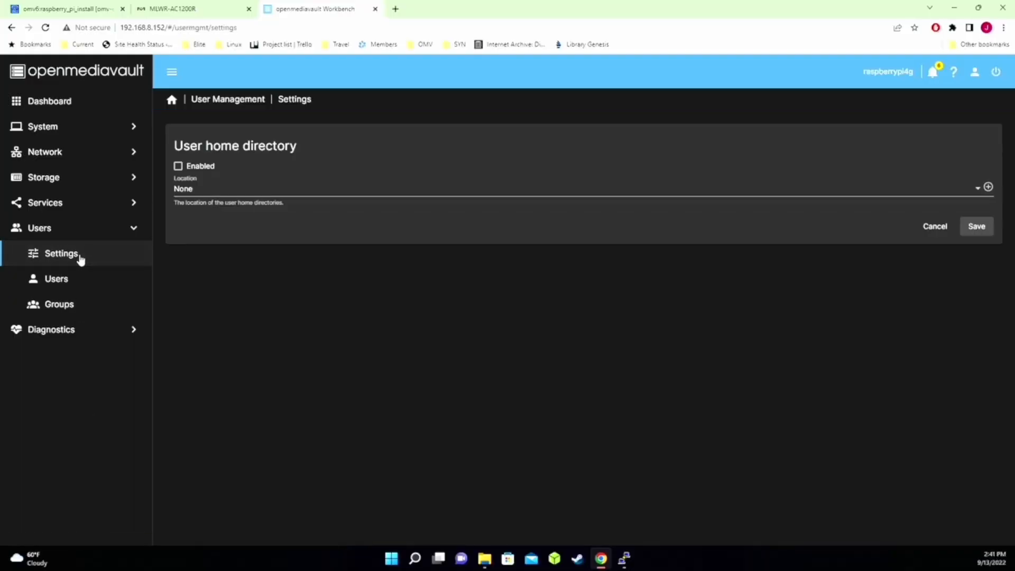
left_click(178, 166)
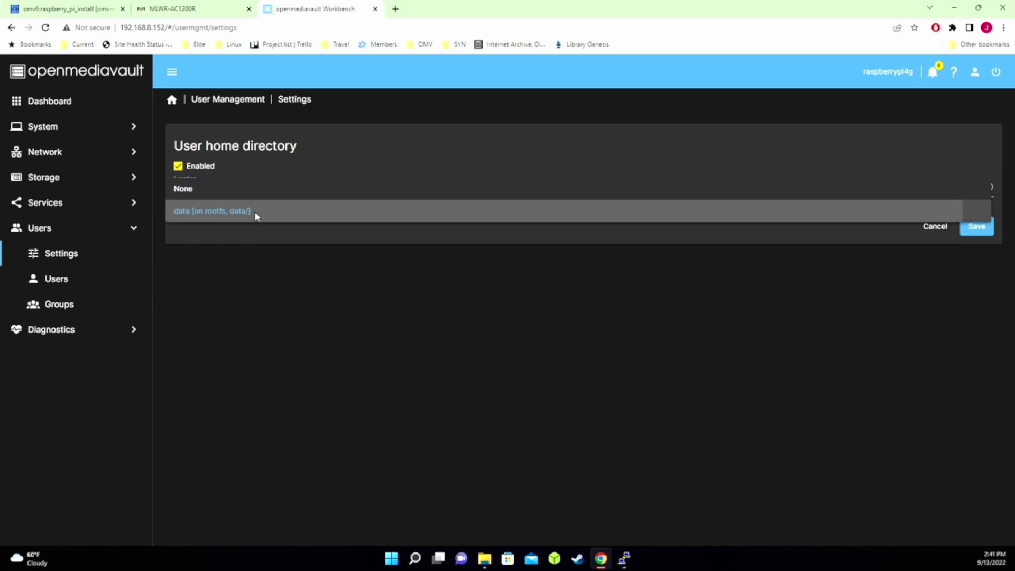
left_click(212, 210)
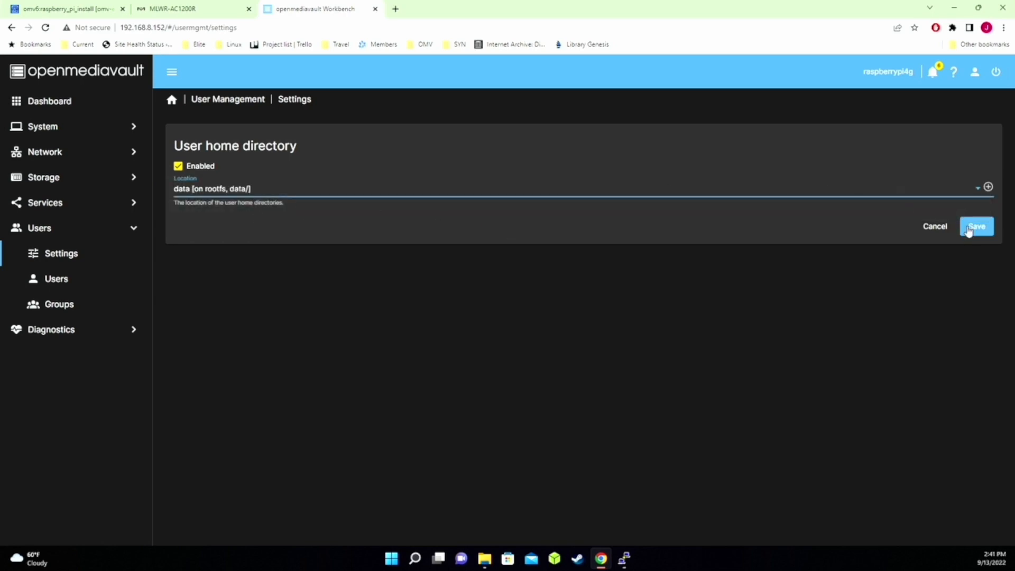
left_click(975, 226)
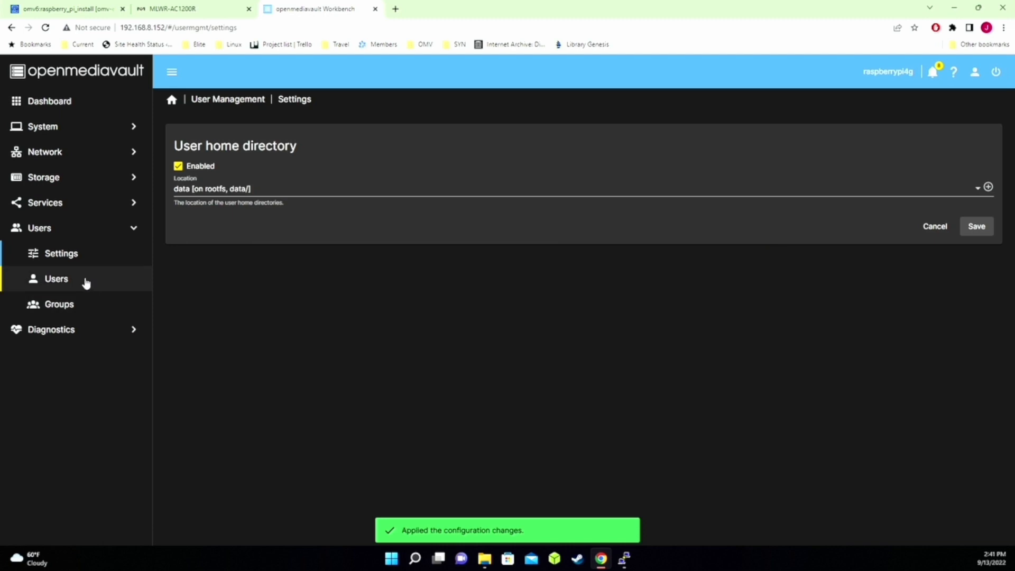
Look at the Users list and new user form, then Groups and the Diagnostics overview.
left_click(56, 278)
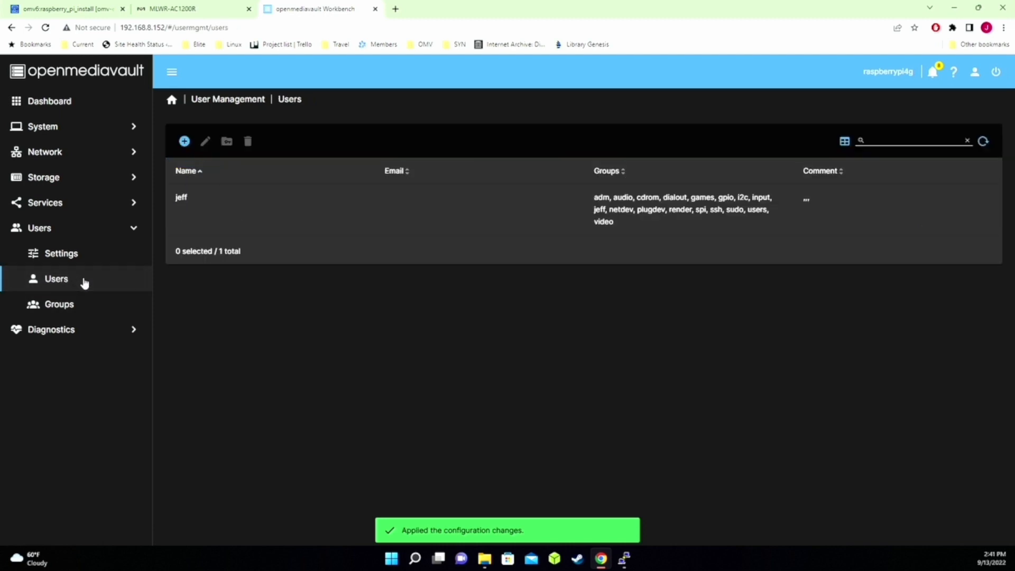
left_click(271, 209)
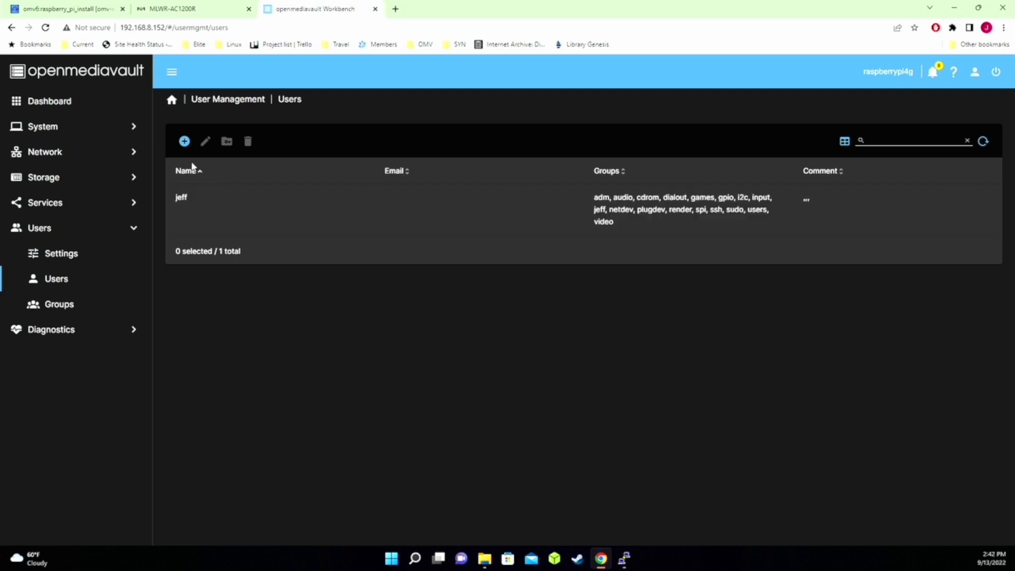
left_click(184, 141)
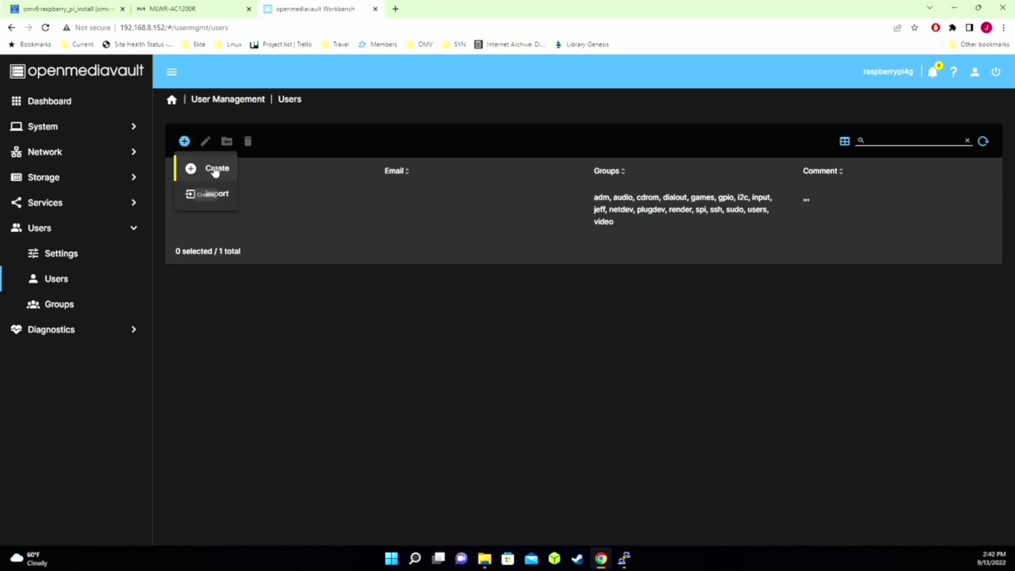
left_click(217, 168)
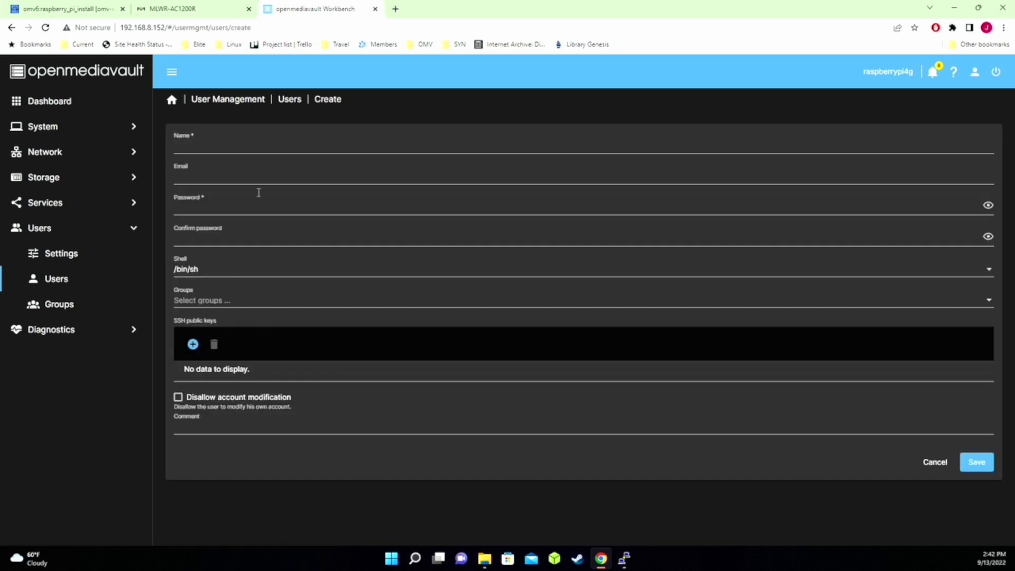
left_click(59, 303)
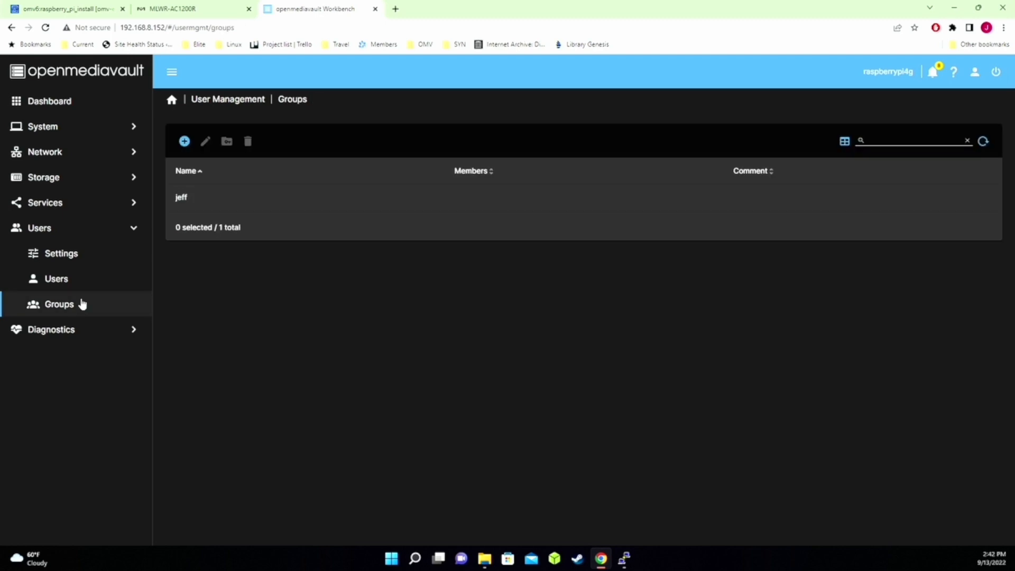
mouse_move(185, 141)
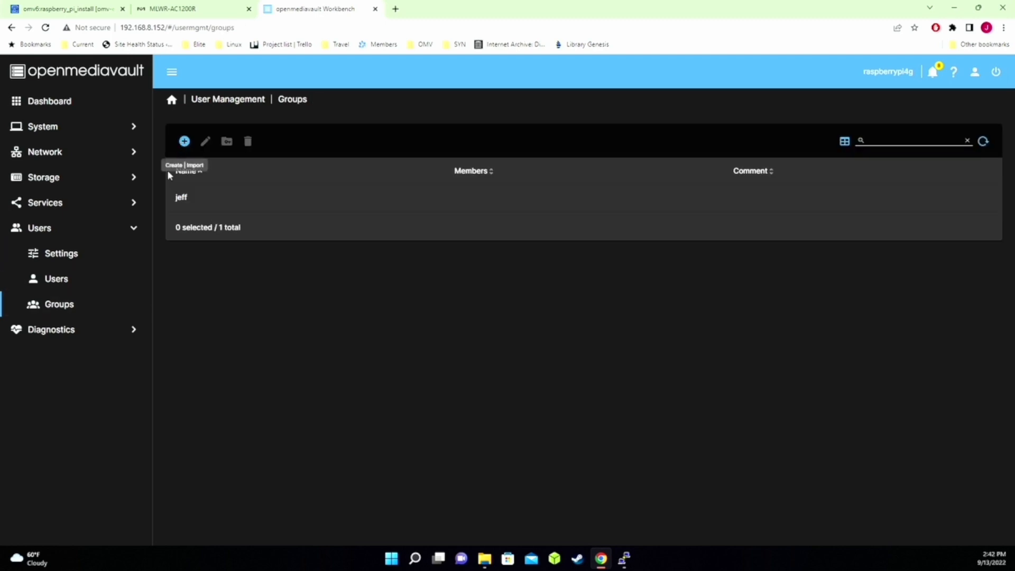
left_click(51, 253)
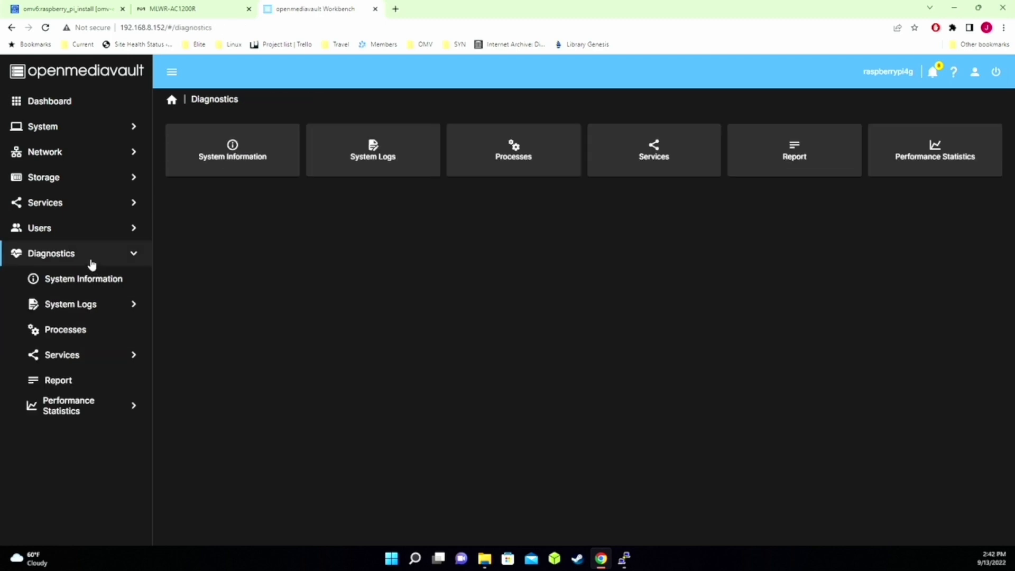
Tour Diagnostics: System Information, Logs, Remote logging, then Performance Statistics CPU graphs.
left_click(83, 278)
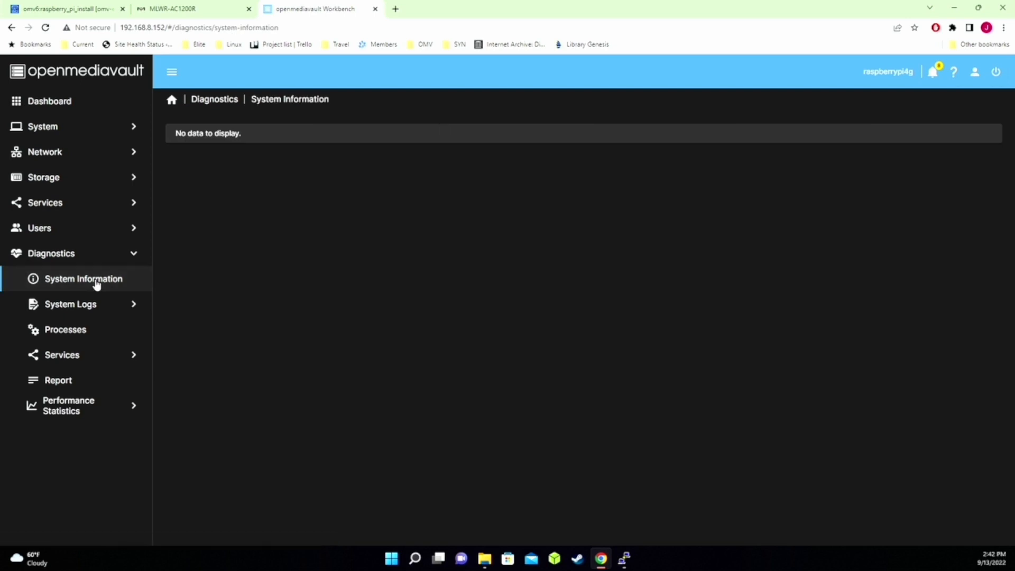
left_click(70, 303)
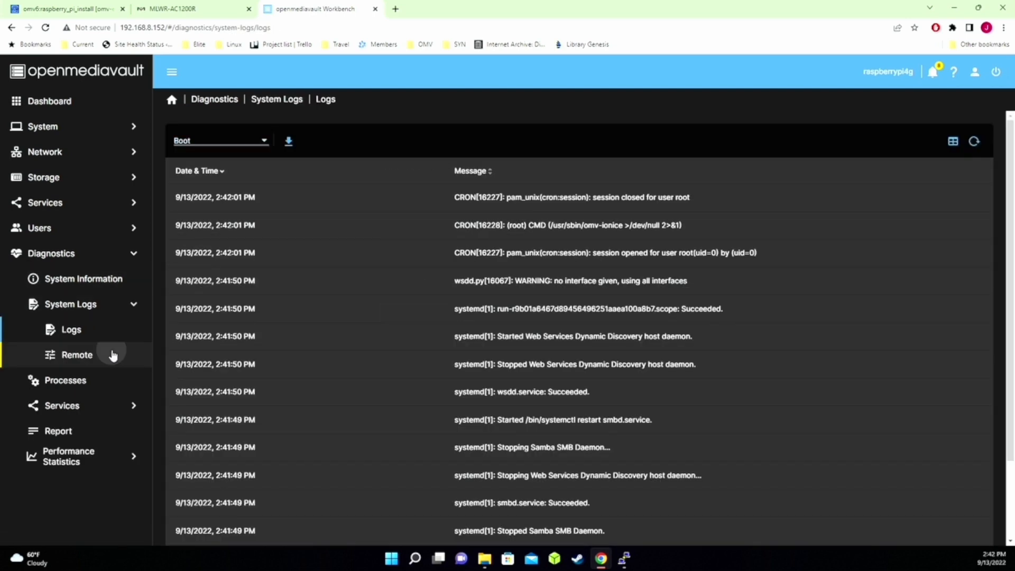
left_click(76, 354)
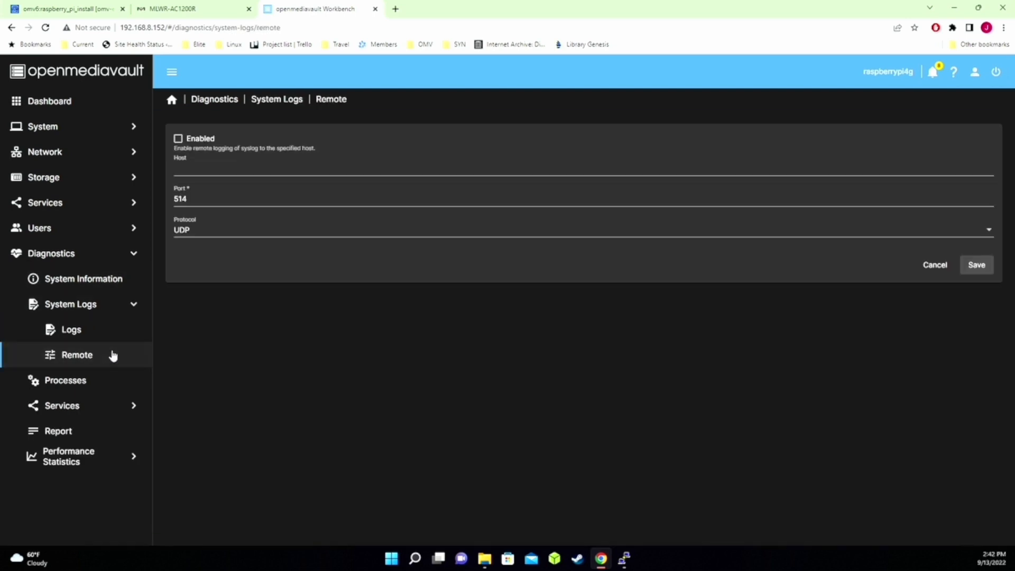
left_click(64, 328)
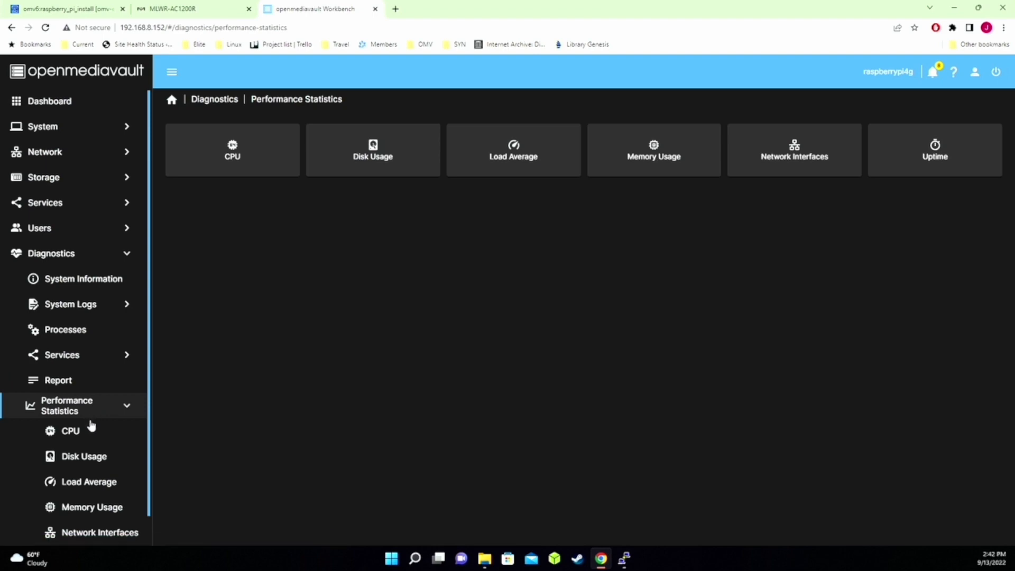
left_click(70, 430)
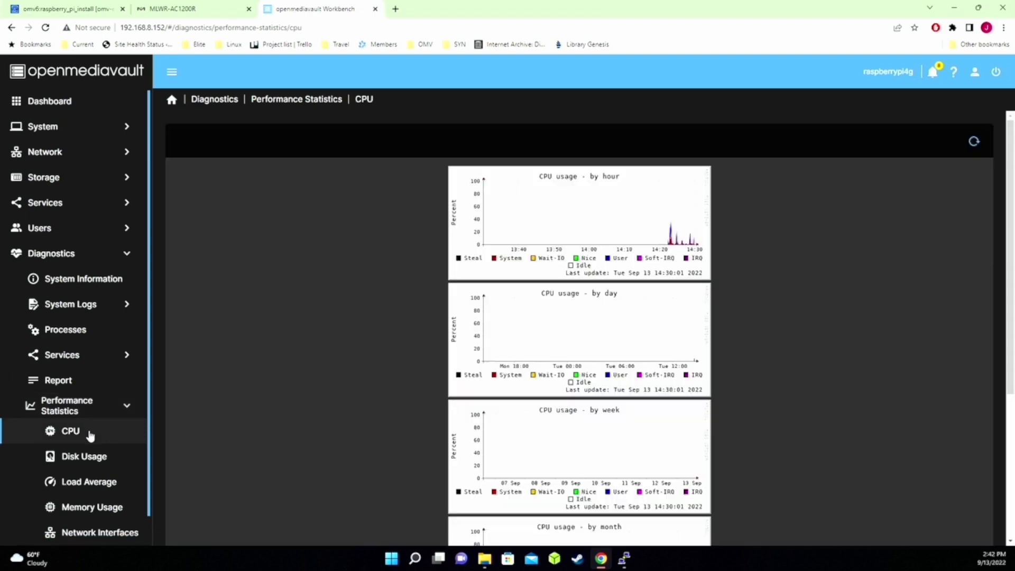